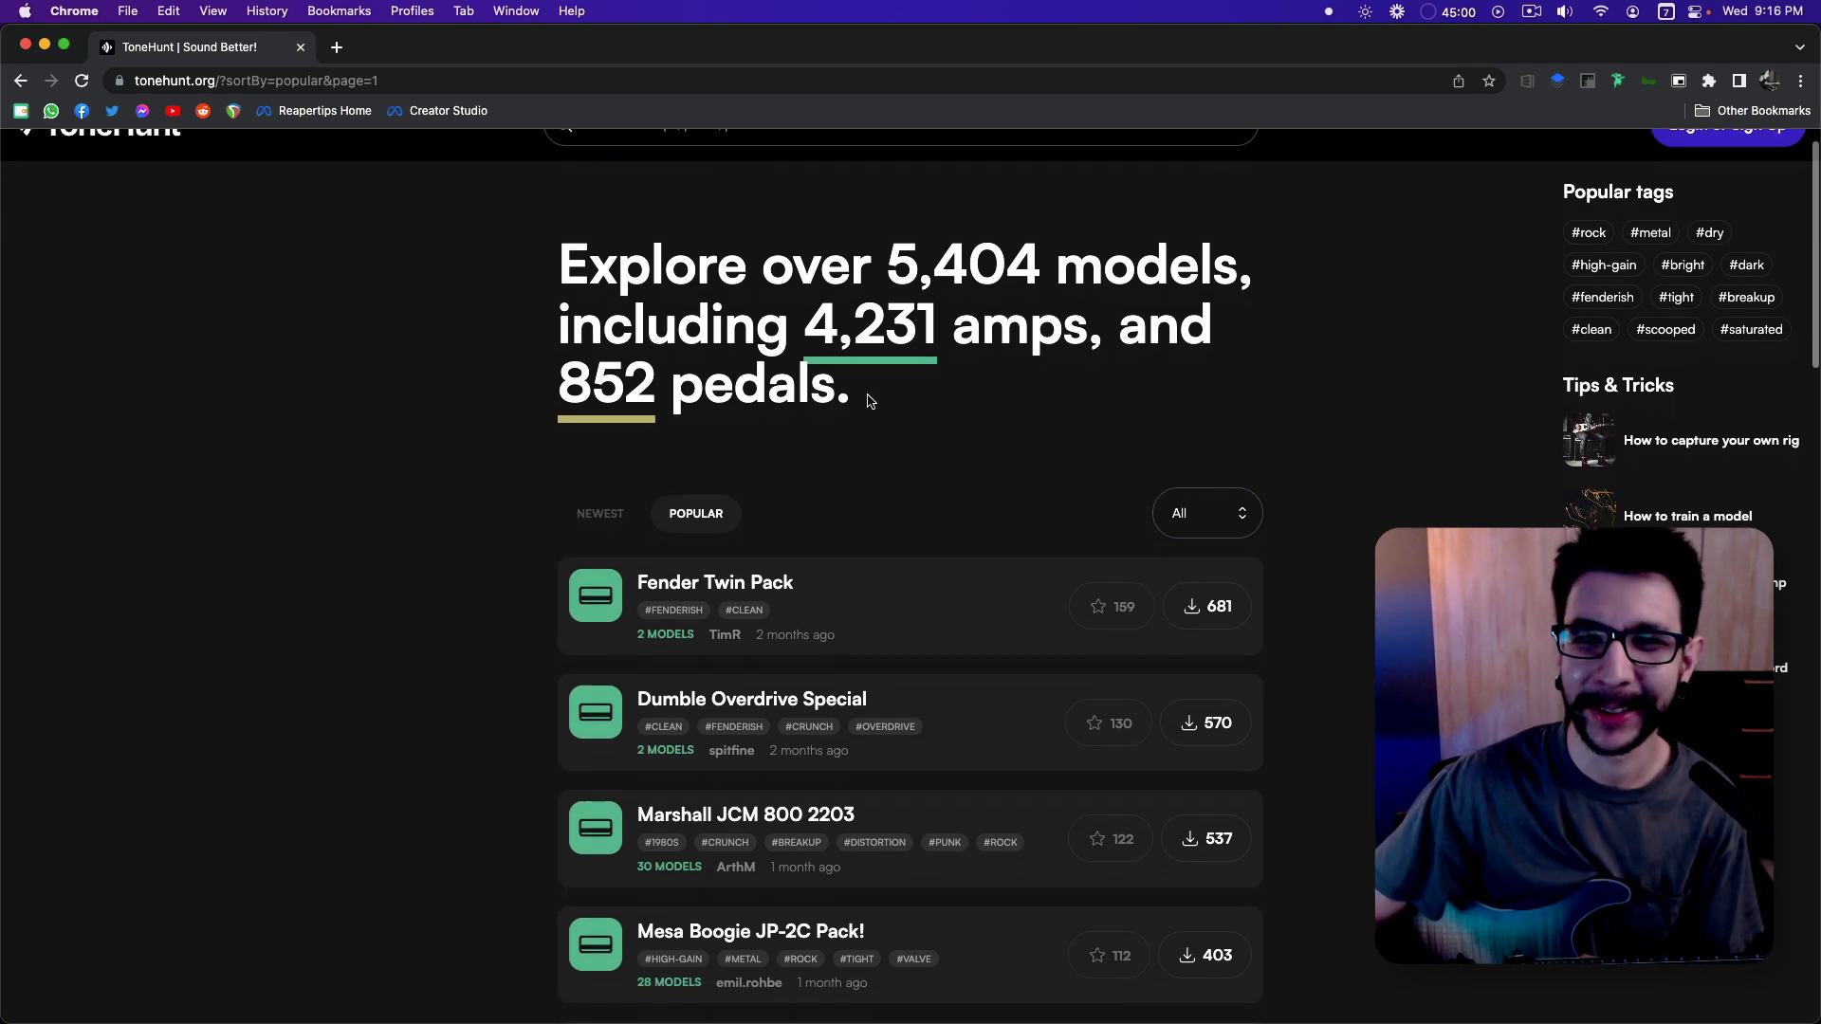
Step: Browse ToneHunt's Popular amp models, then bring up Neural Amp Modeler on CLEAN
scroll(up, 3)
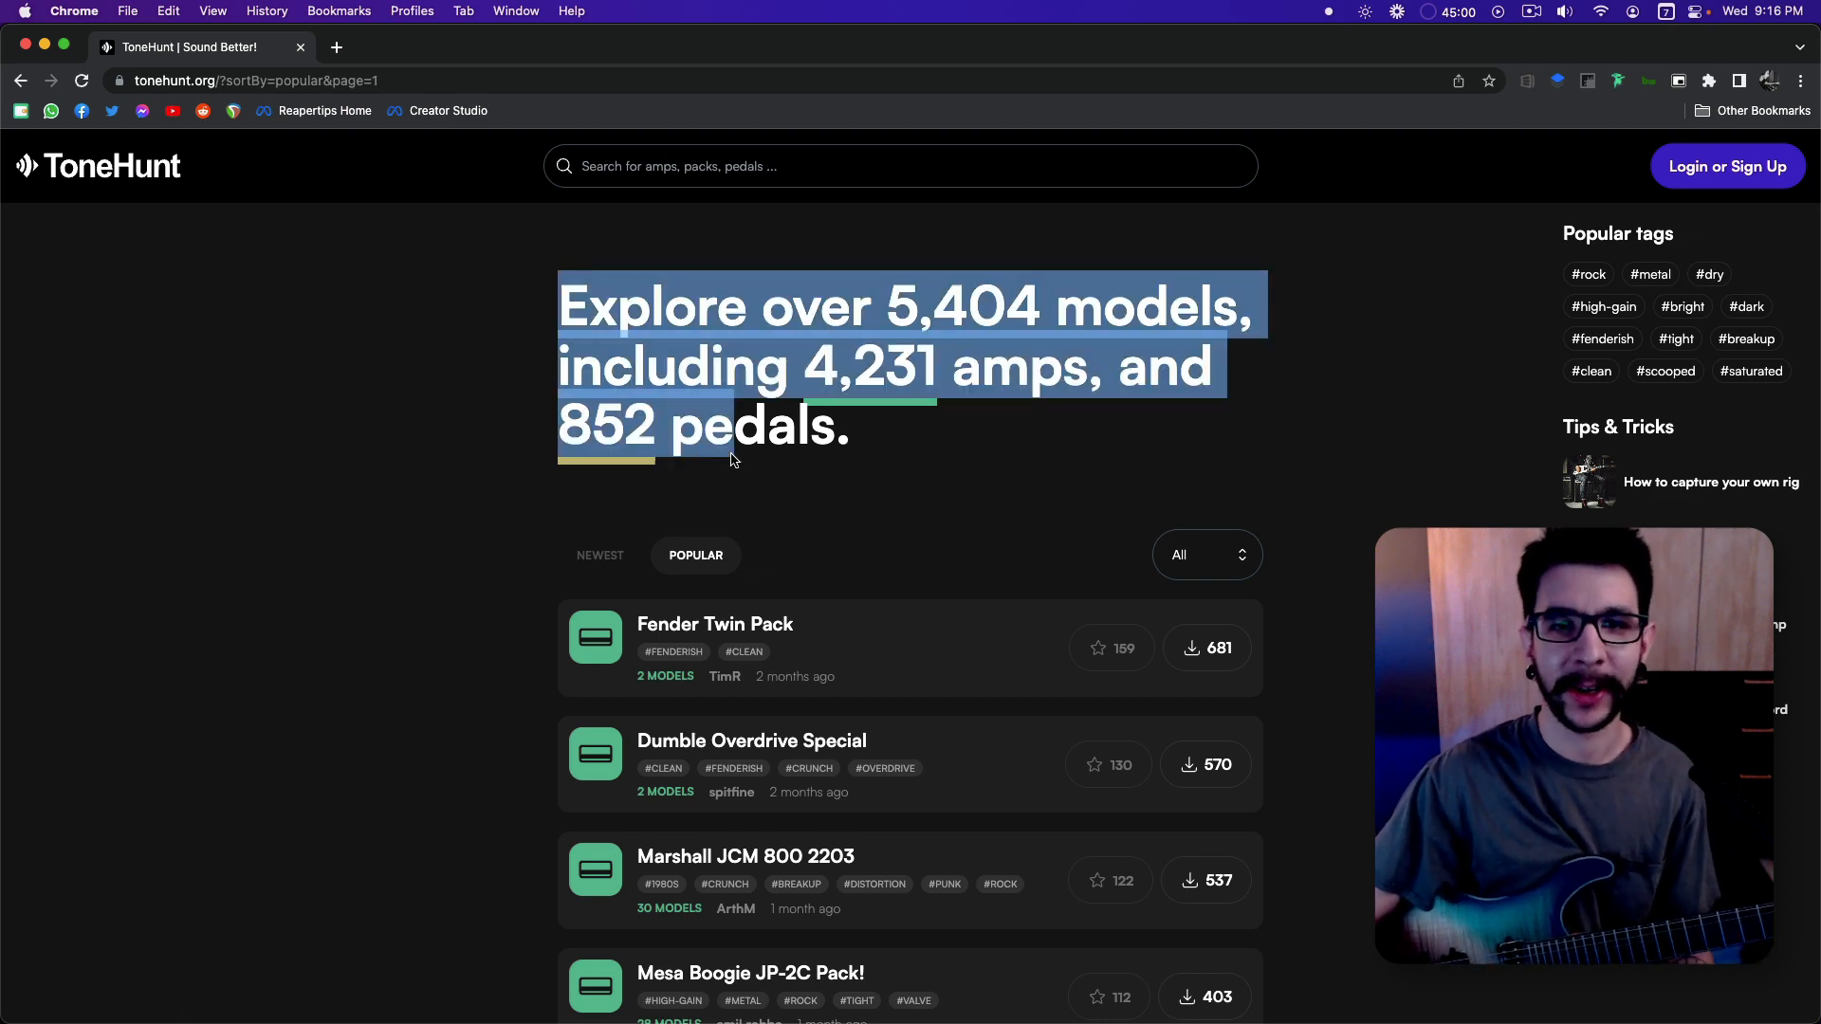
scroll(down, 3)
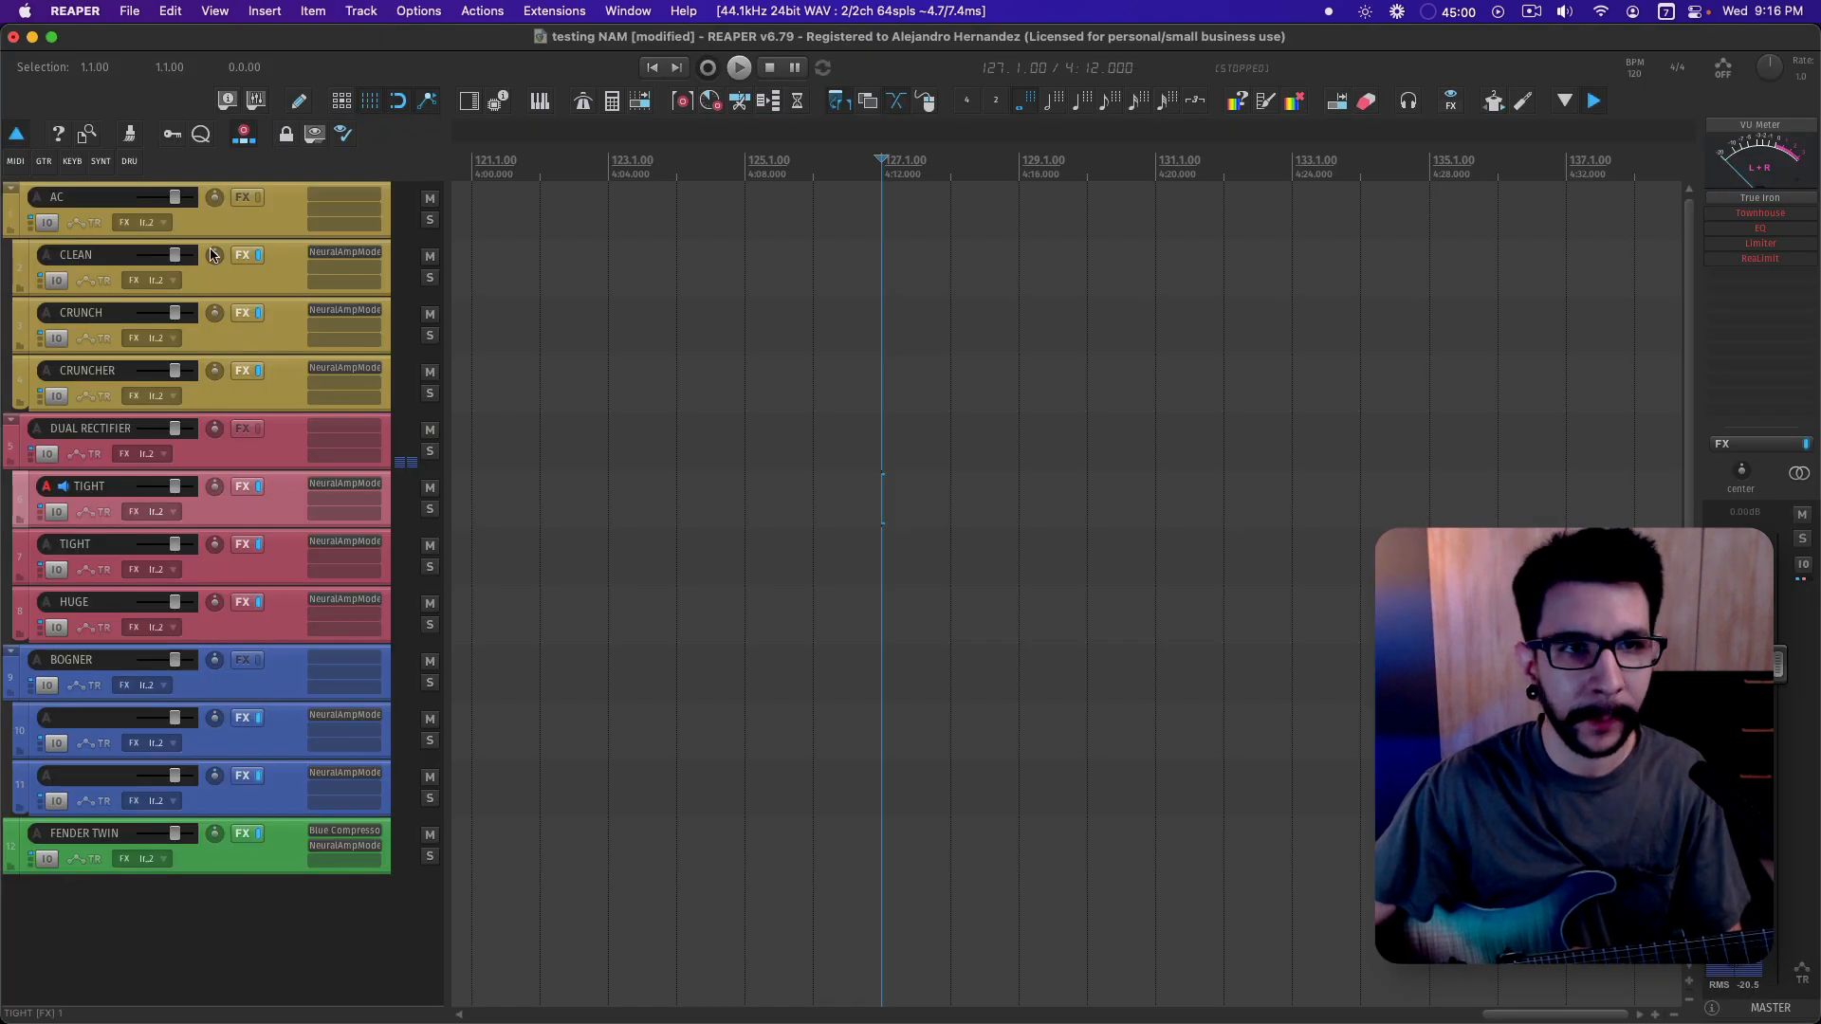
click(243, 255)
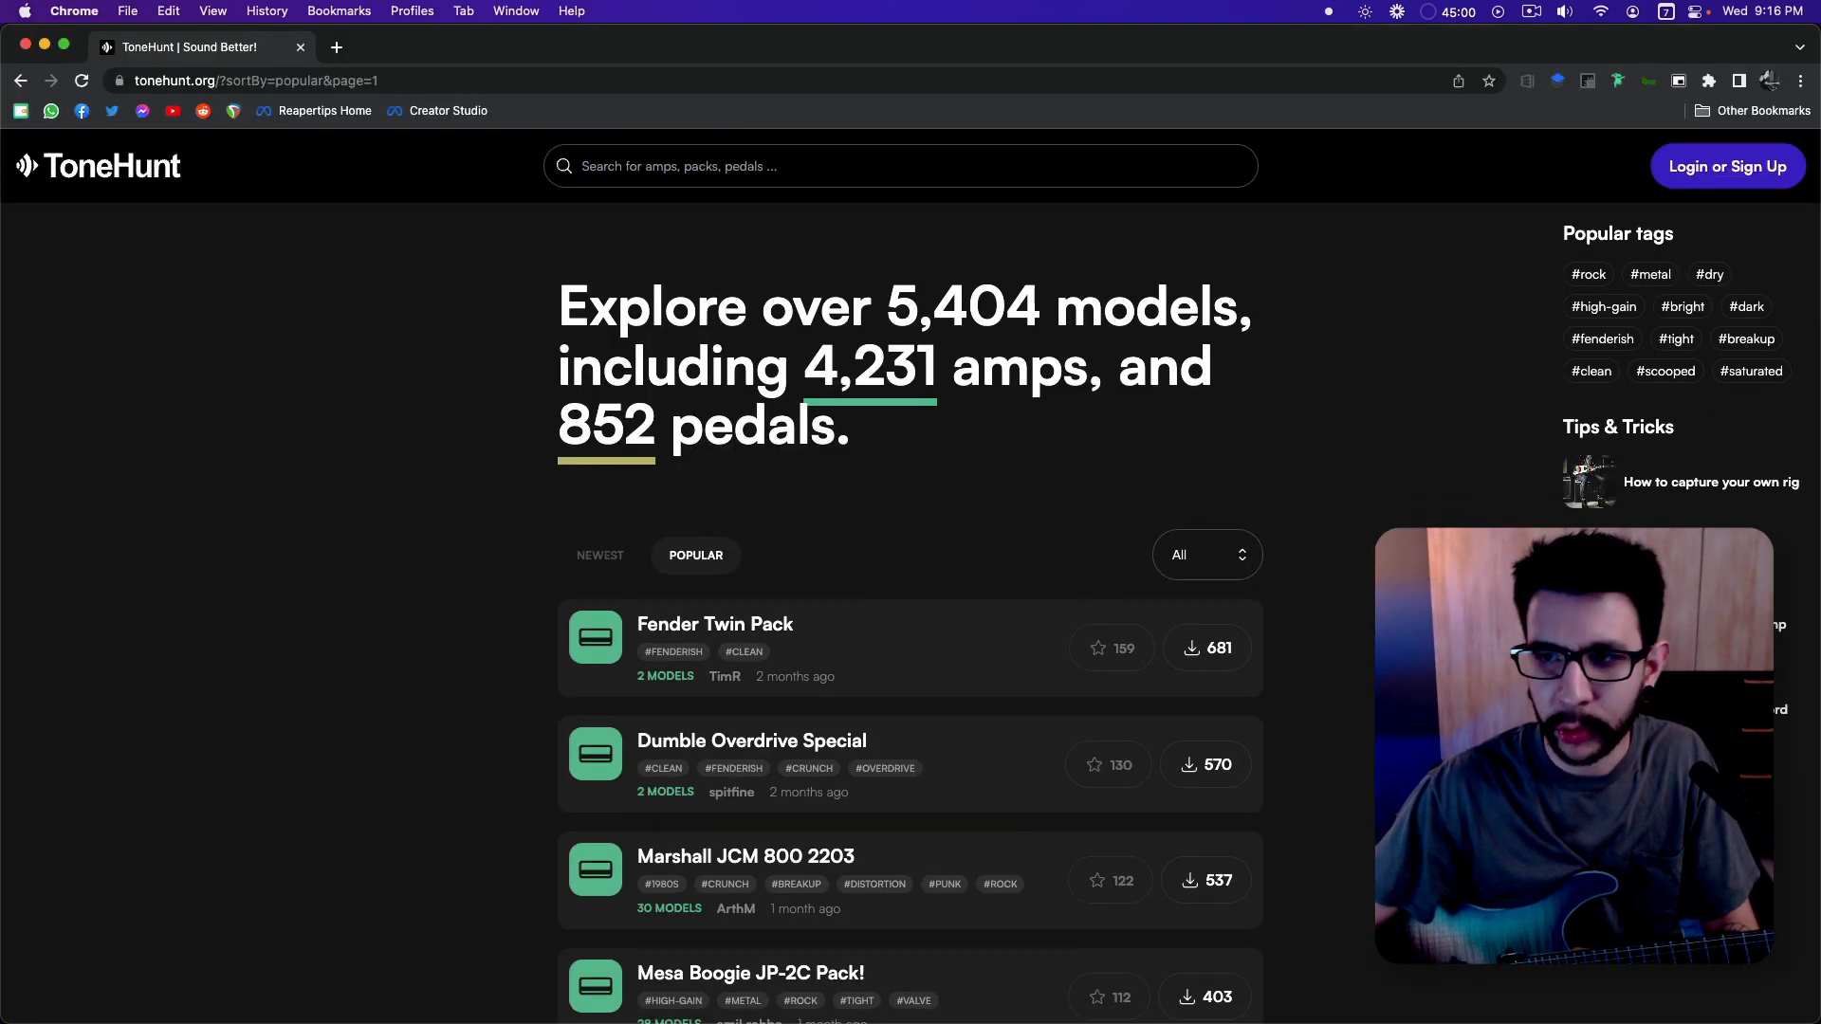
scroll(down, 3)
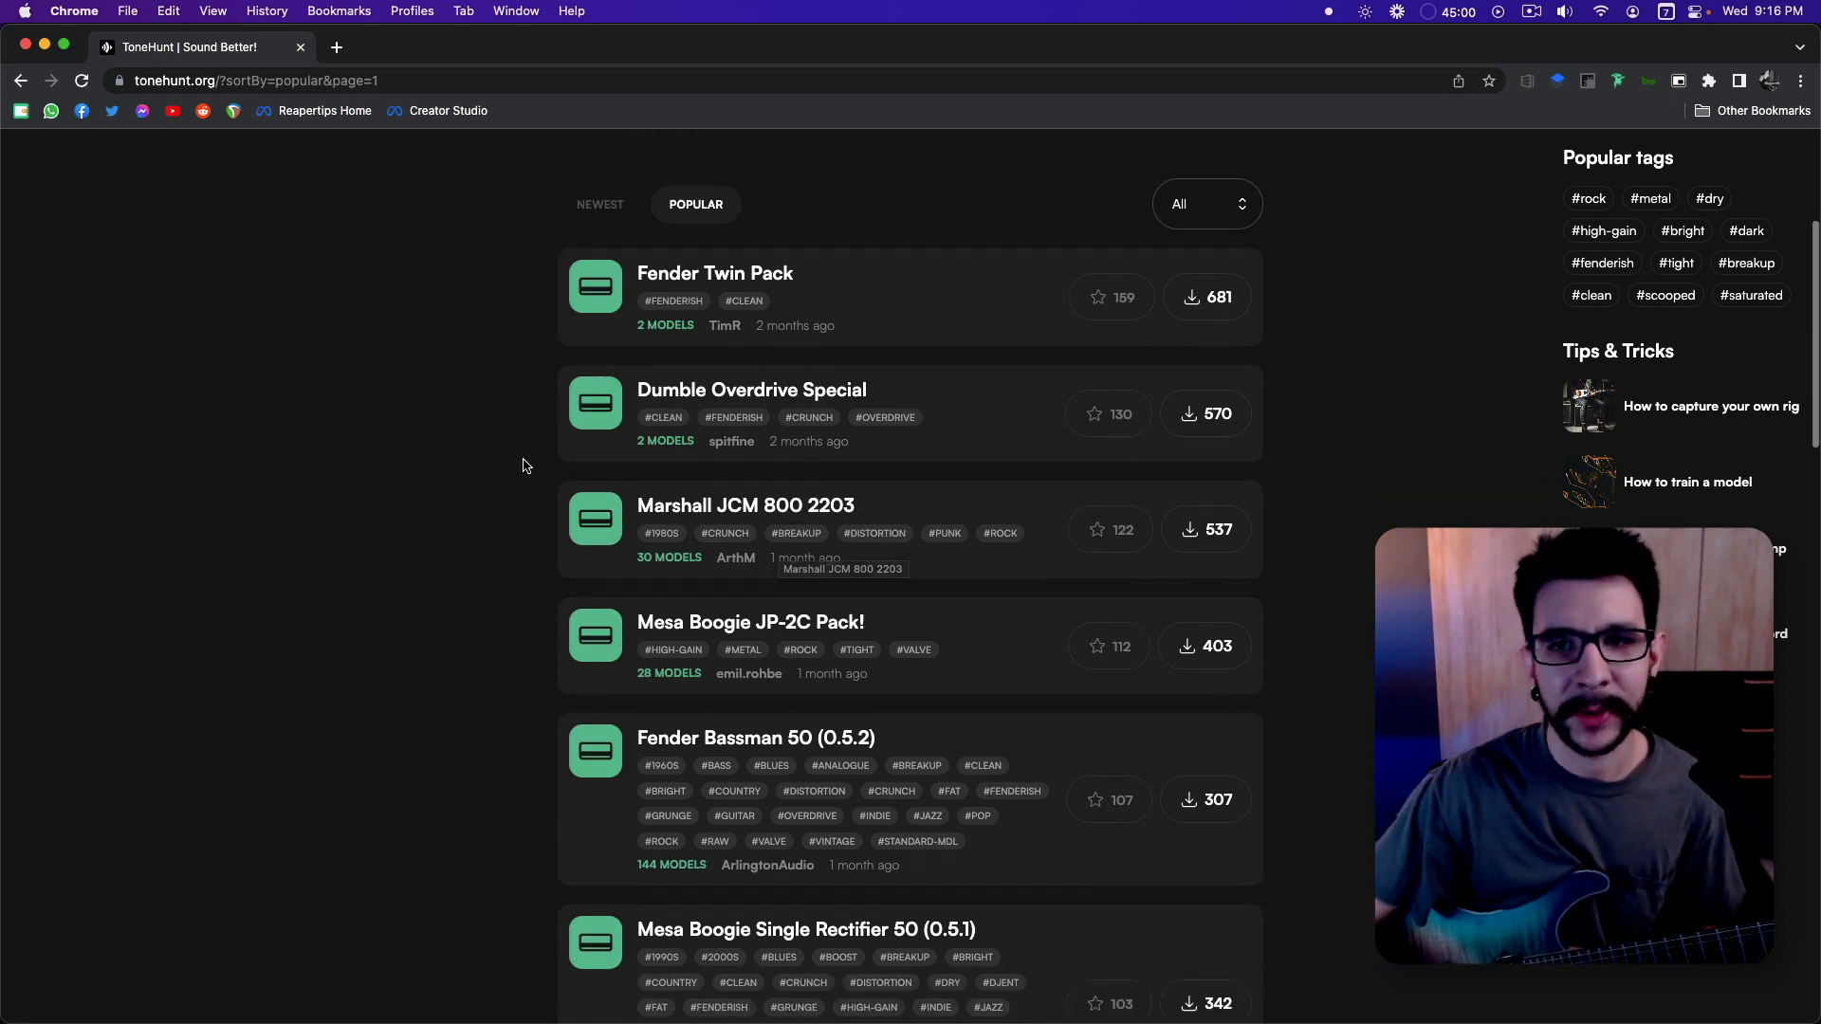
scroll(down, 3)
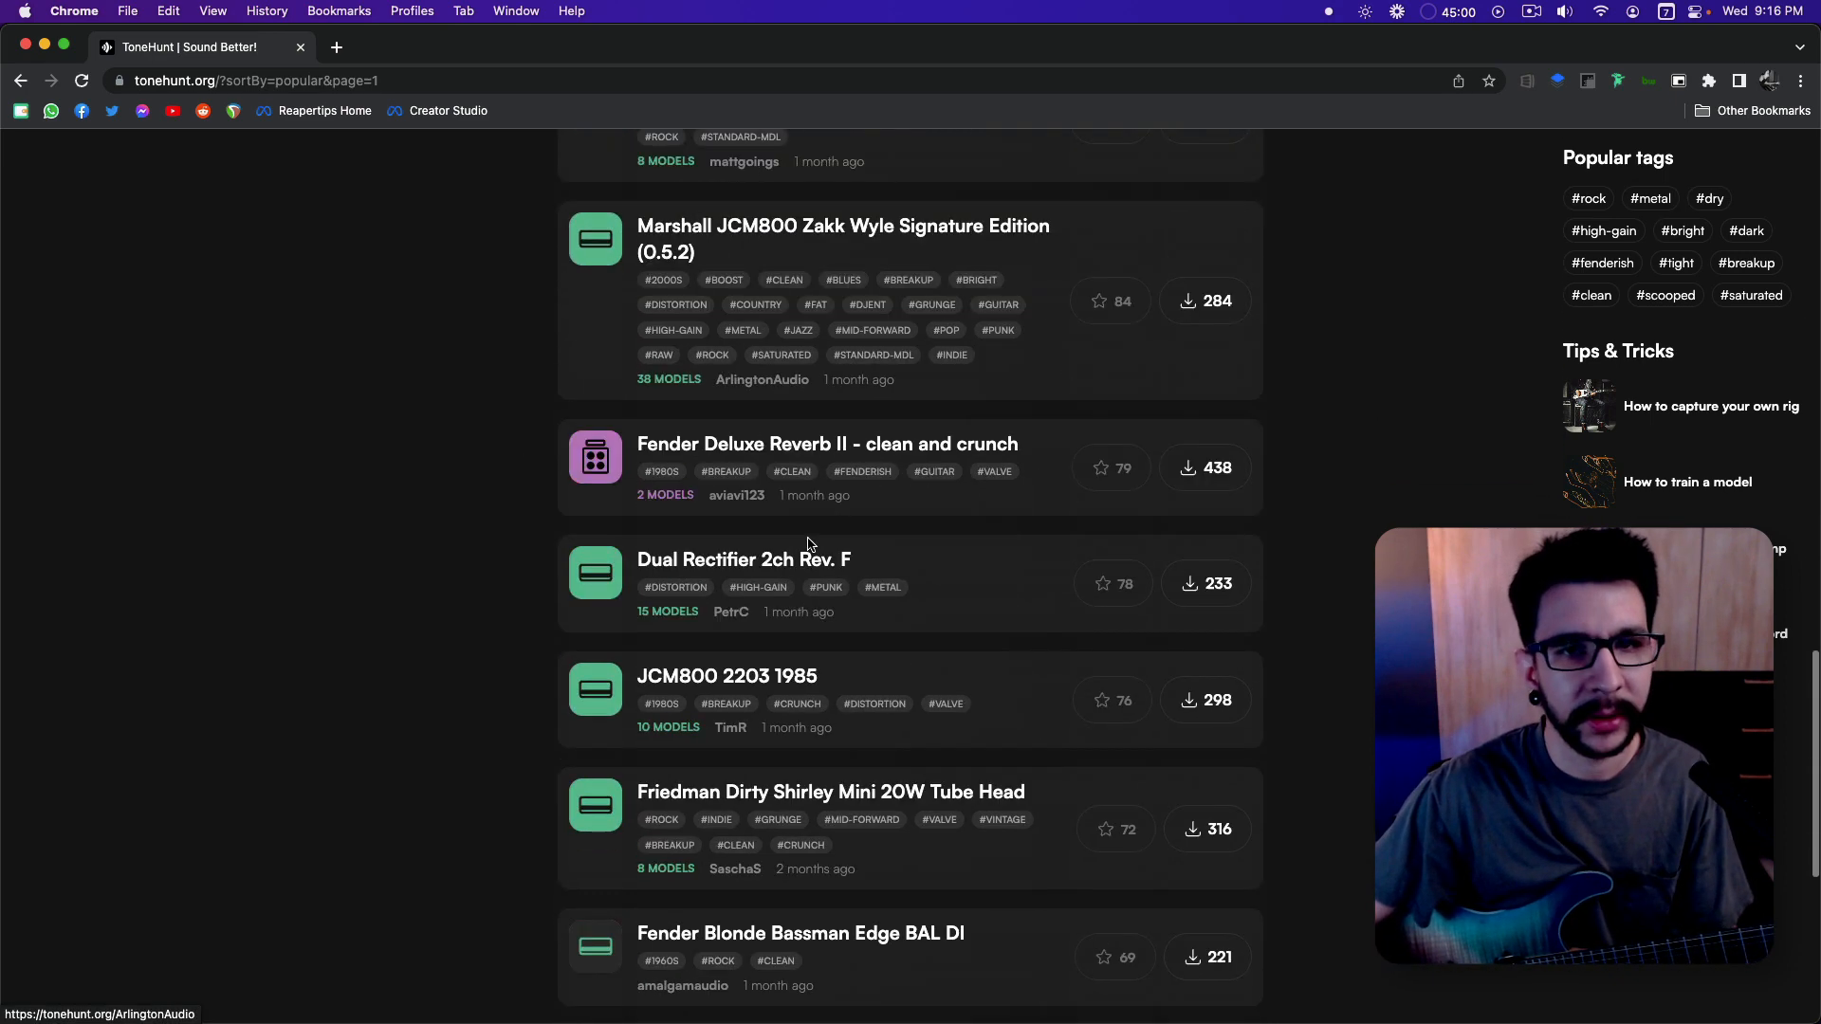
scroll(up, 3)
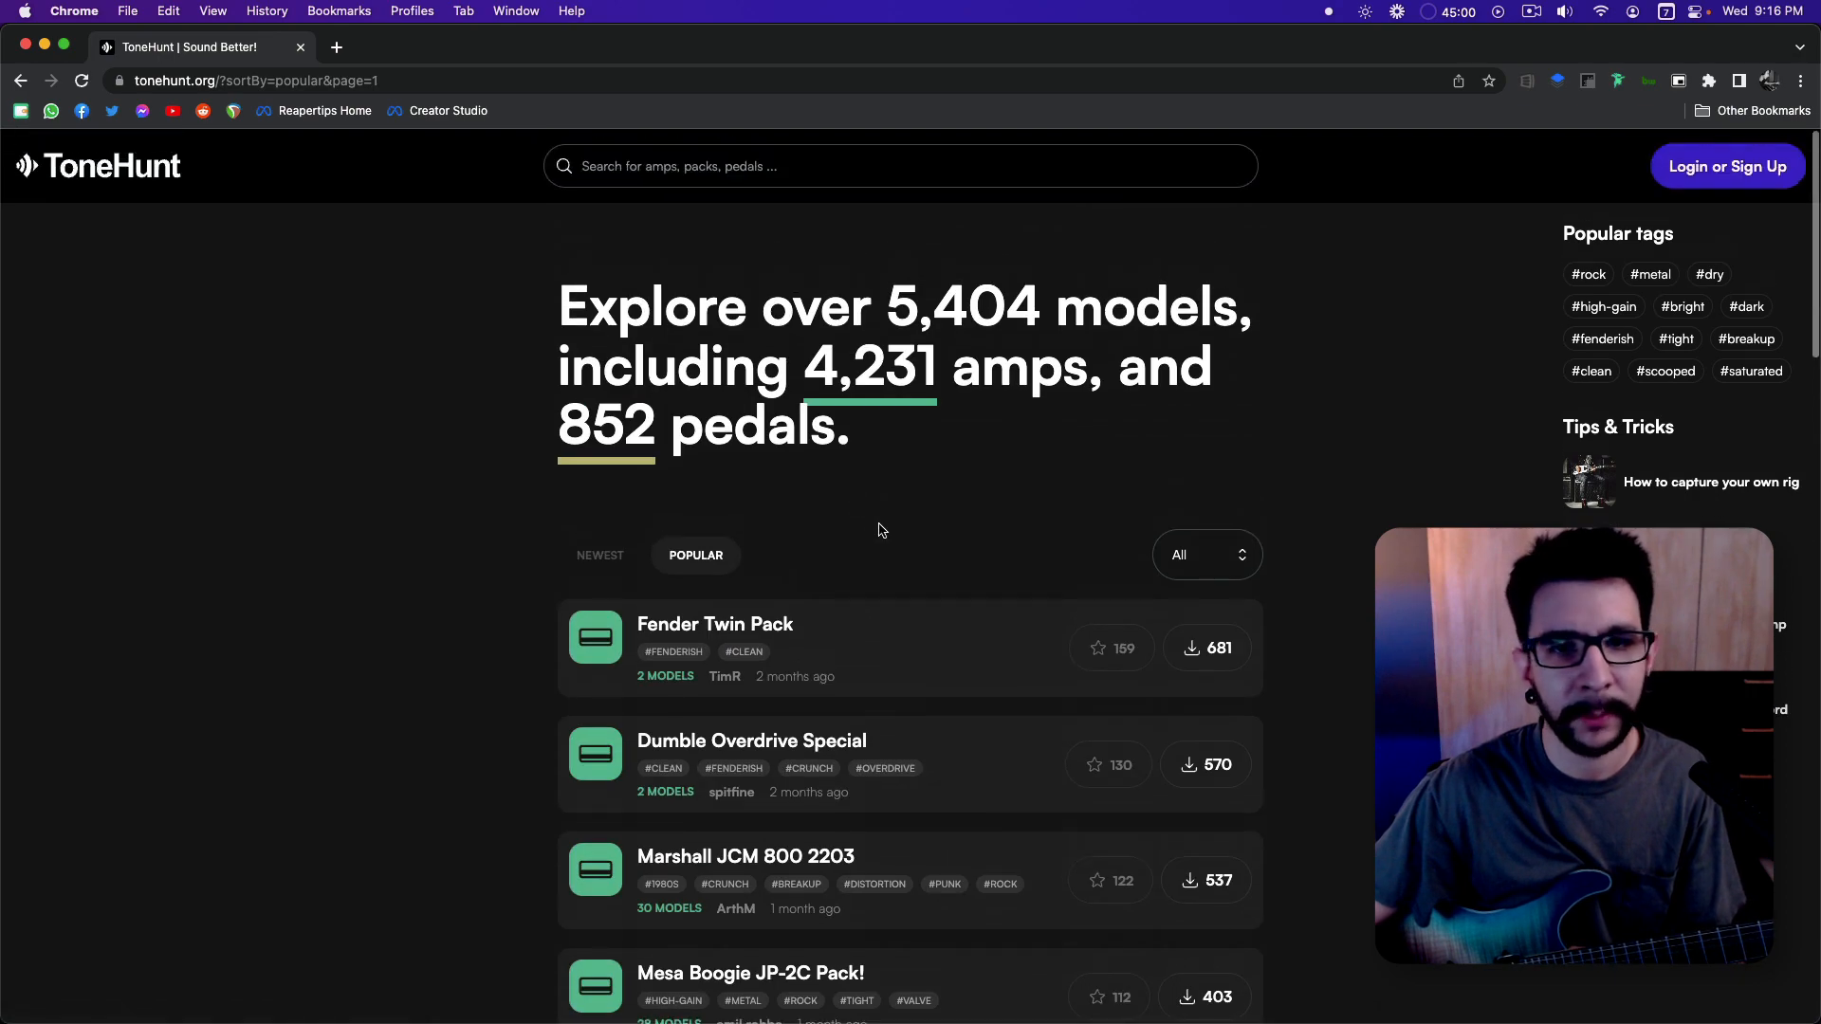
scroll(down, 3)
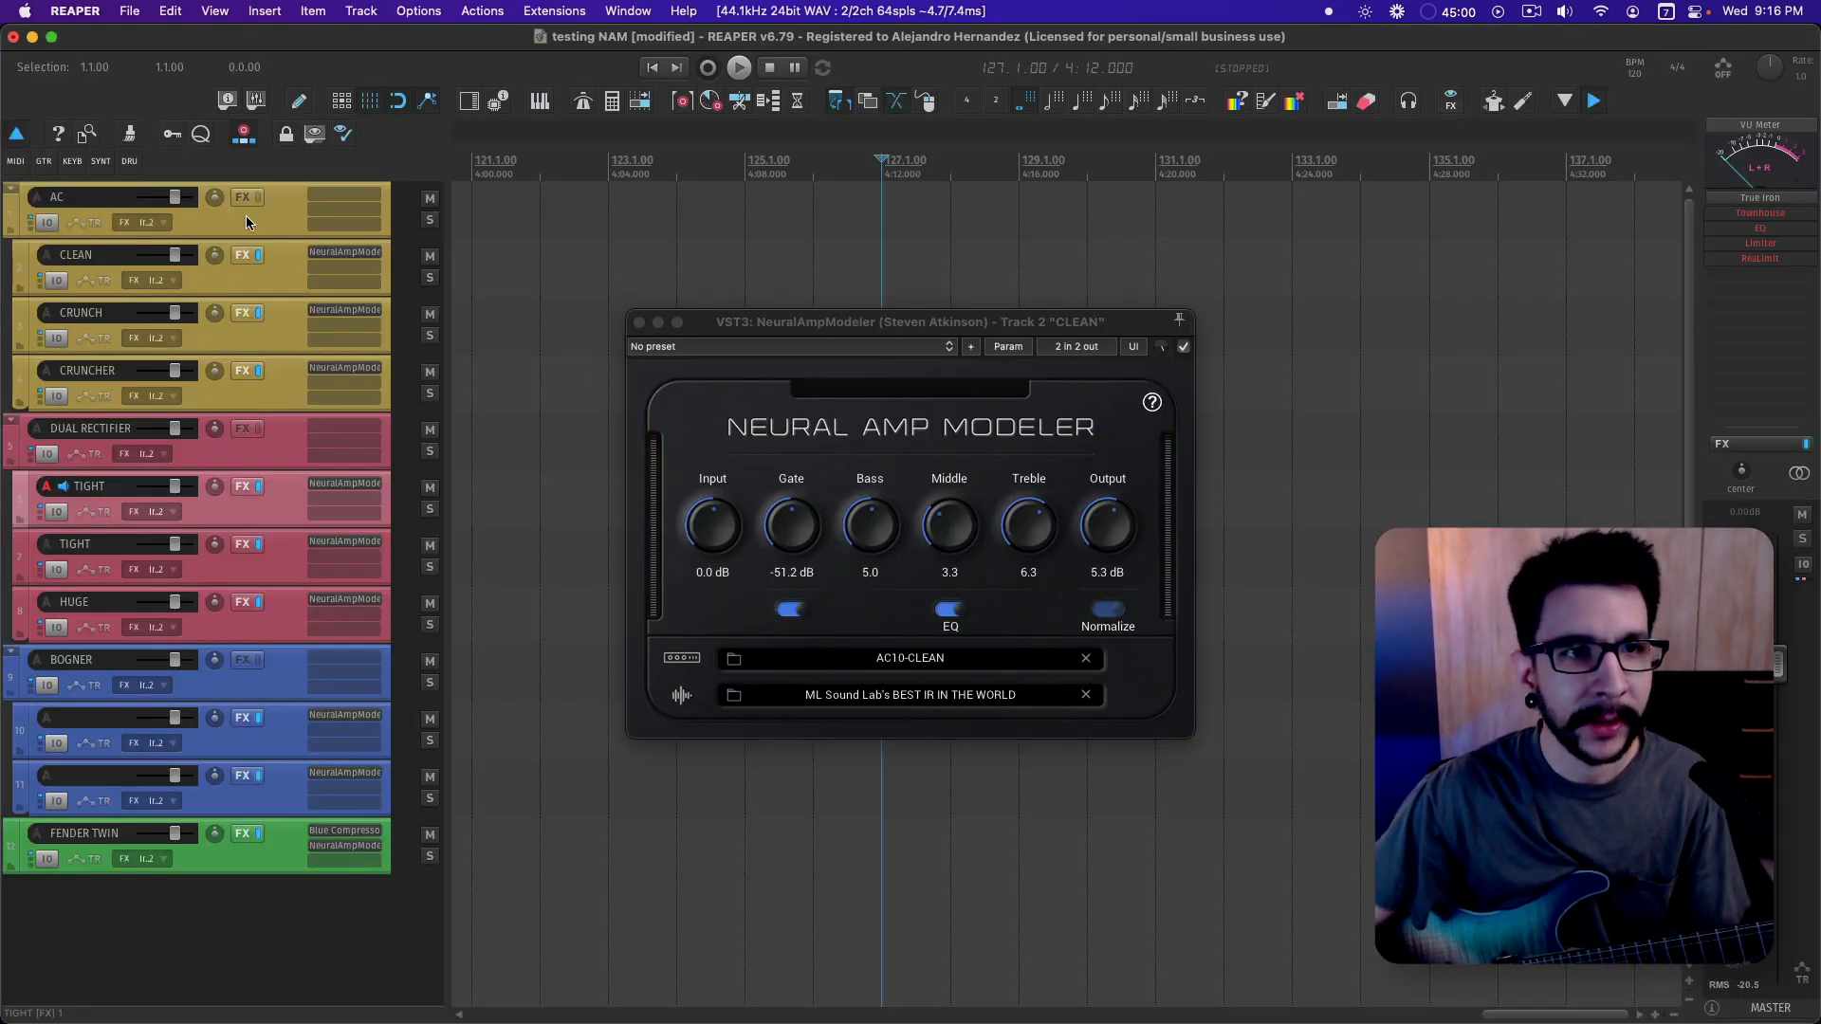
Step: Arm the CLEAN track for live playing through its AC10 clean model
click(87, 254)
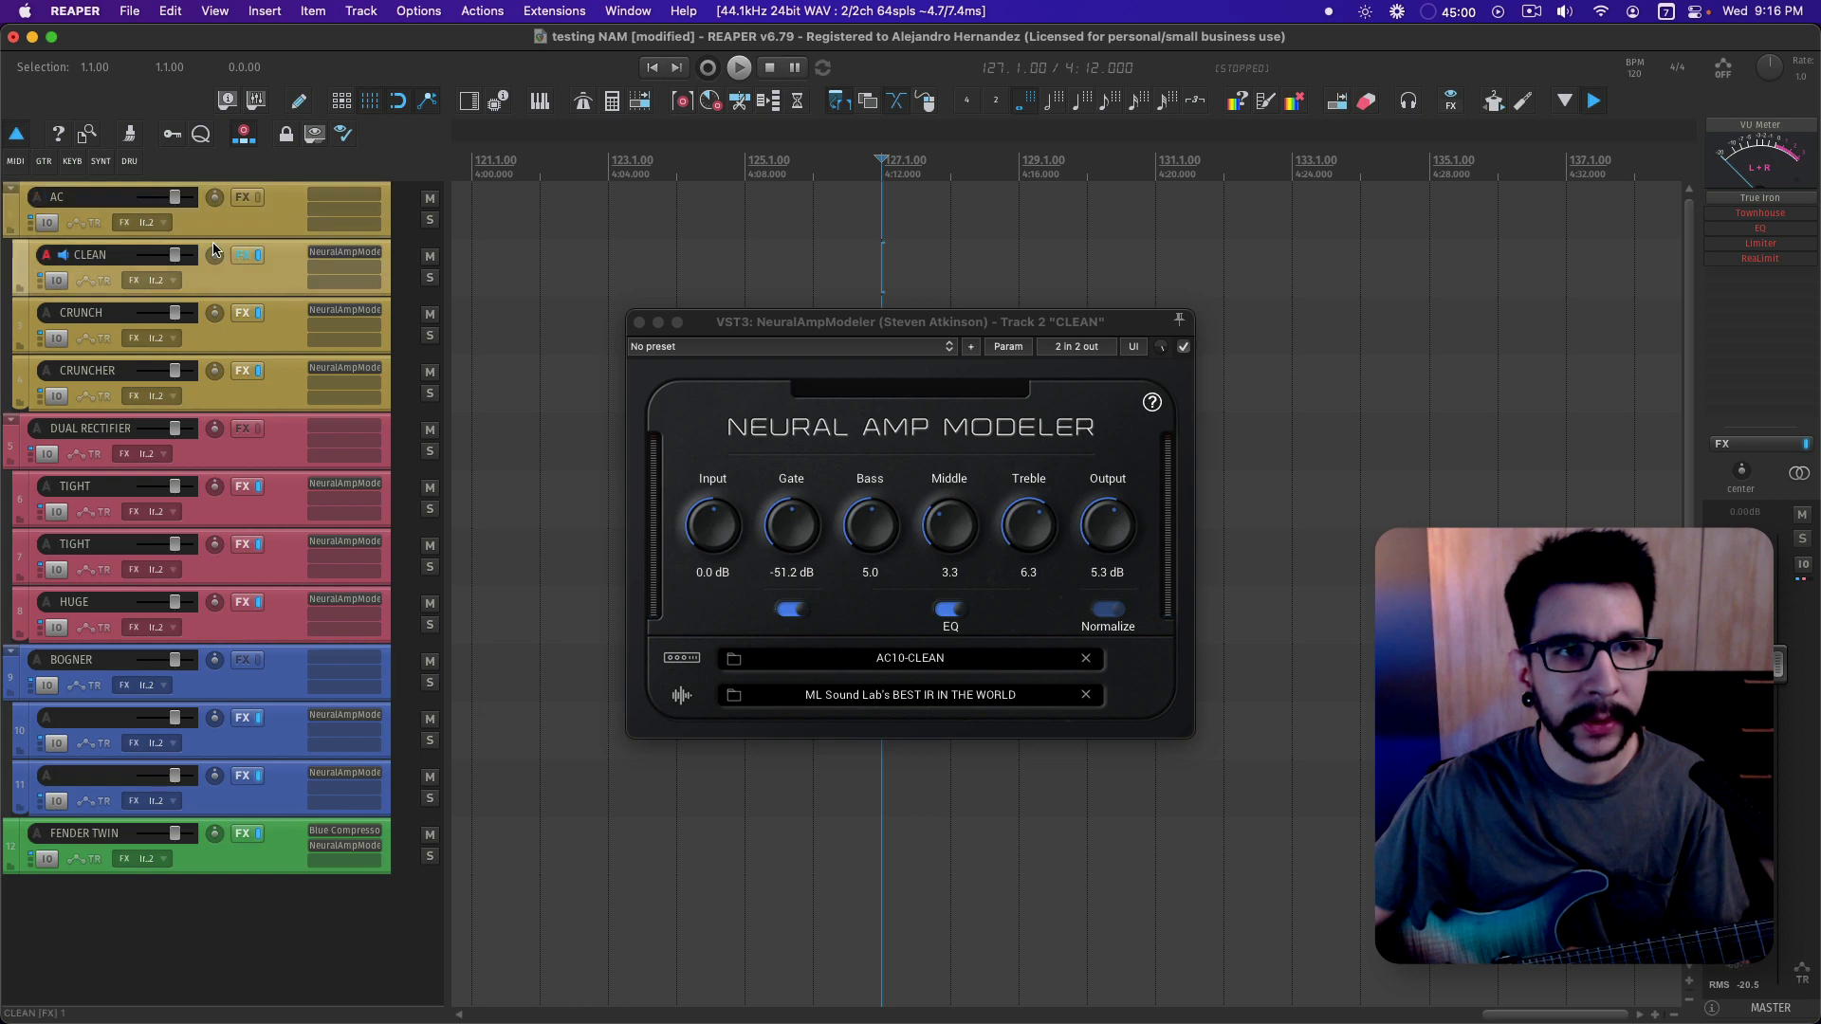
mouse_move(886, 664)
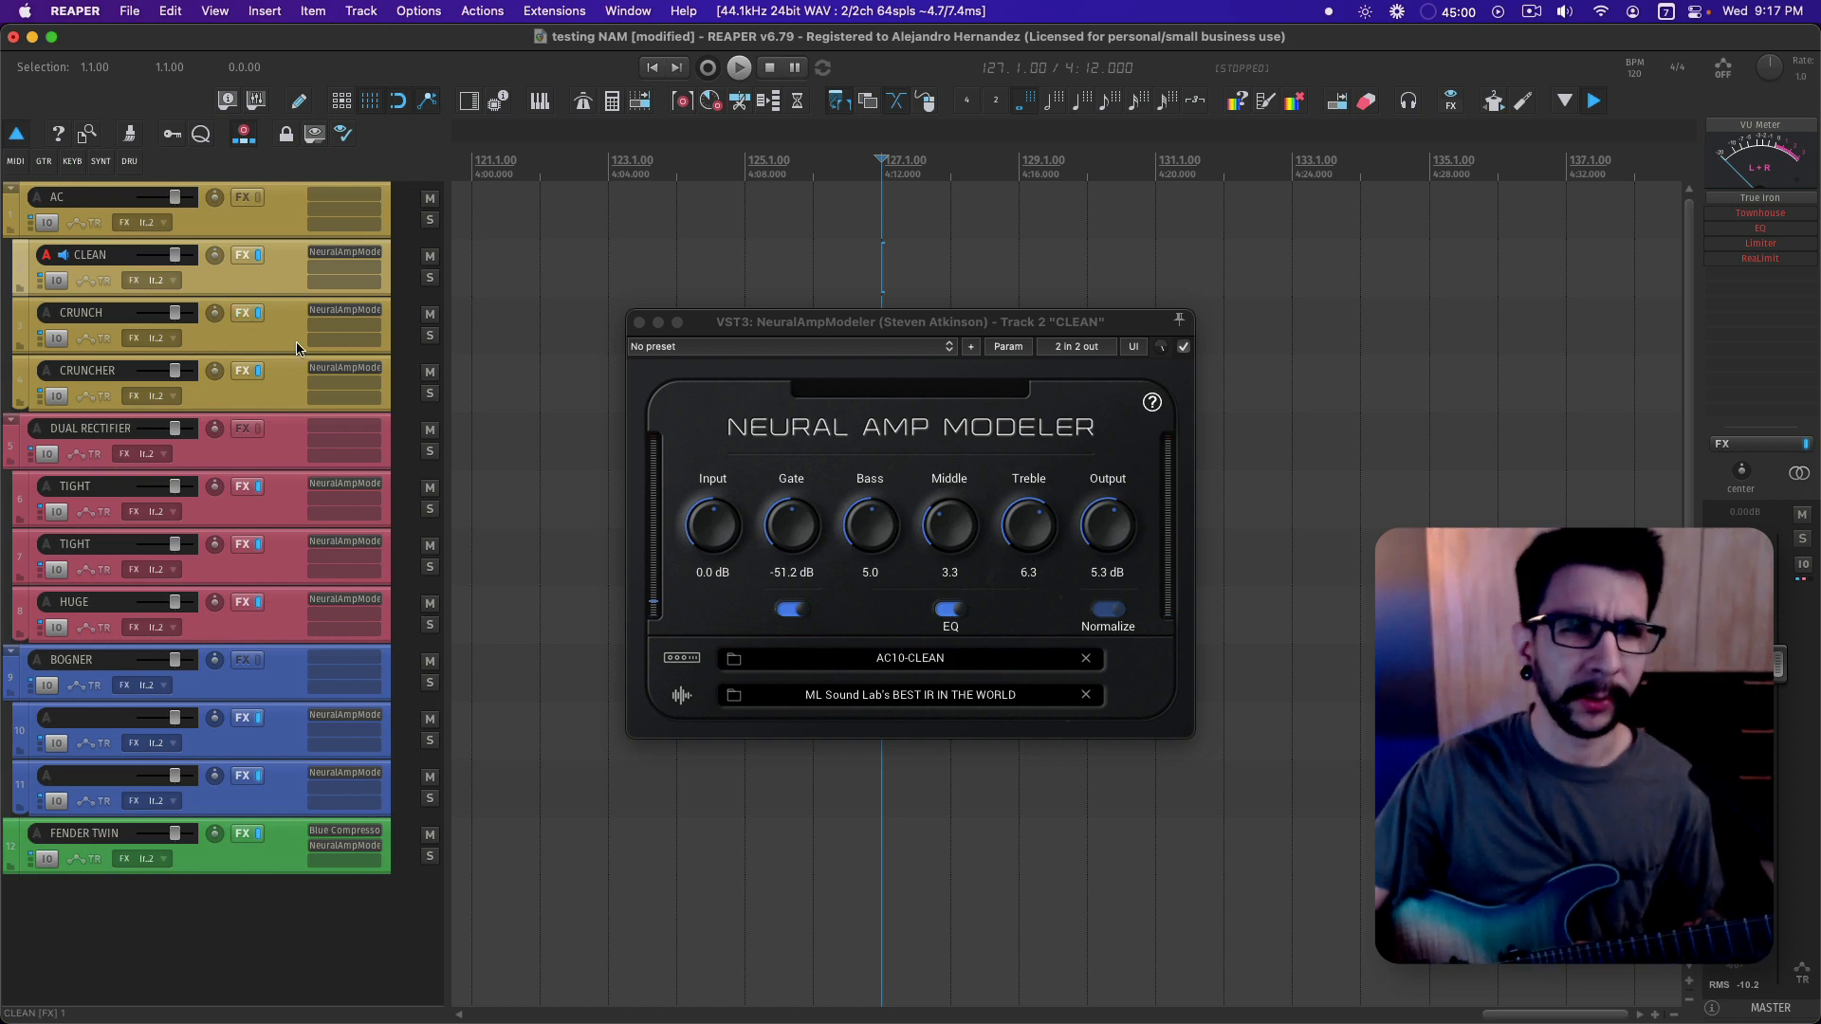
mouse_move(316, 311)
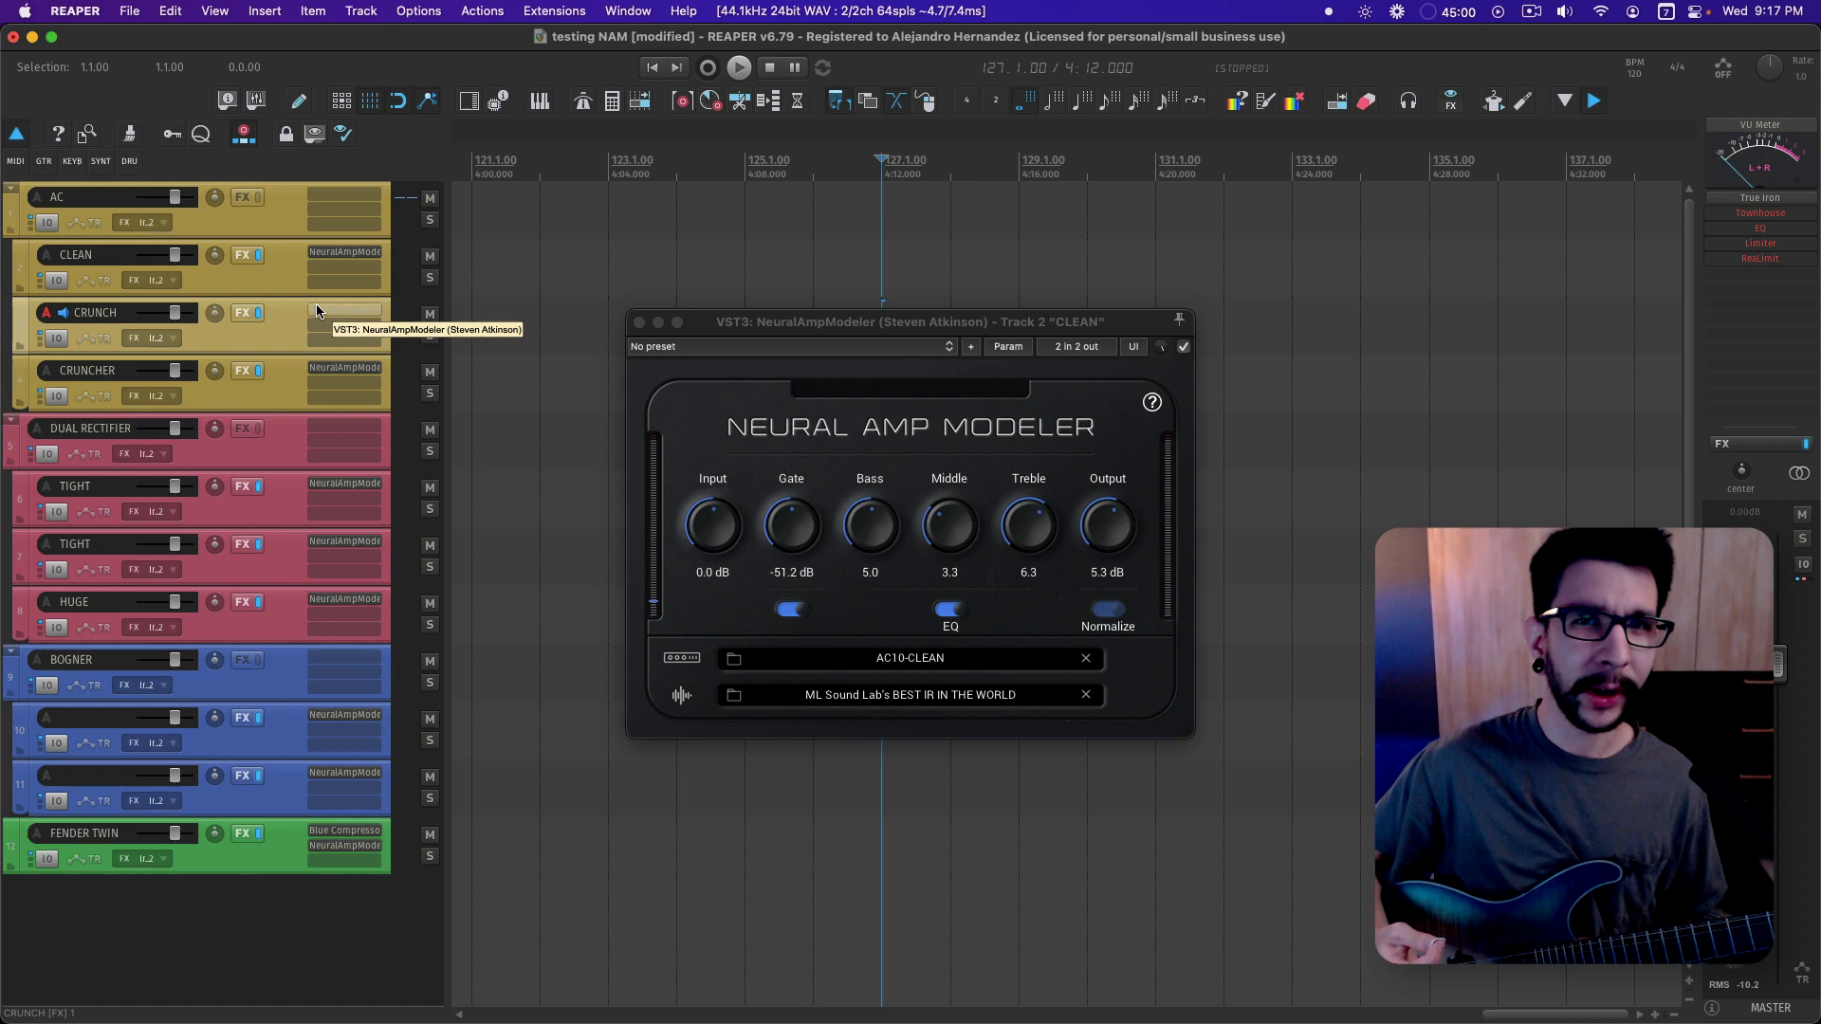
mouse_move(537, 457)
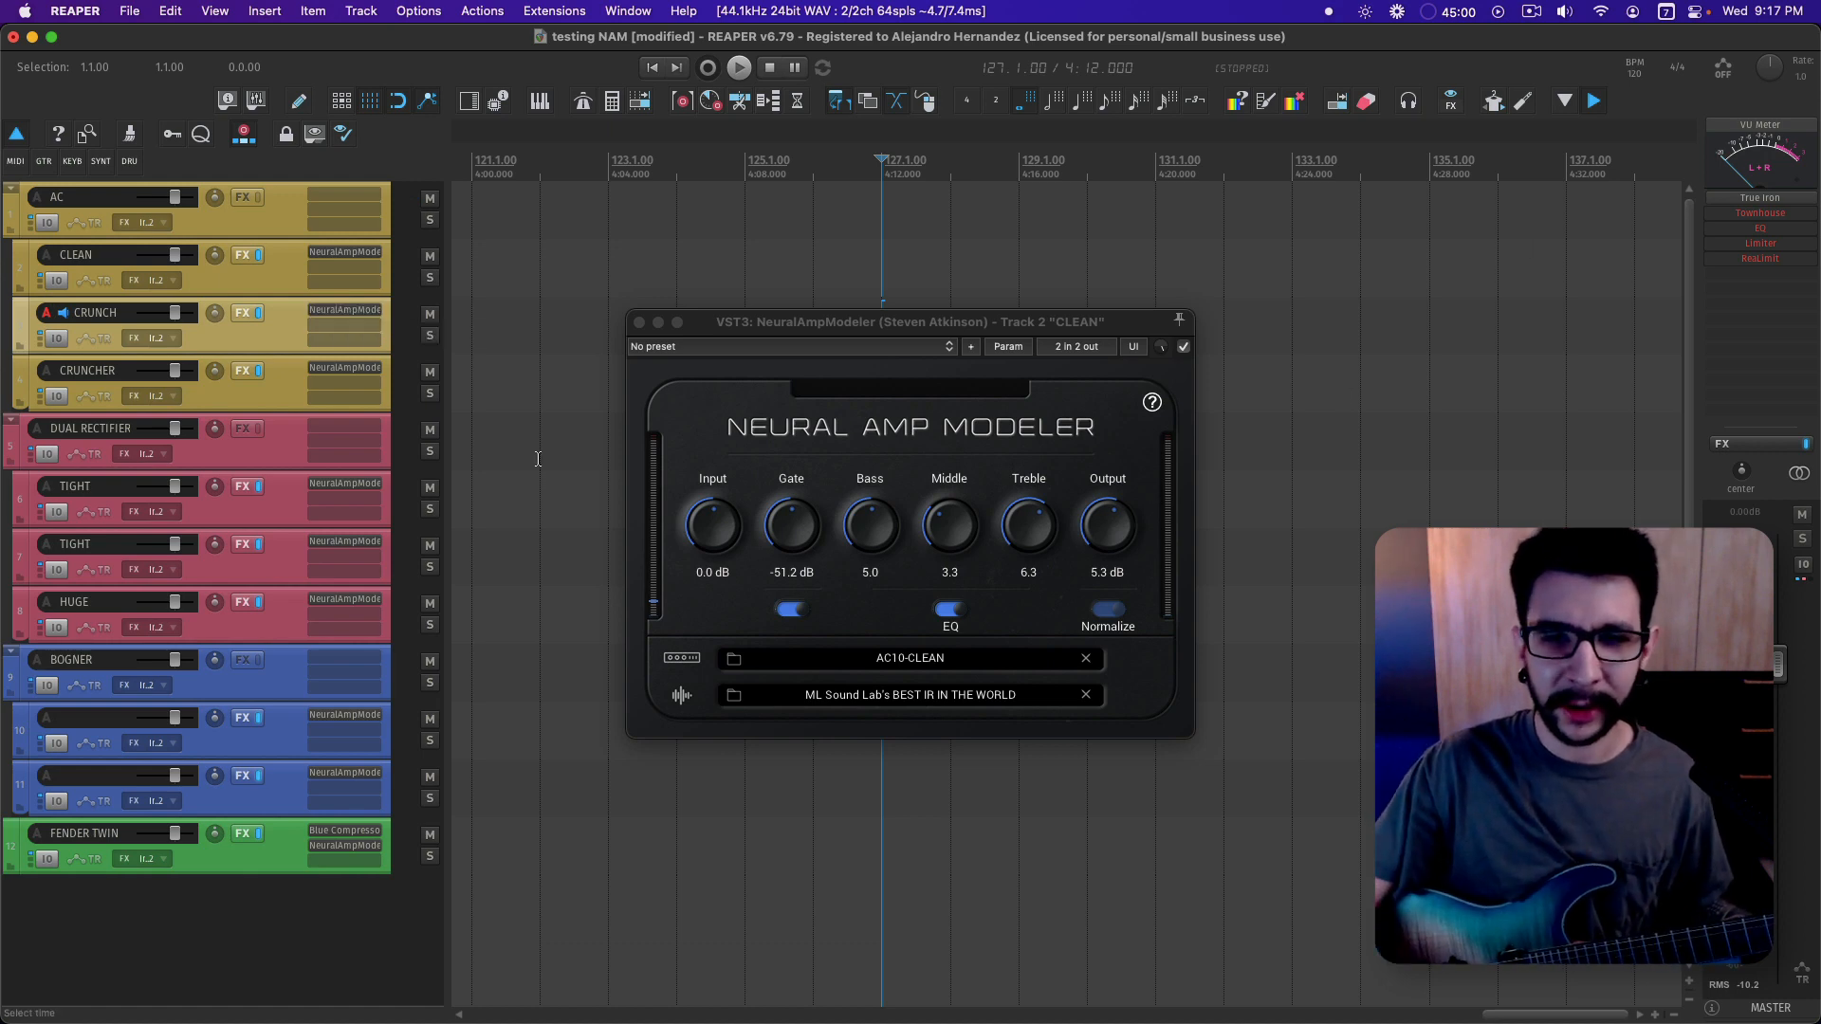
mouse_move(858, 653)
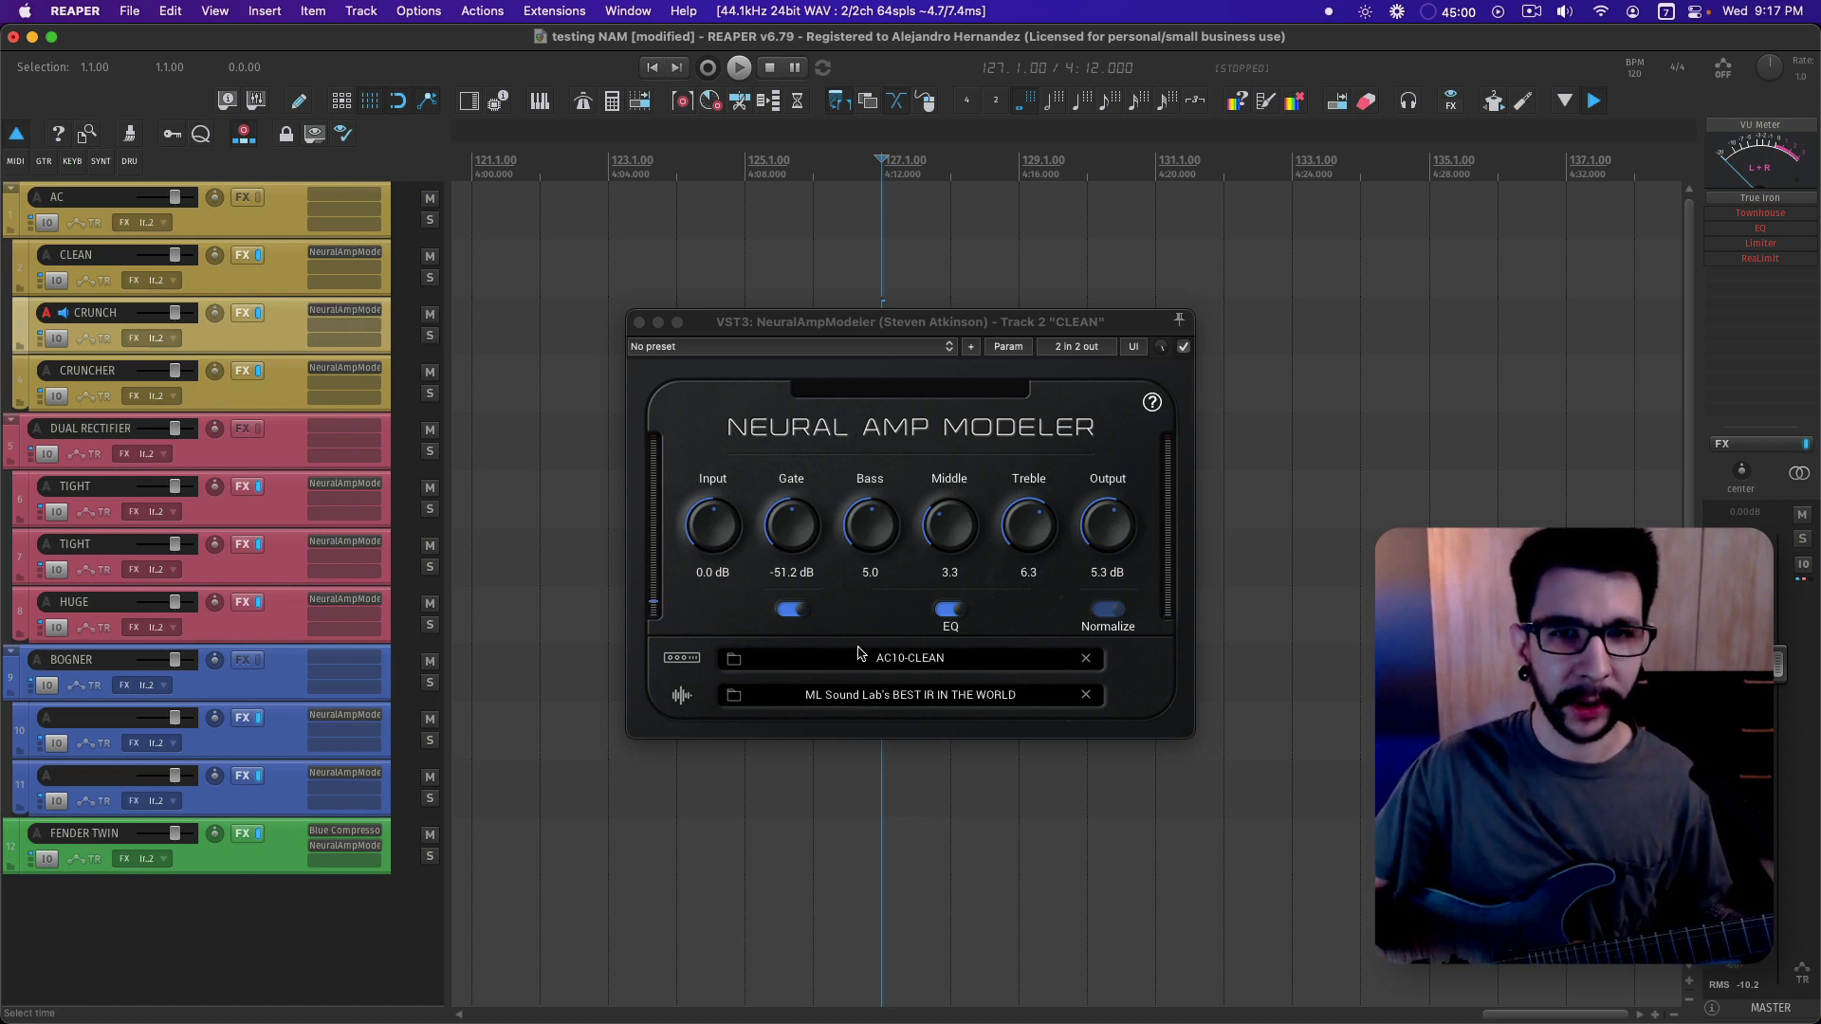
mouse_move(590, 693)
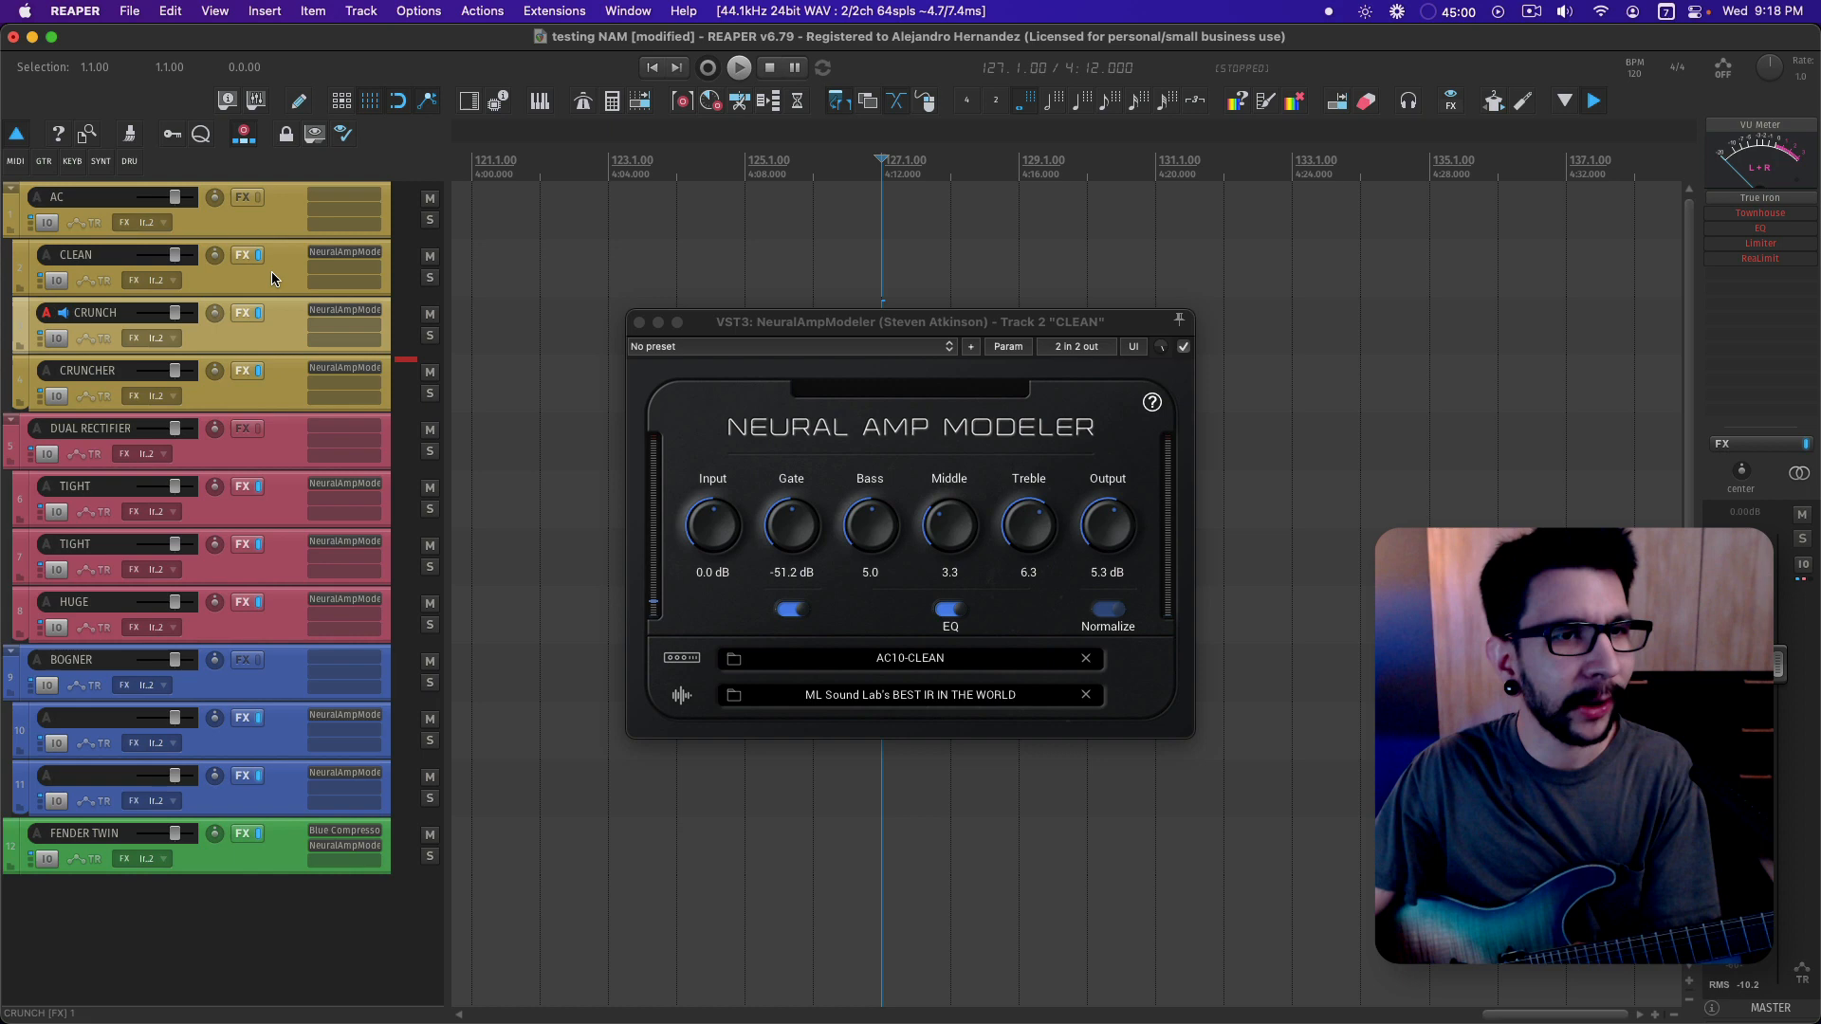
mouse_move(278, 368)
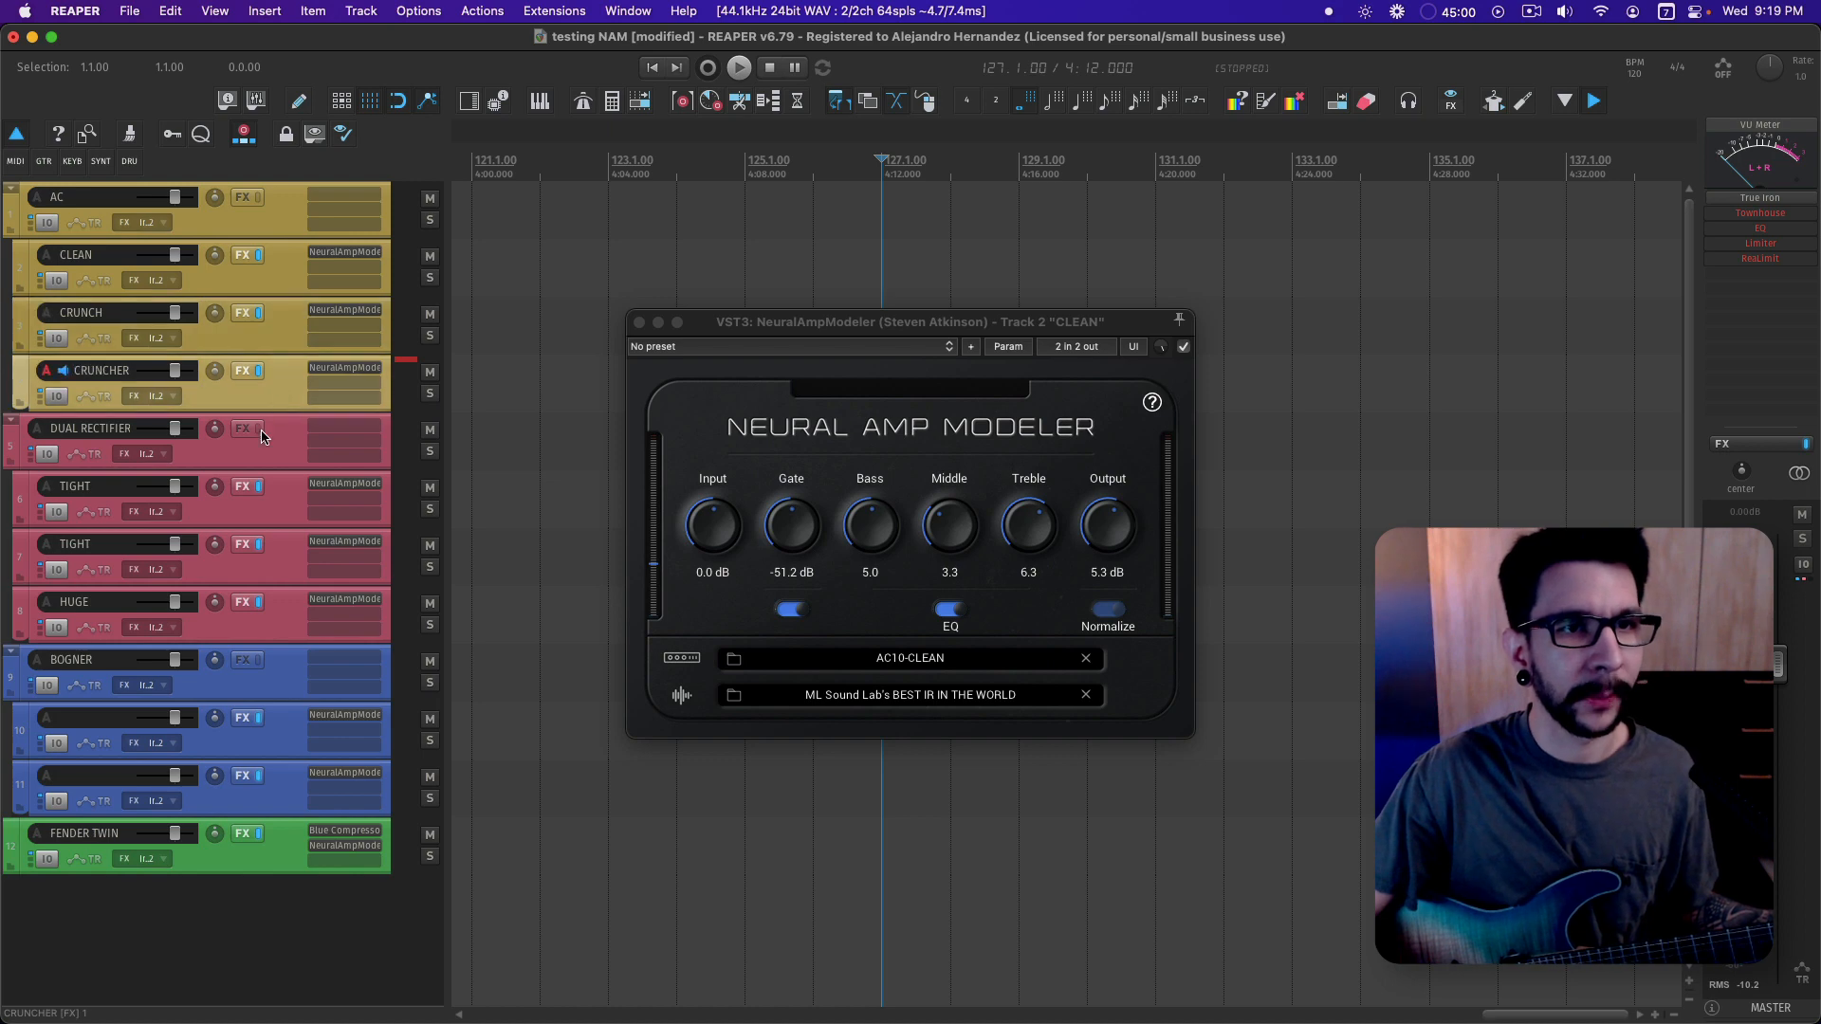
mouse_move(415, 708)
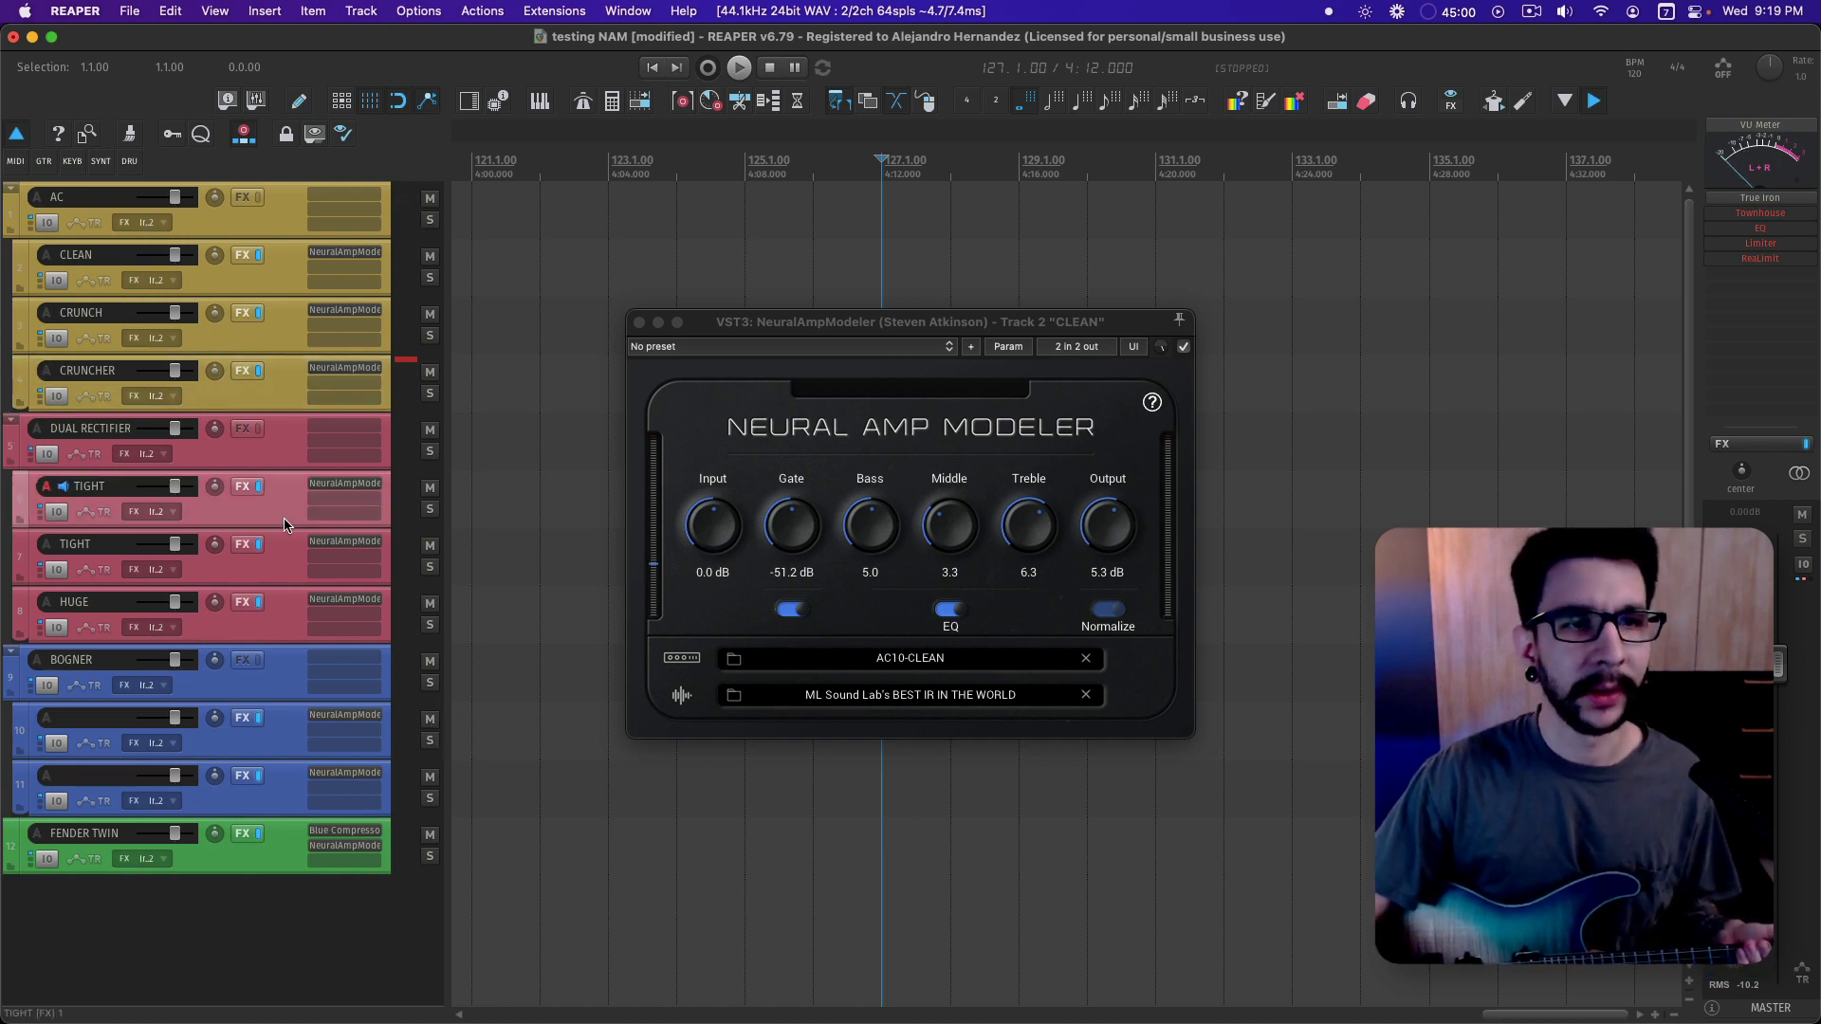
mouse_move(286, 538)
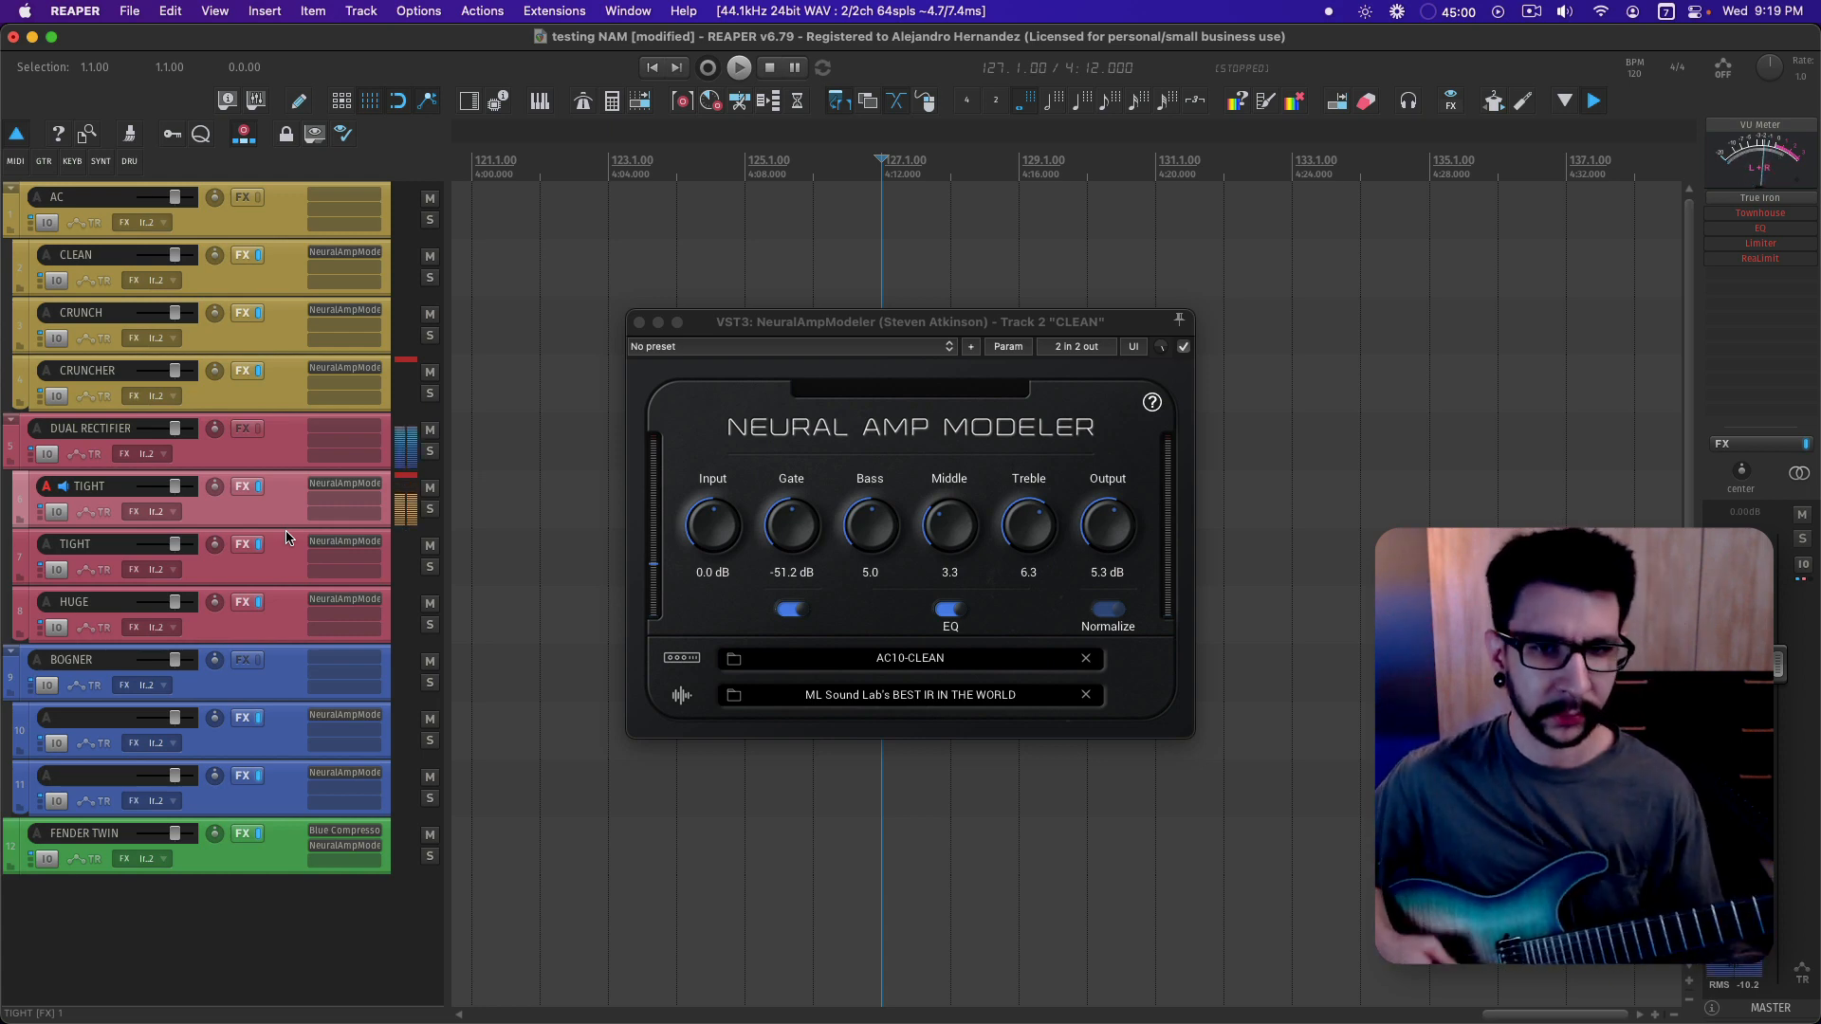
mouse_move(843, 519)
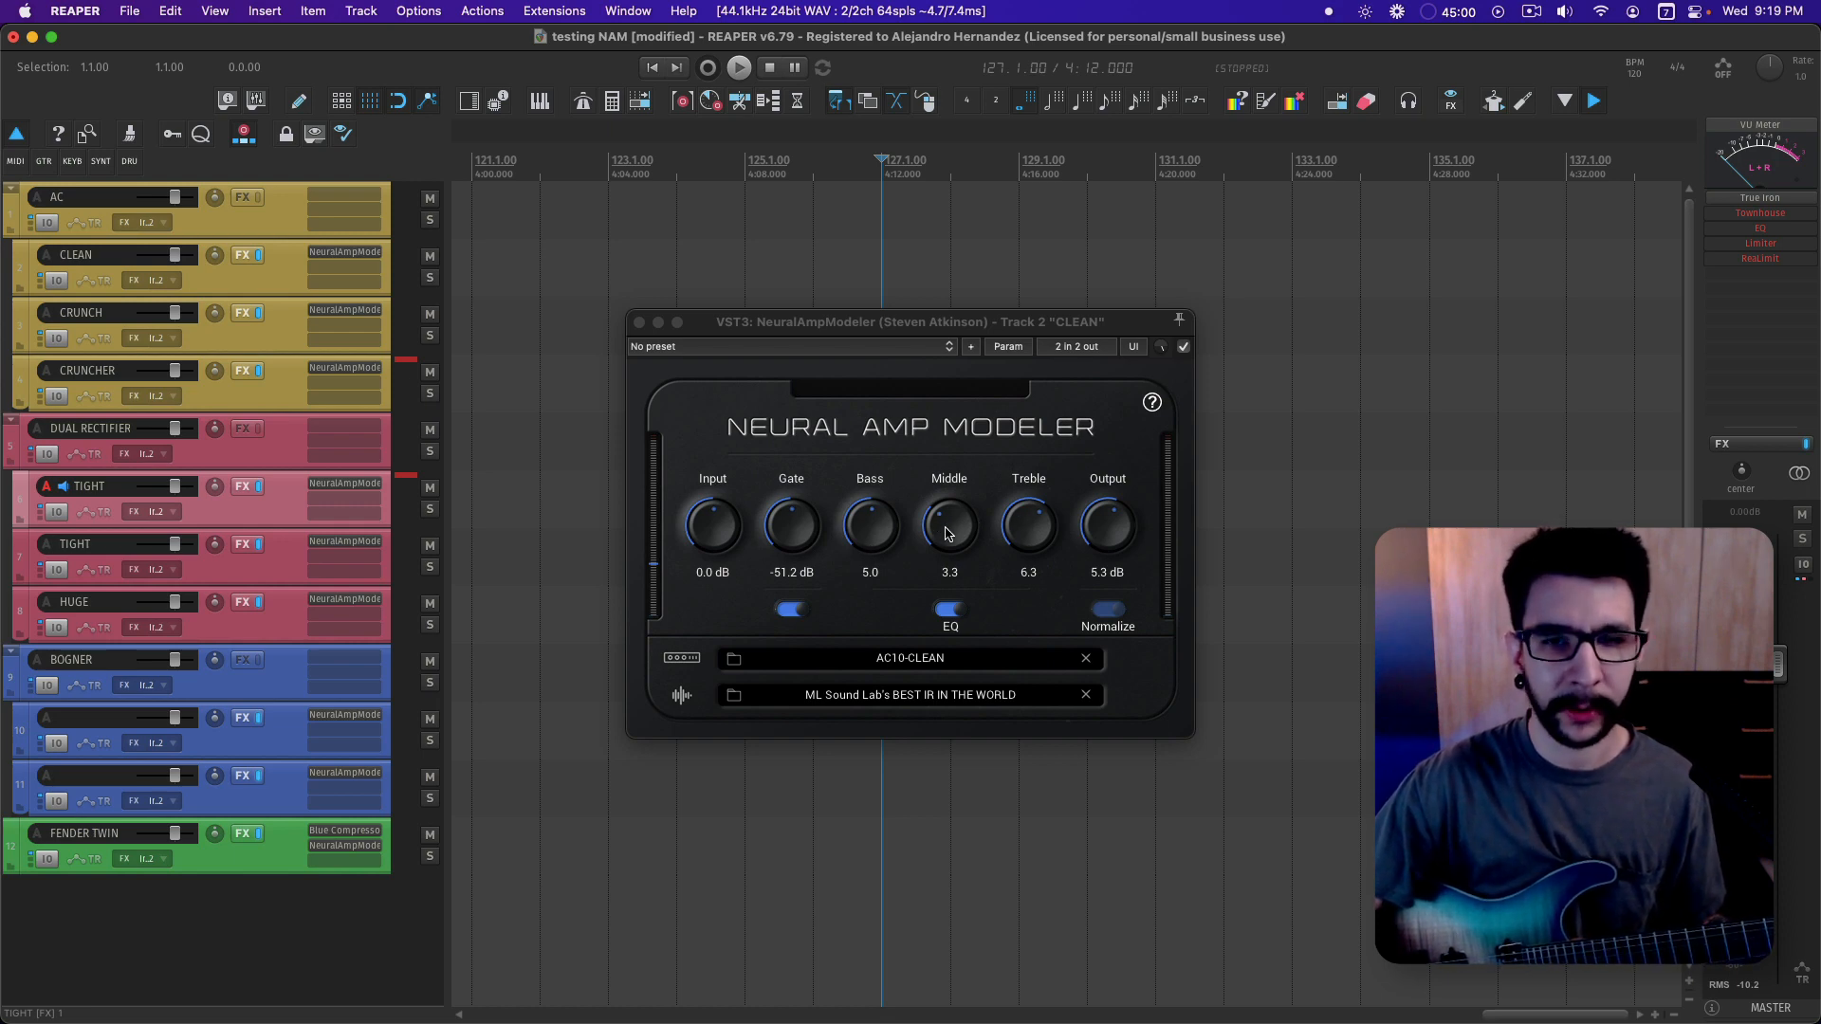
mouse_move(964, 528)
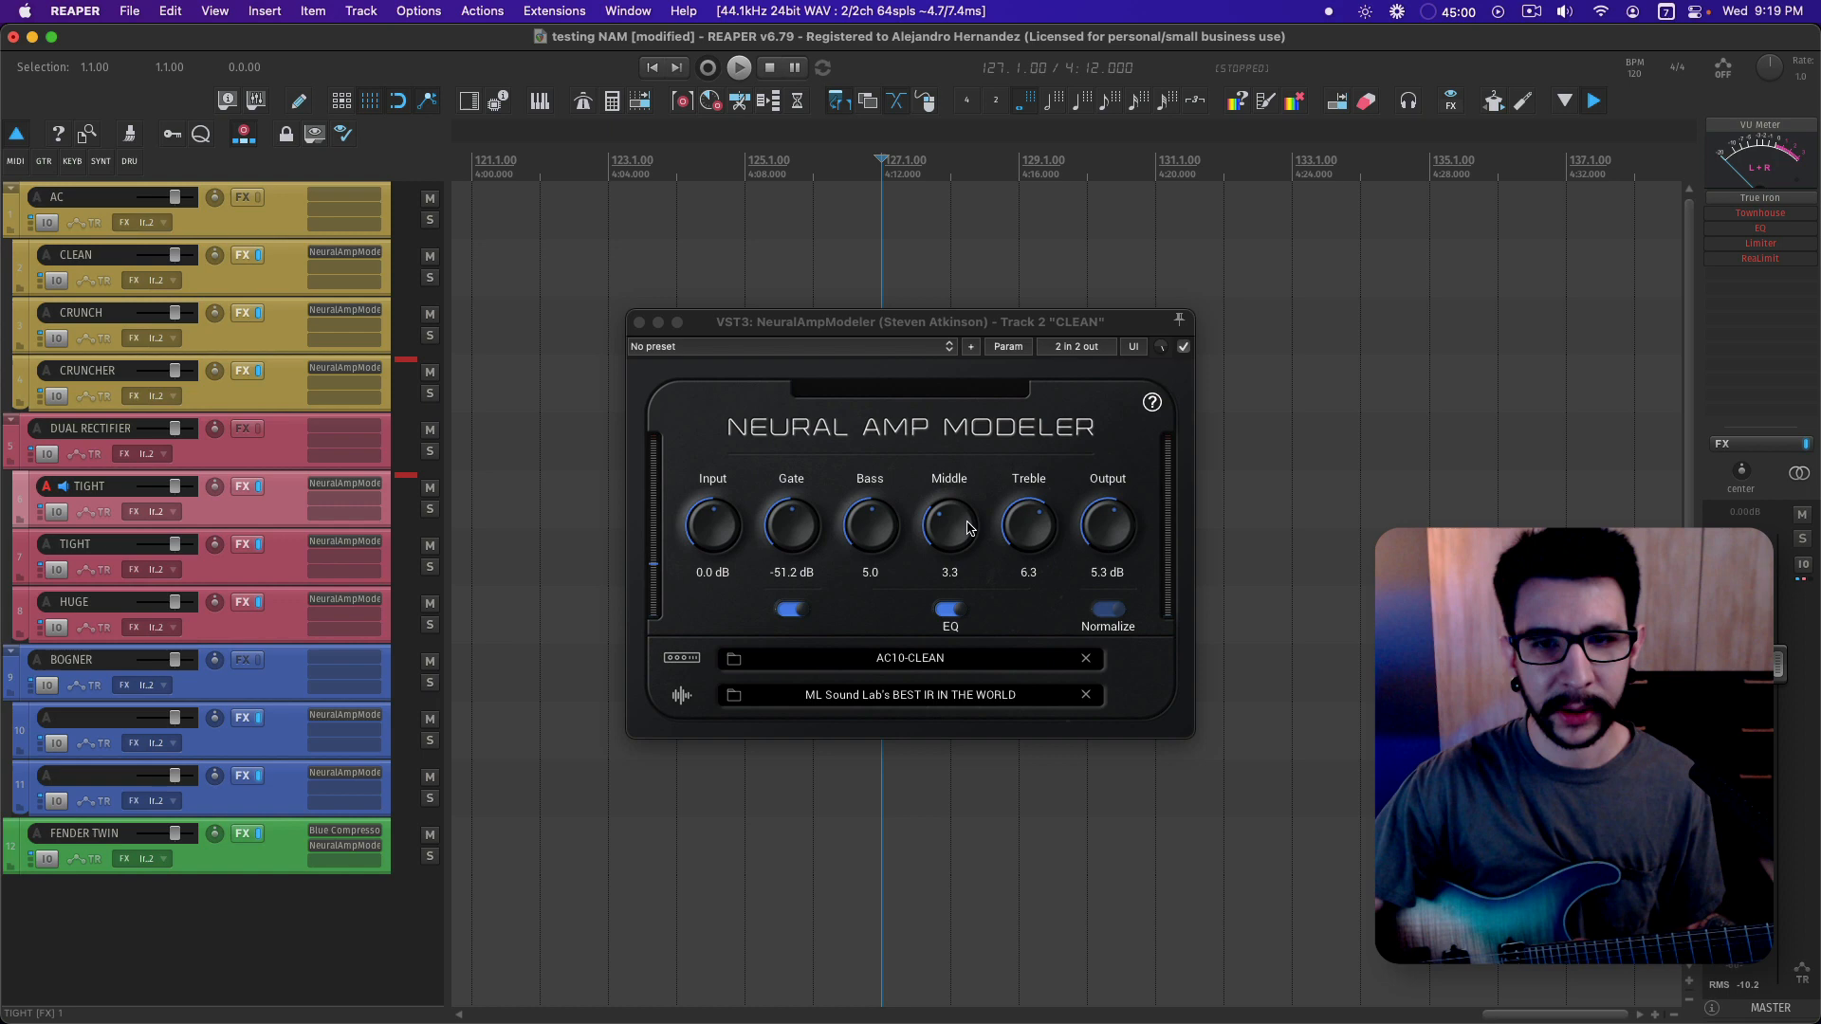
mouse_move(1026, 534)
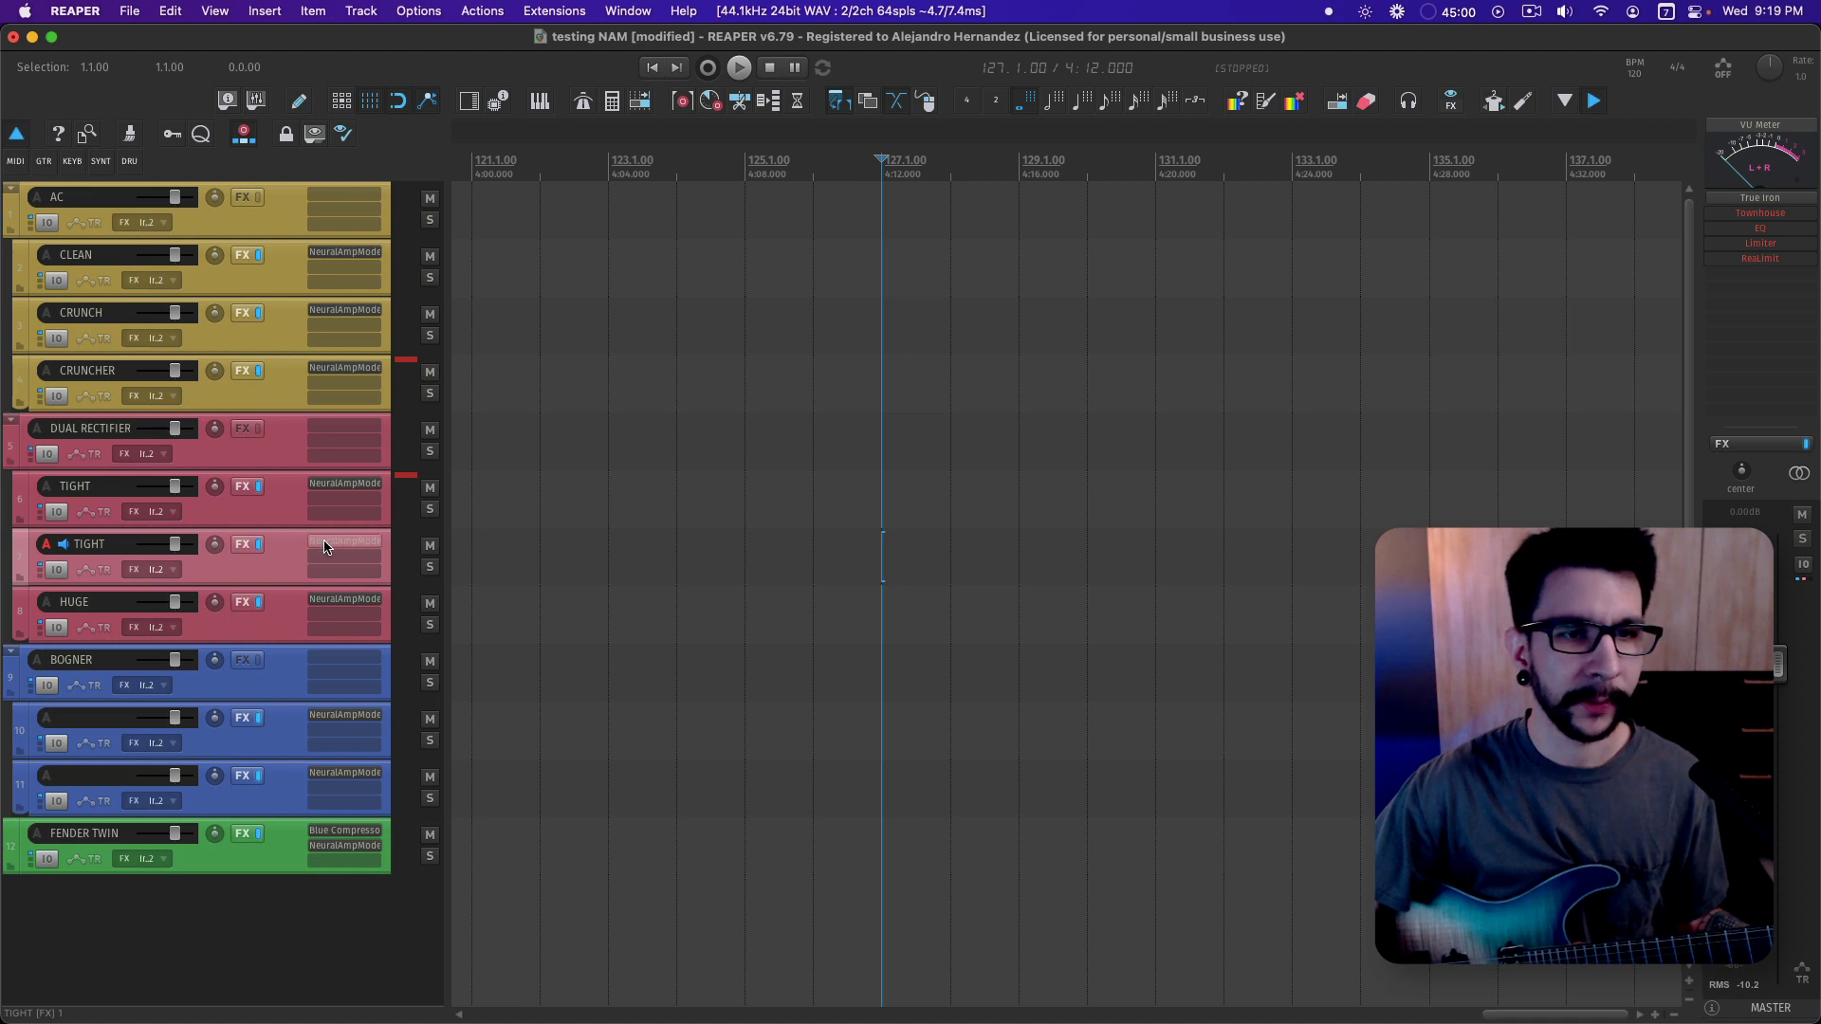
click(244, 486)
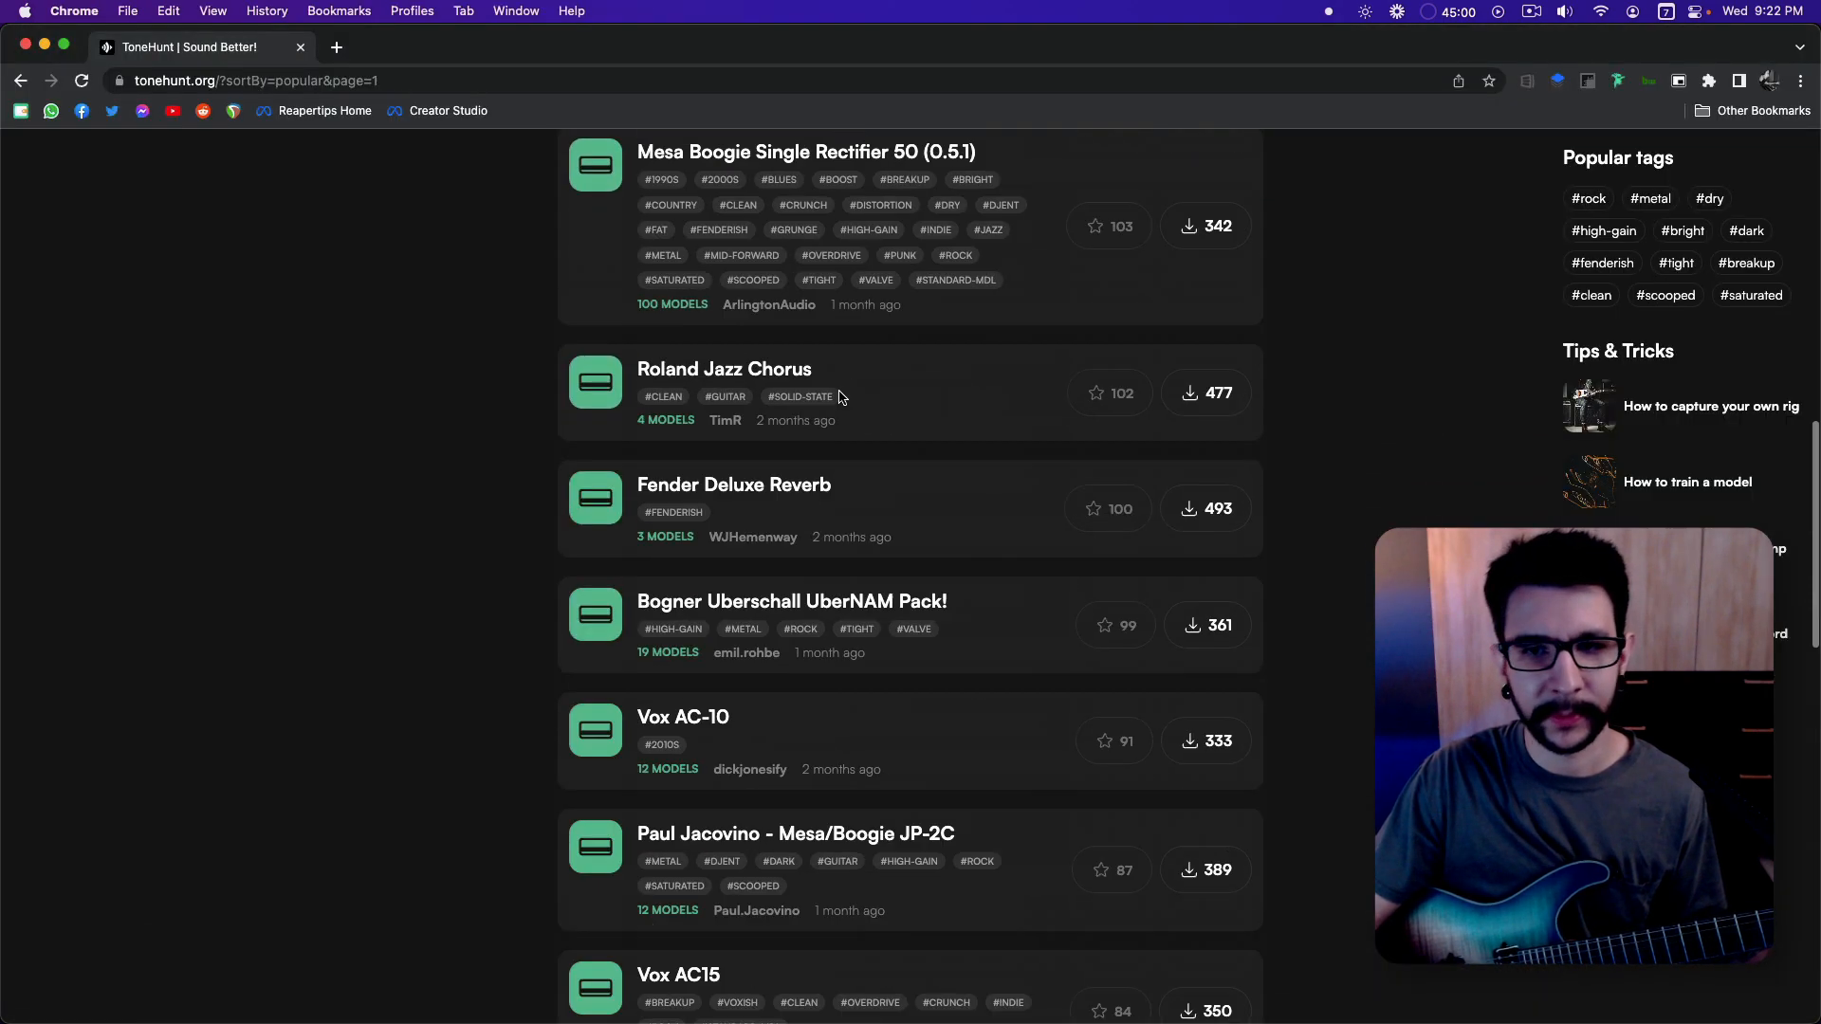
scroll(down, 3)
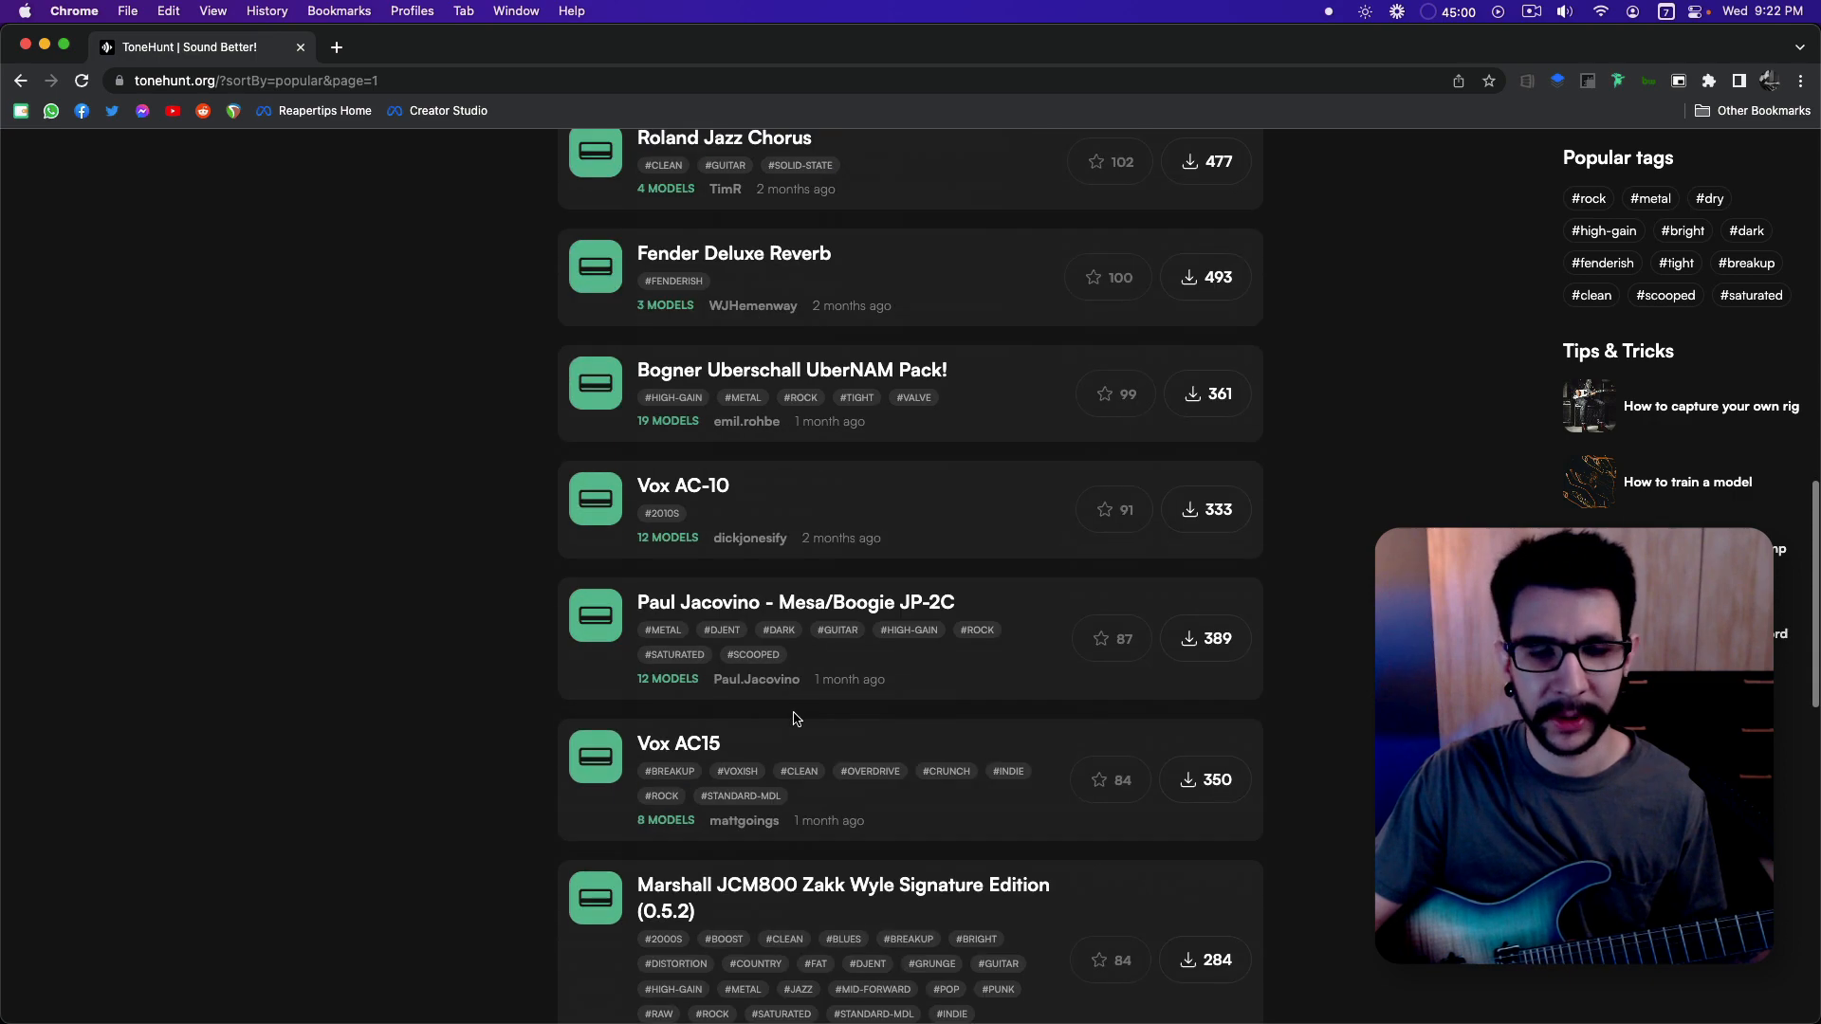
scroll(up, 3)
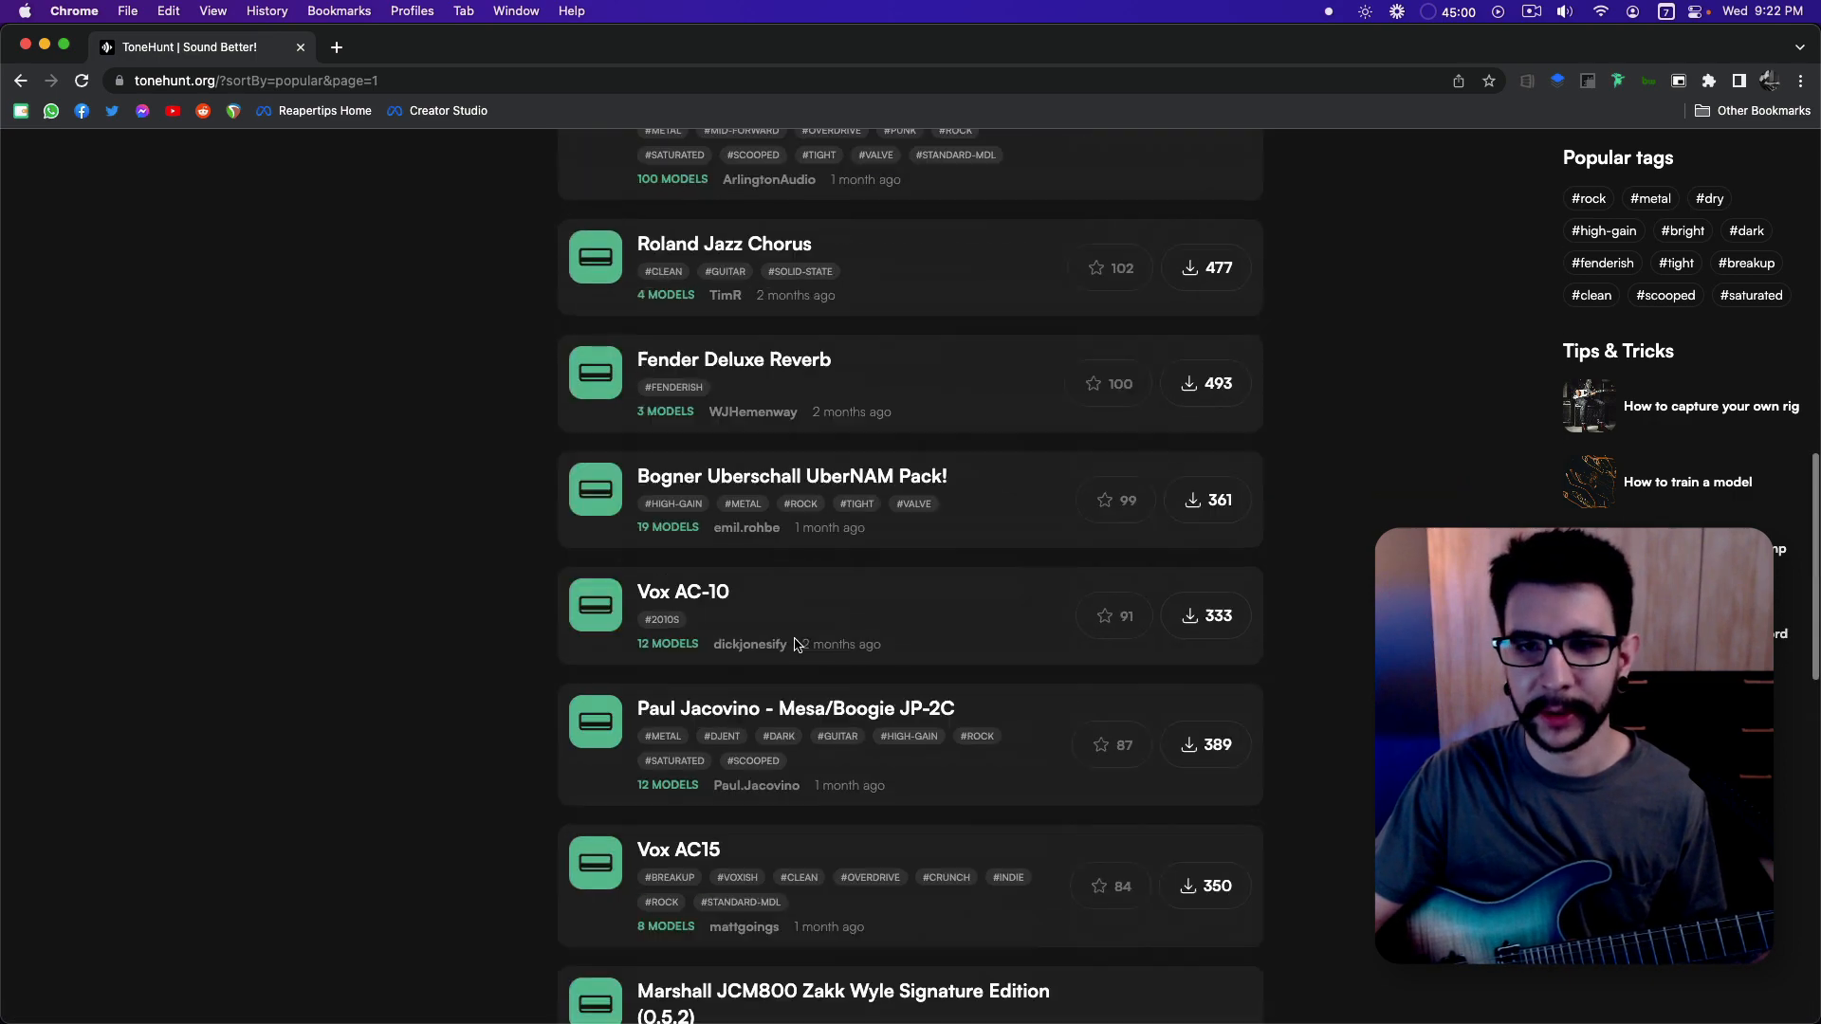
scroll(up, 3)
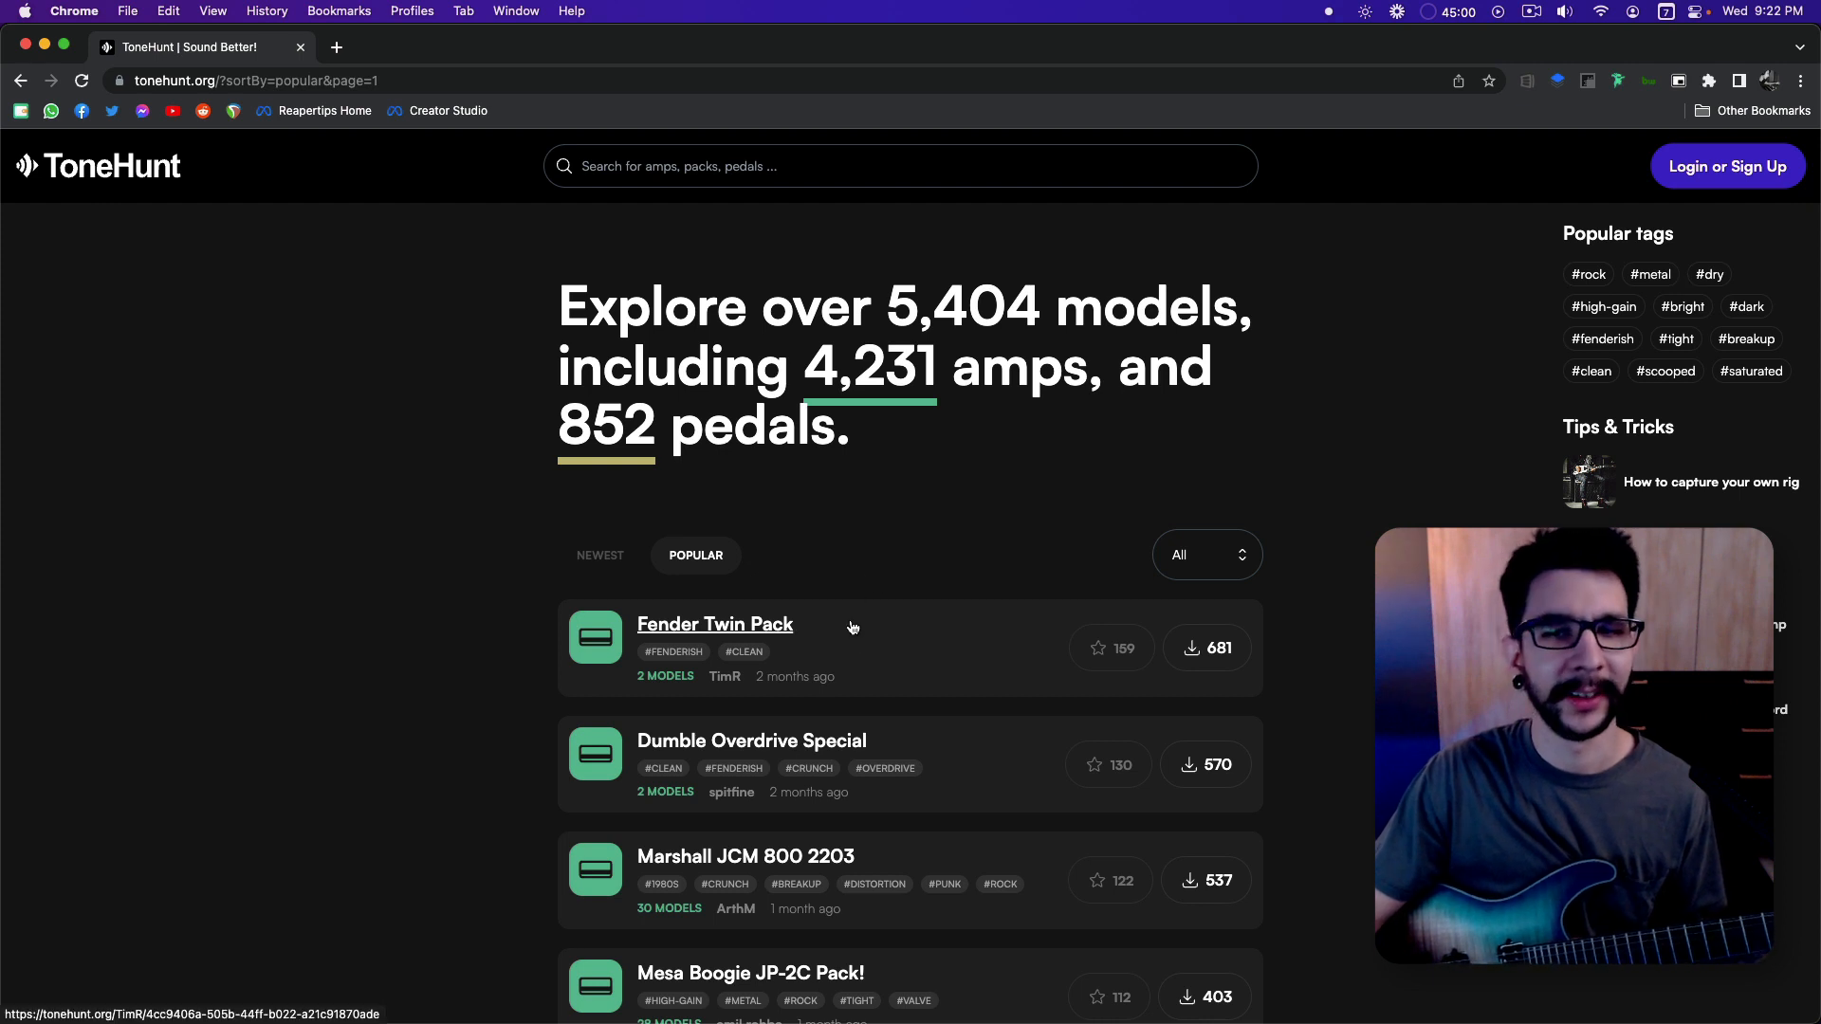
mouse_move(959, 682)
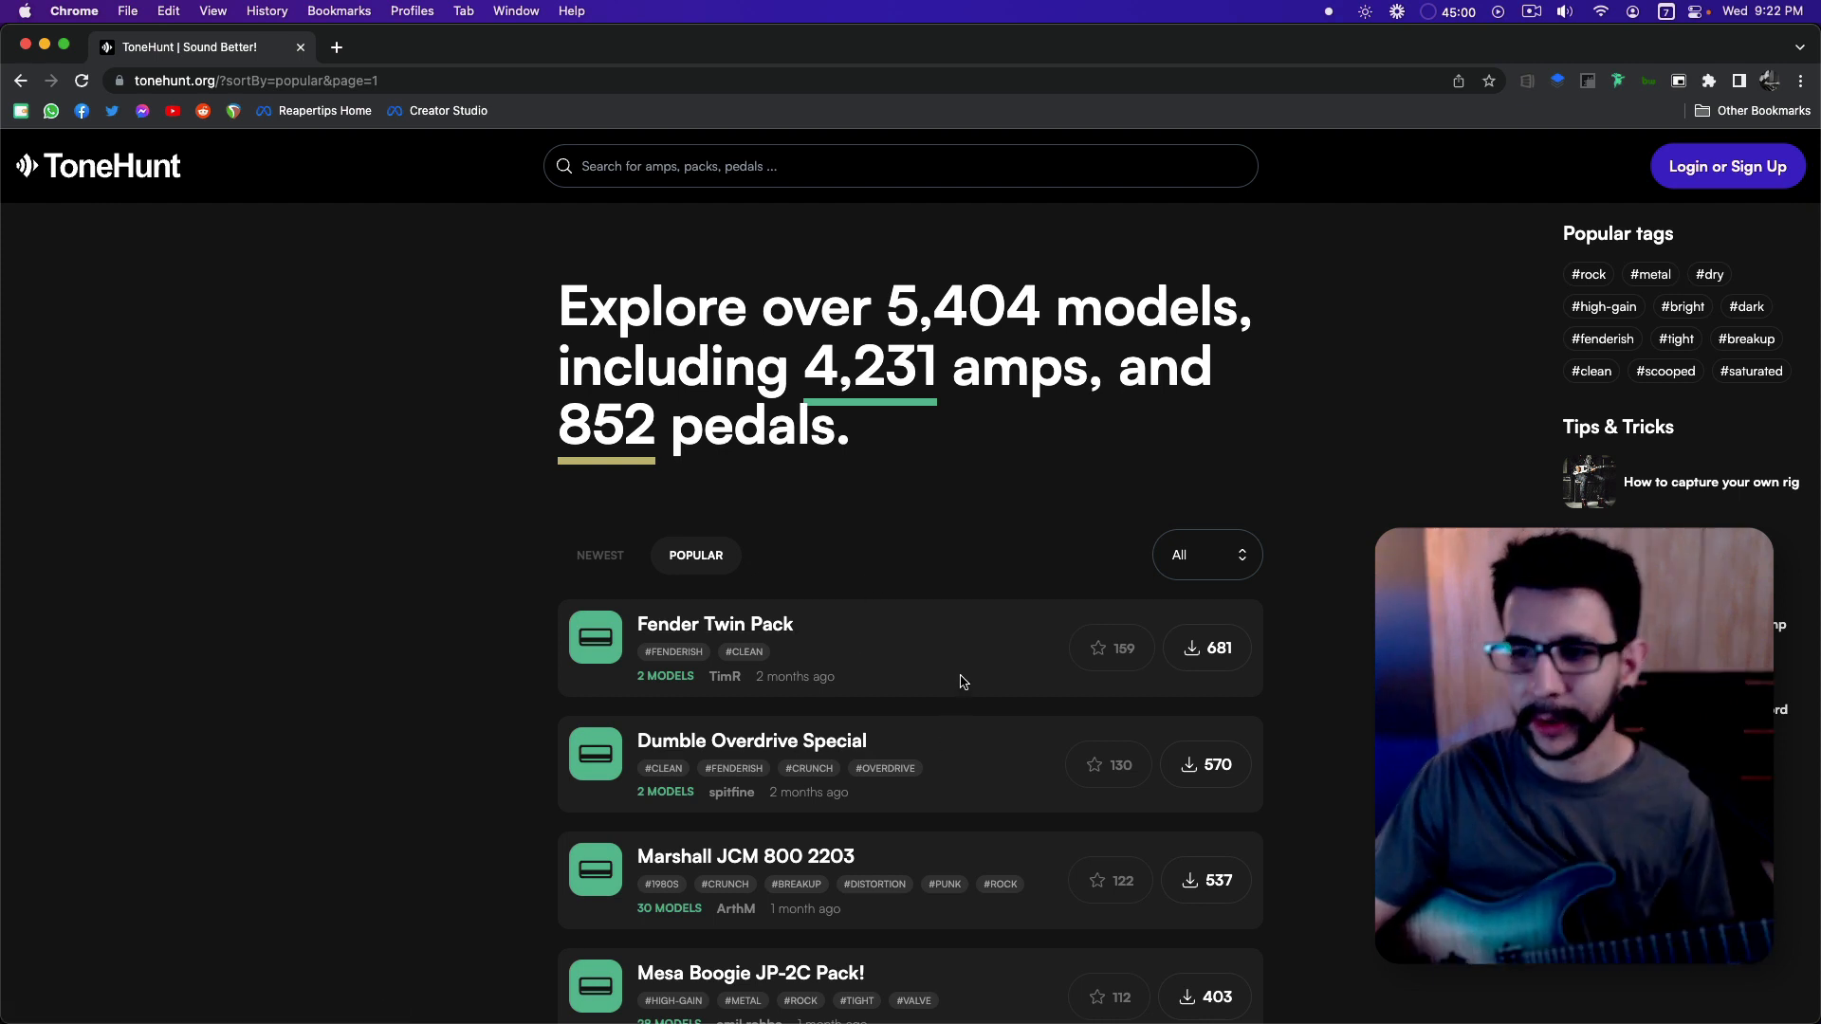
mouse_move(935, 683)
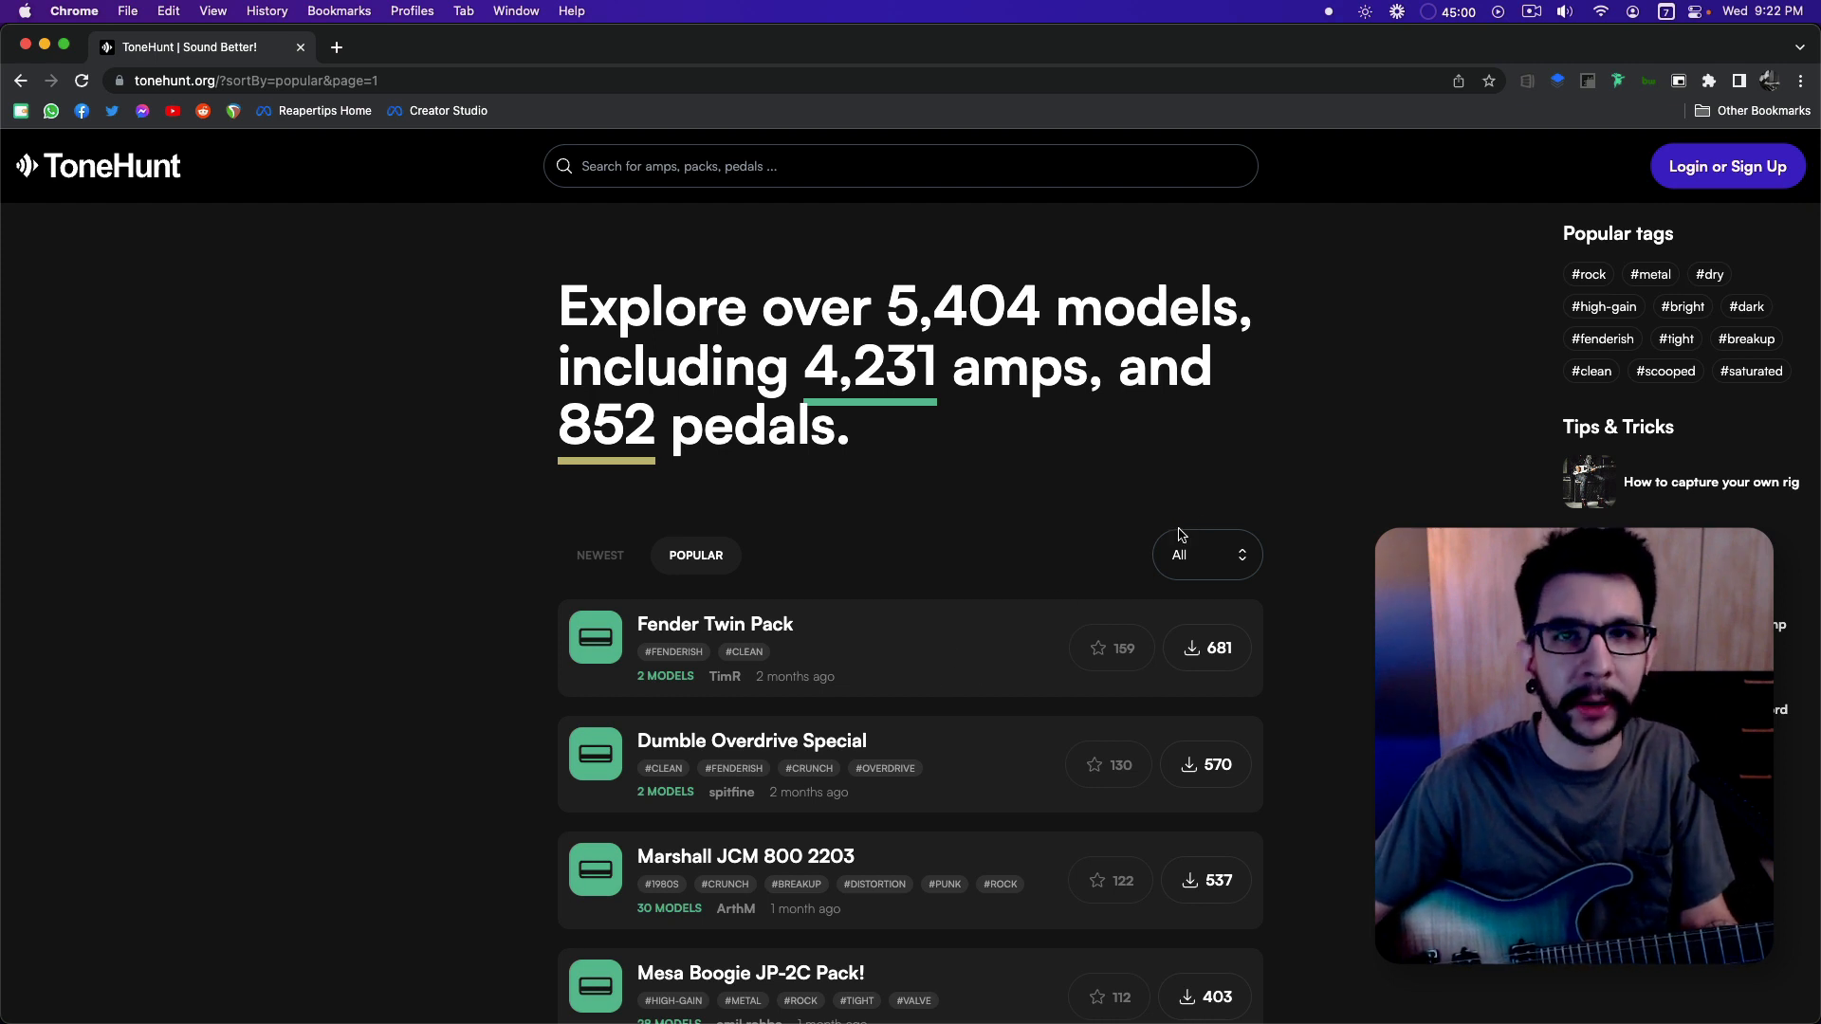
mouse_move(1167, 476)
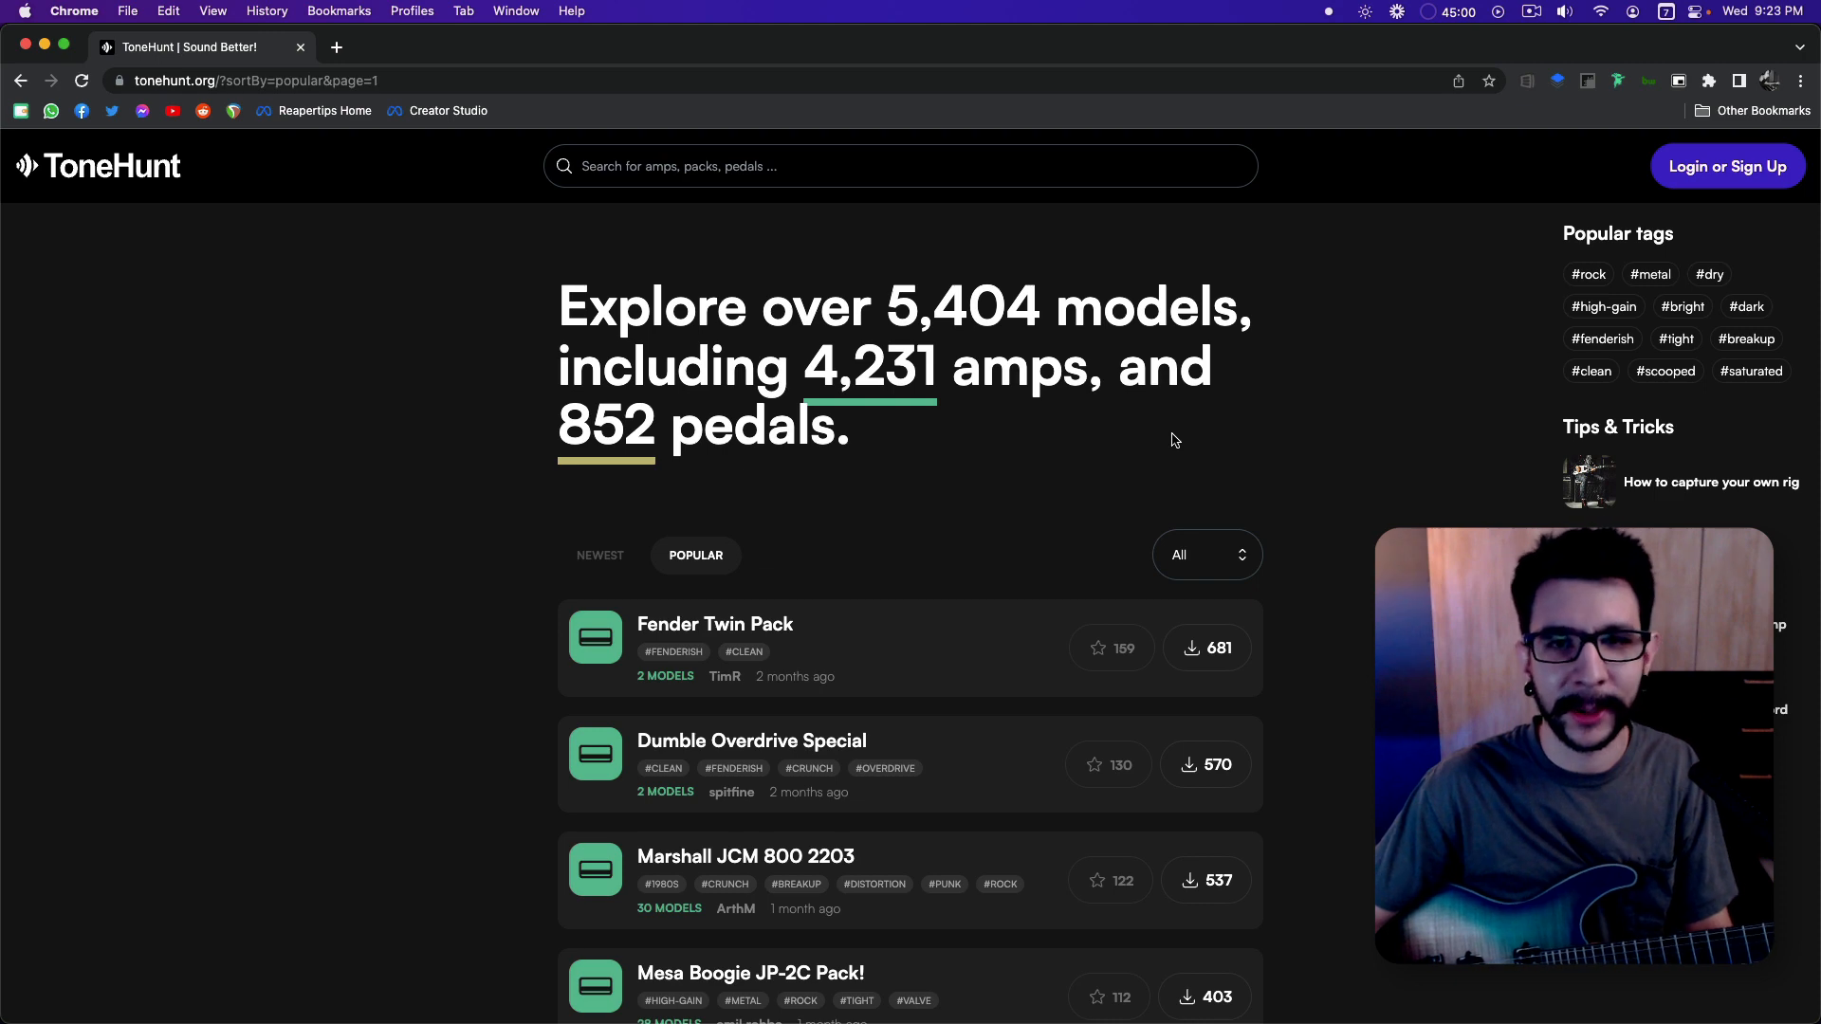
mouse_move(1121, 384)
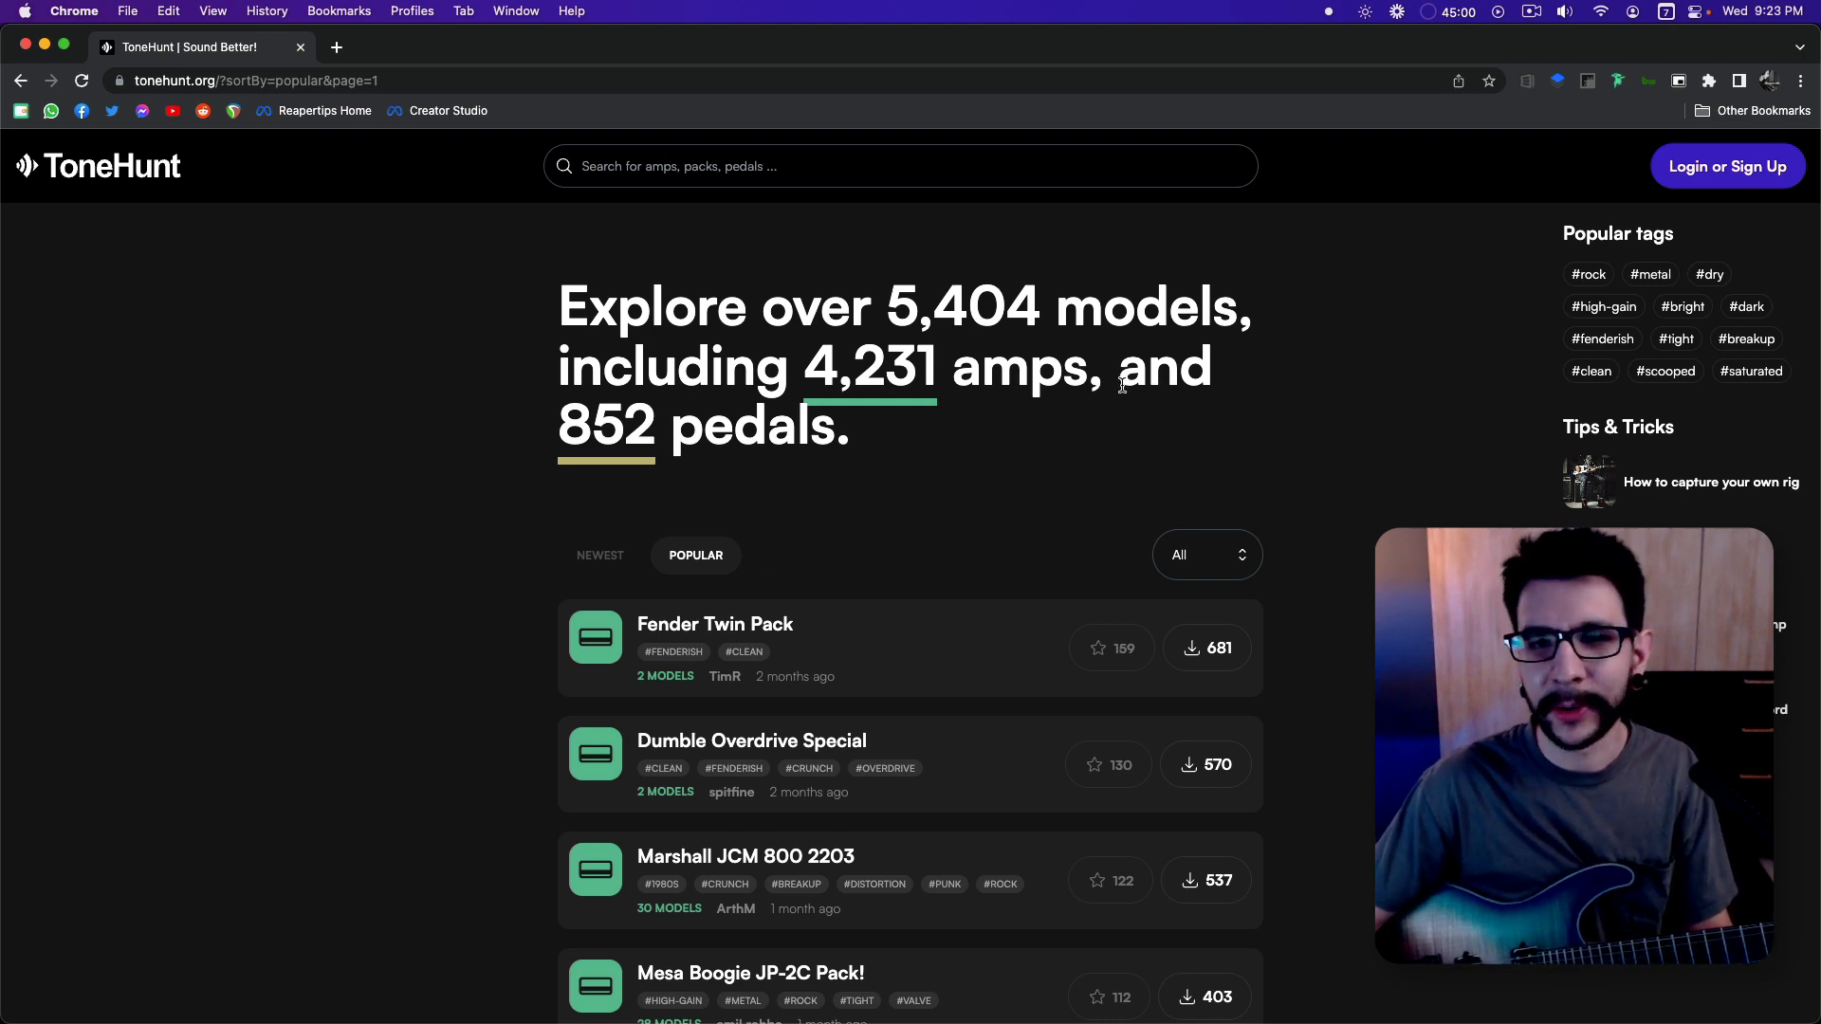
scroll(down, 3)
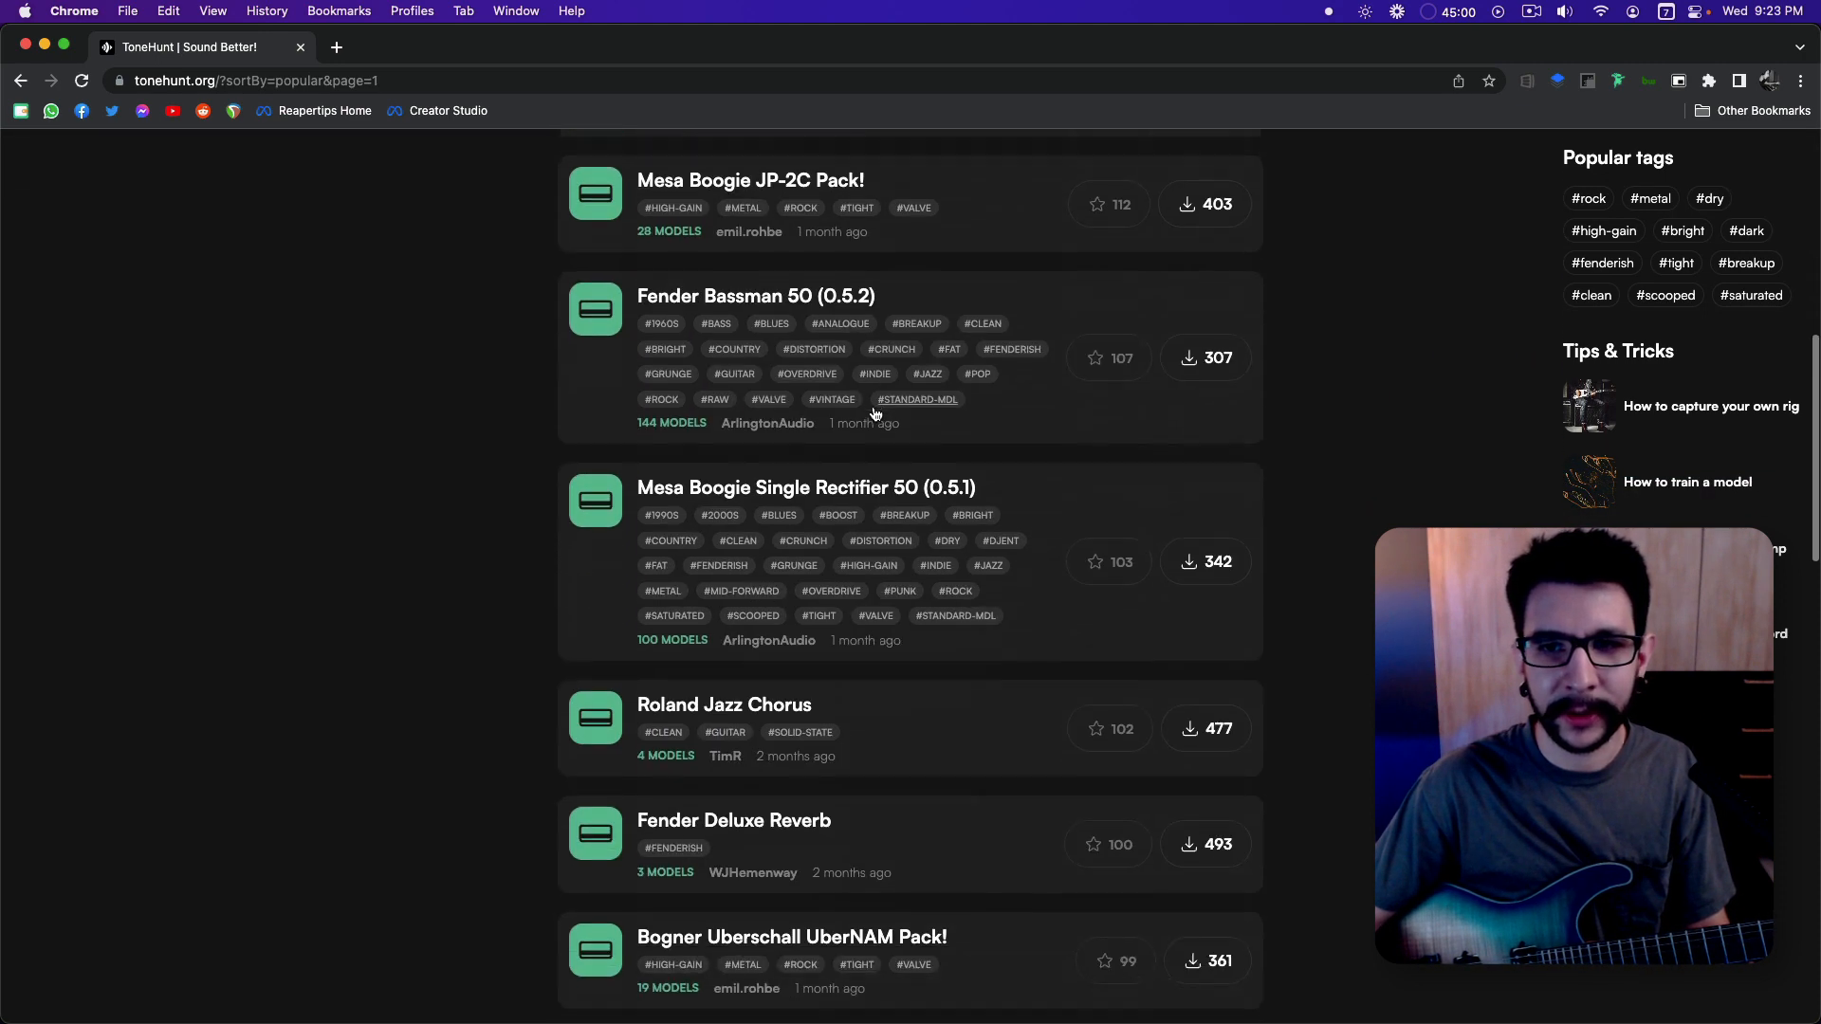
scroll(down, 3)
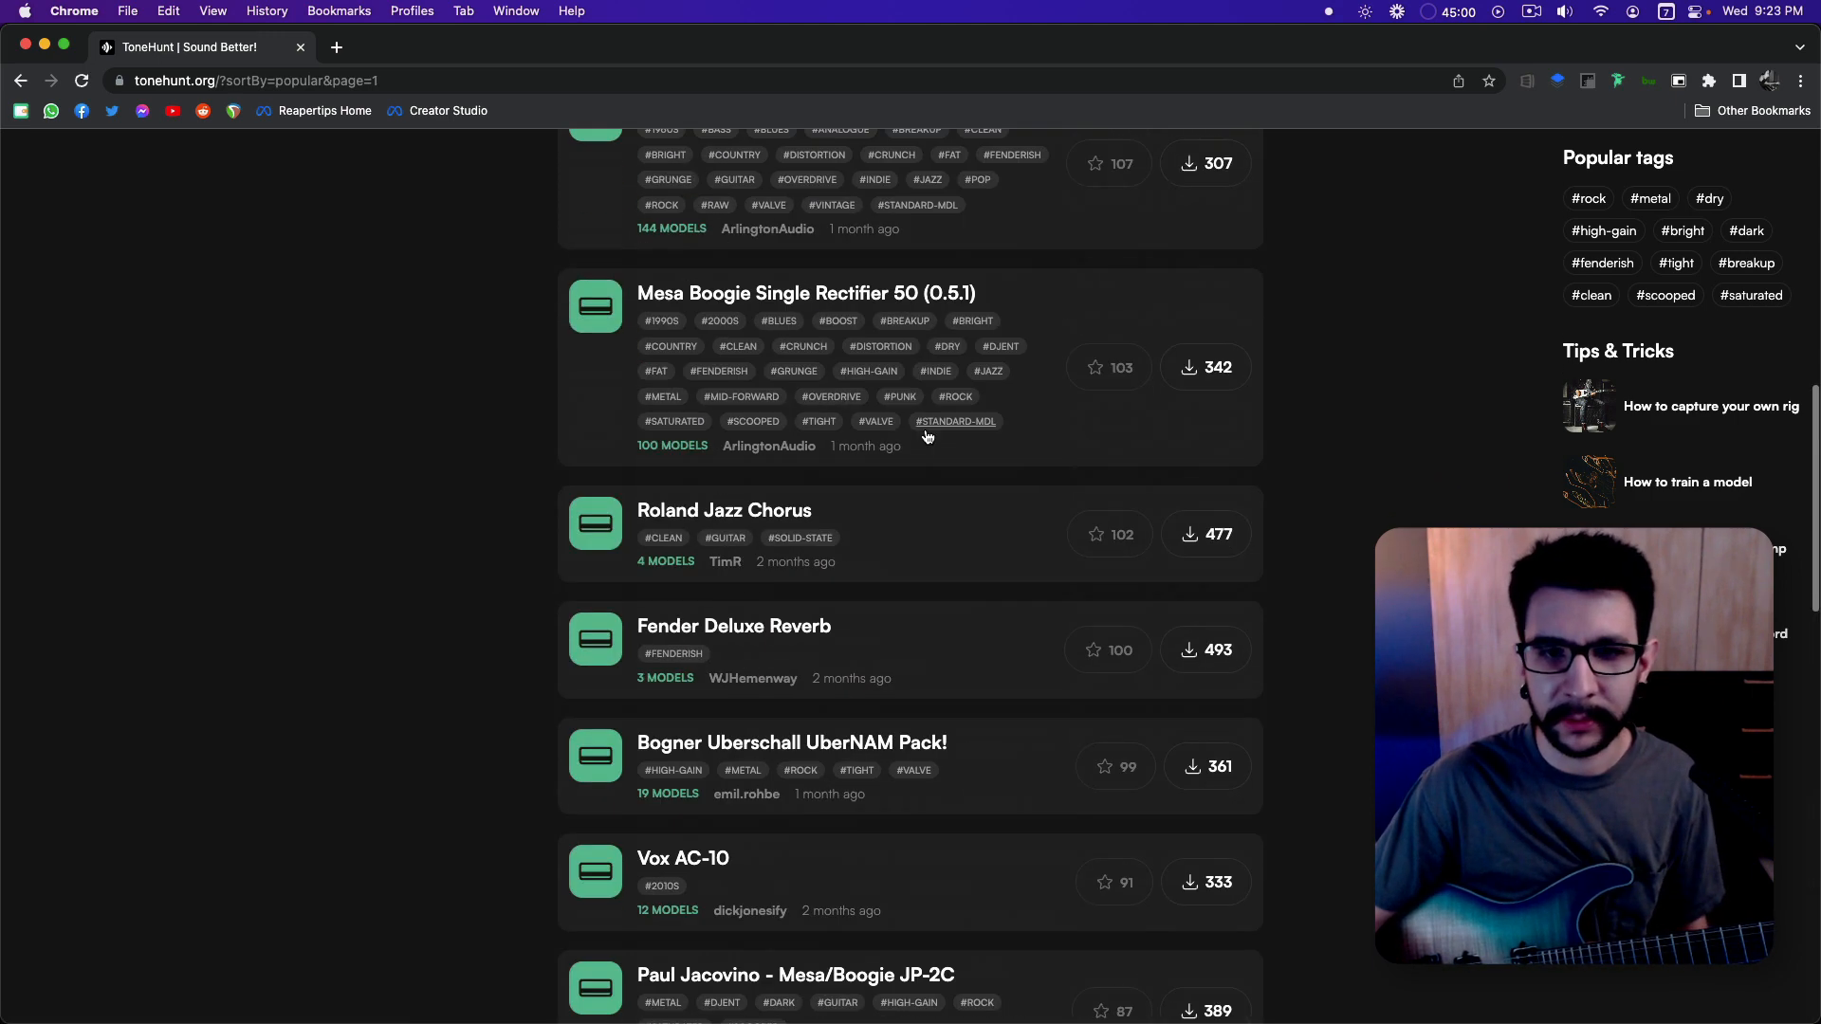
scroll(up, 3)
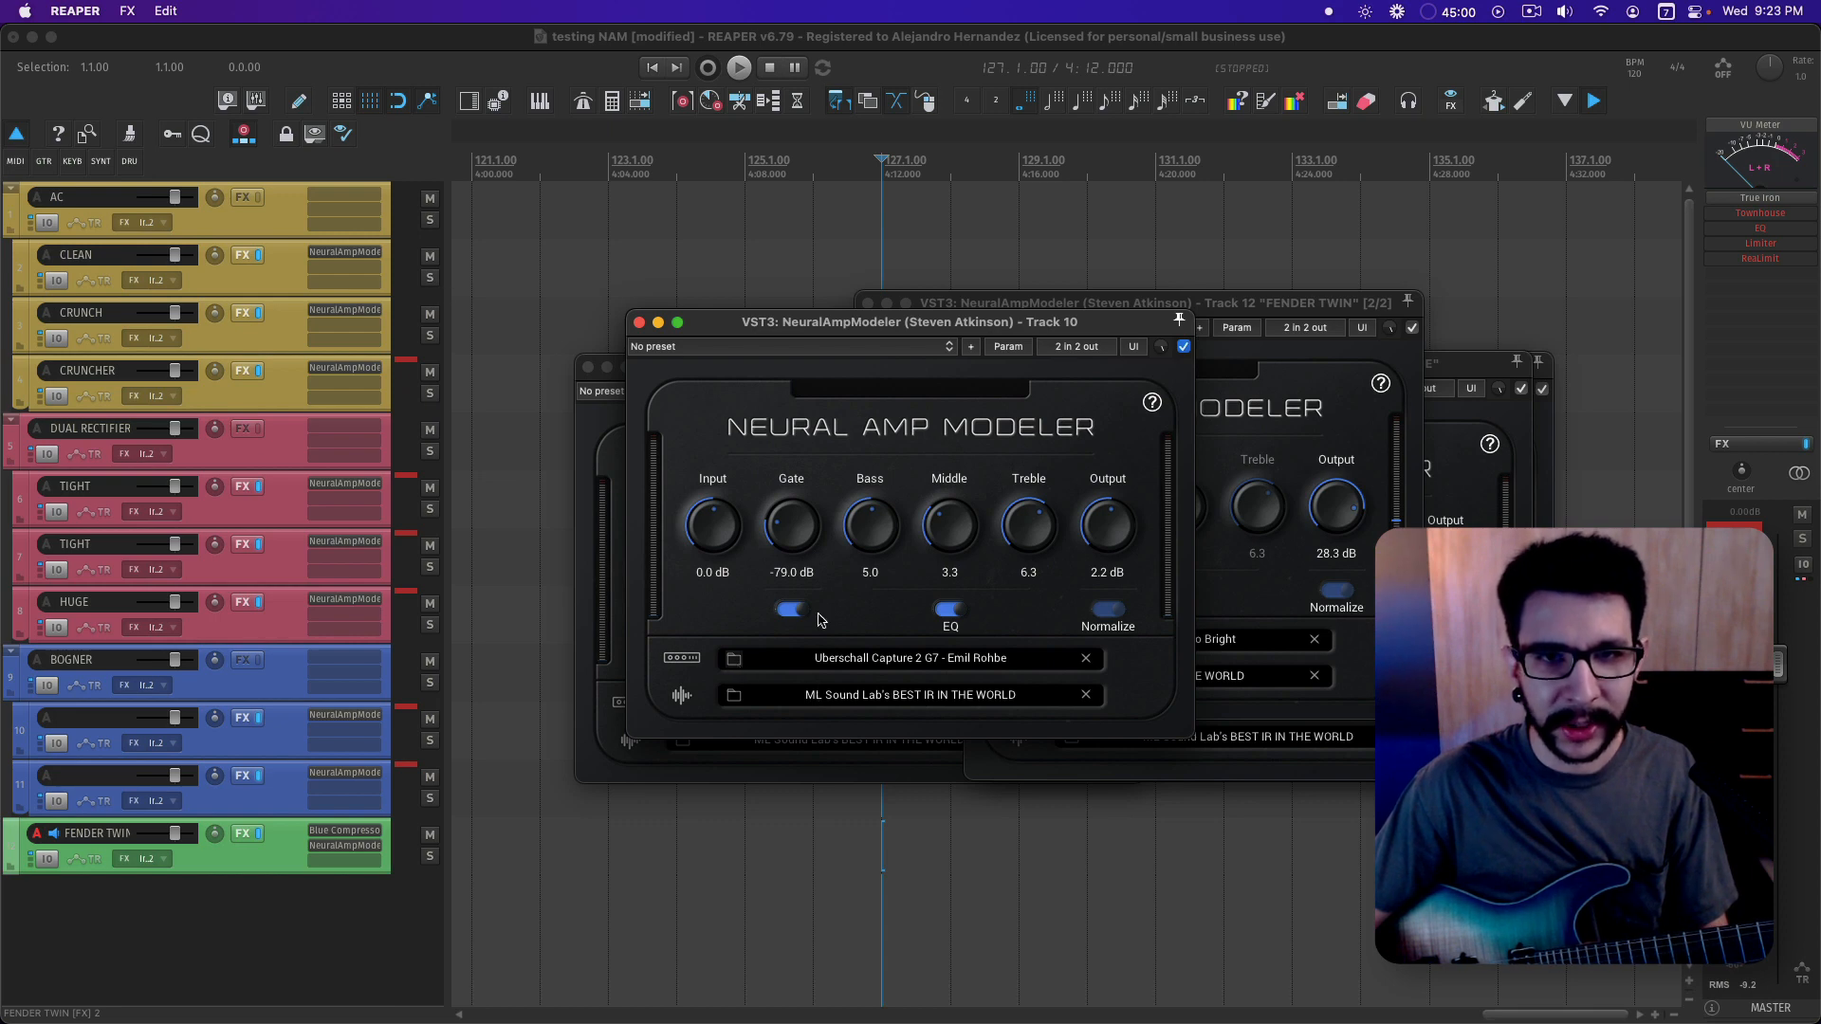
Step: Load the Uberschall Capture 5 .nam model into the Bogner track's Neural Amp Modeler
click(731, 657)
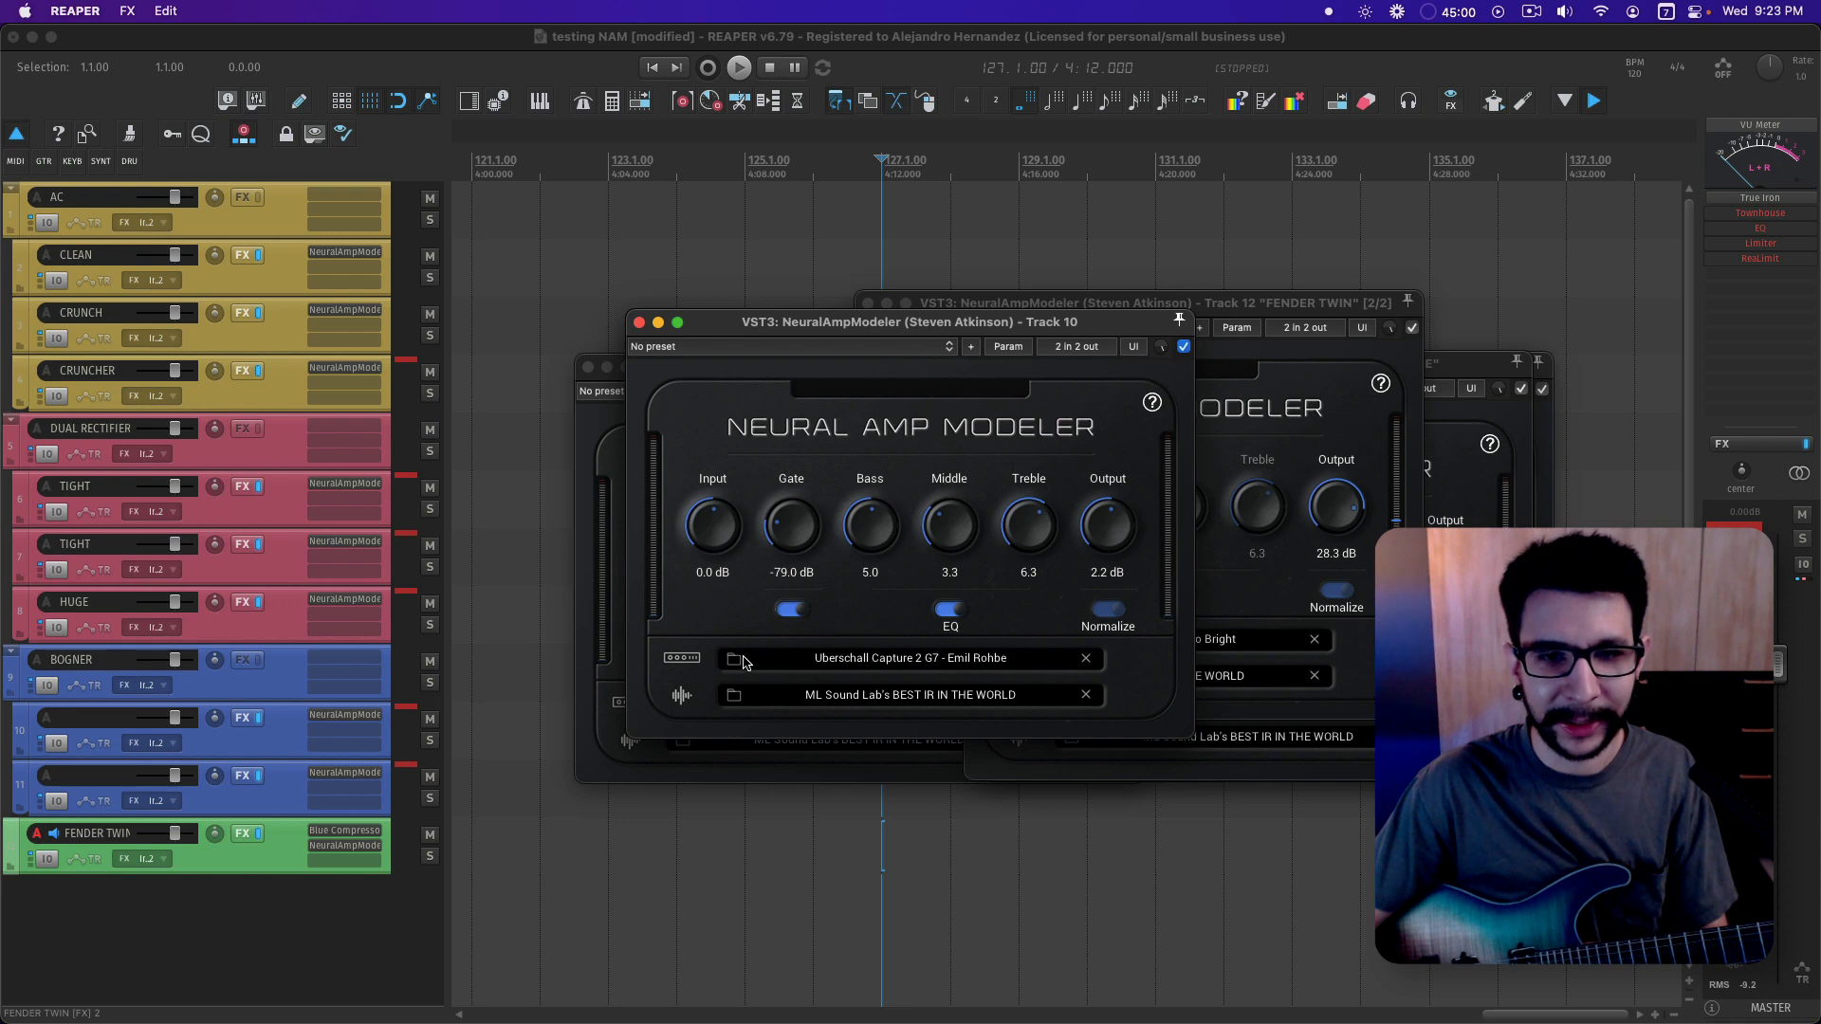
click(734, 657)
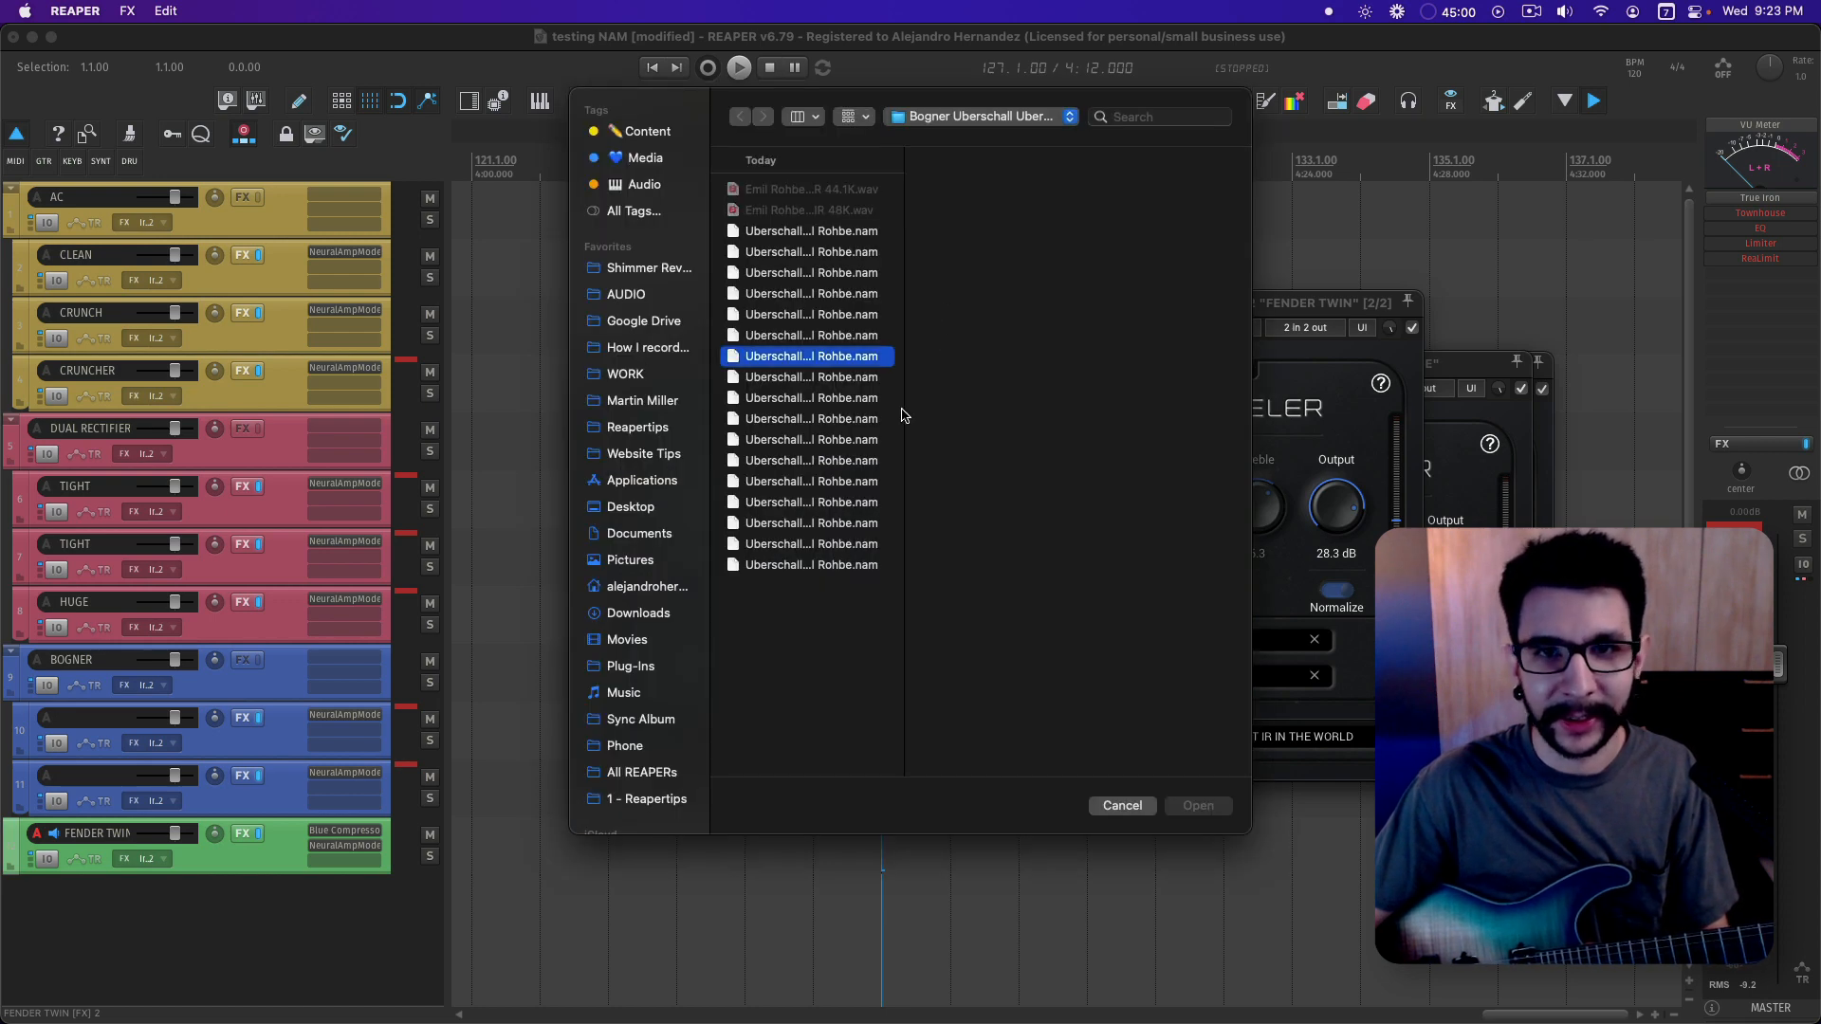
click(811, 356)
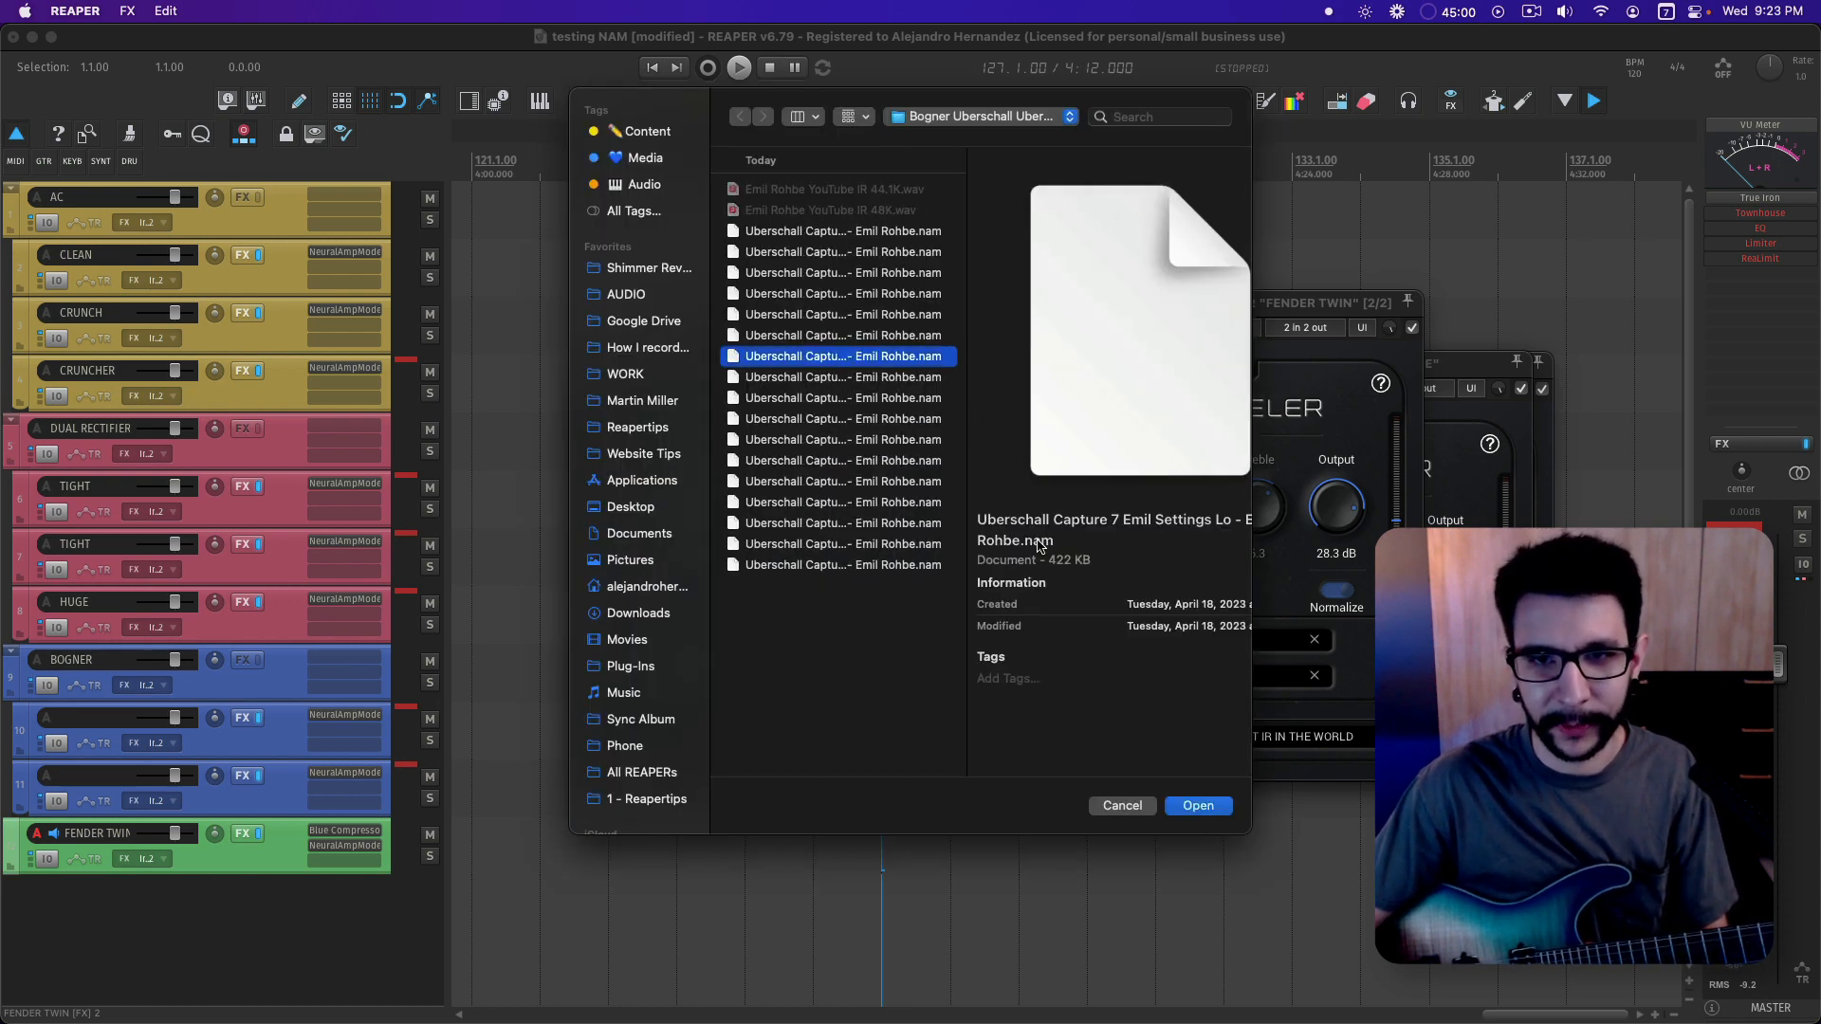
click(1197, 805)
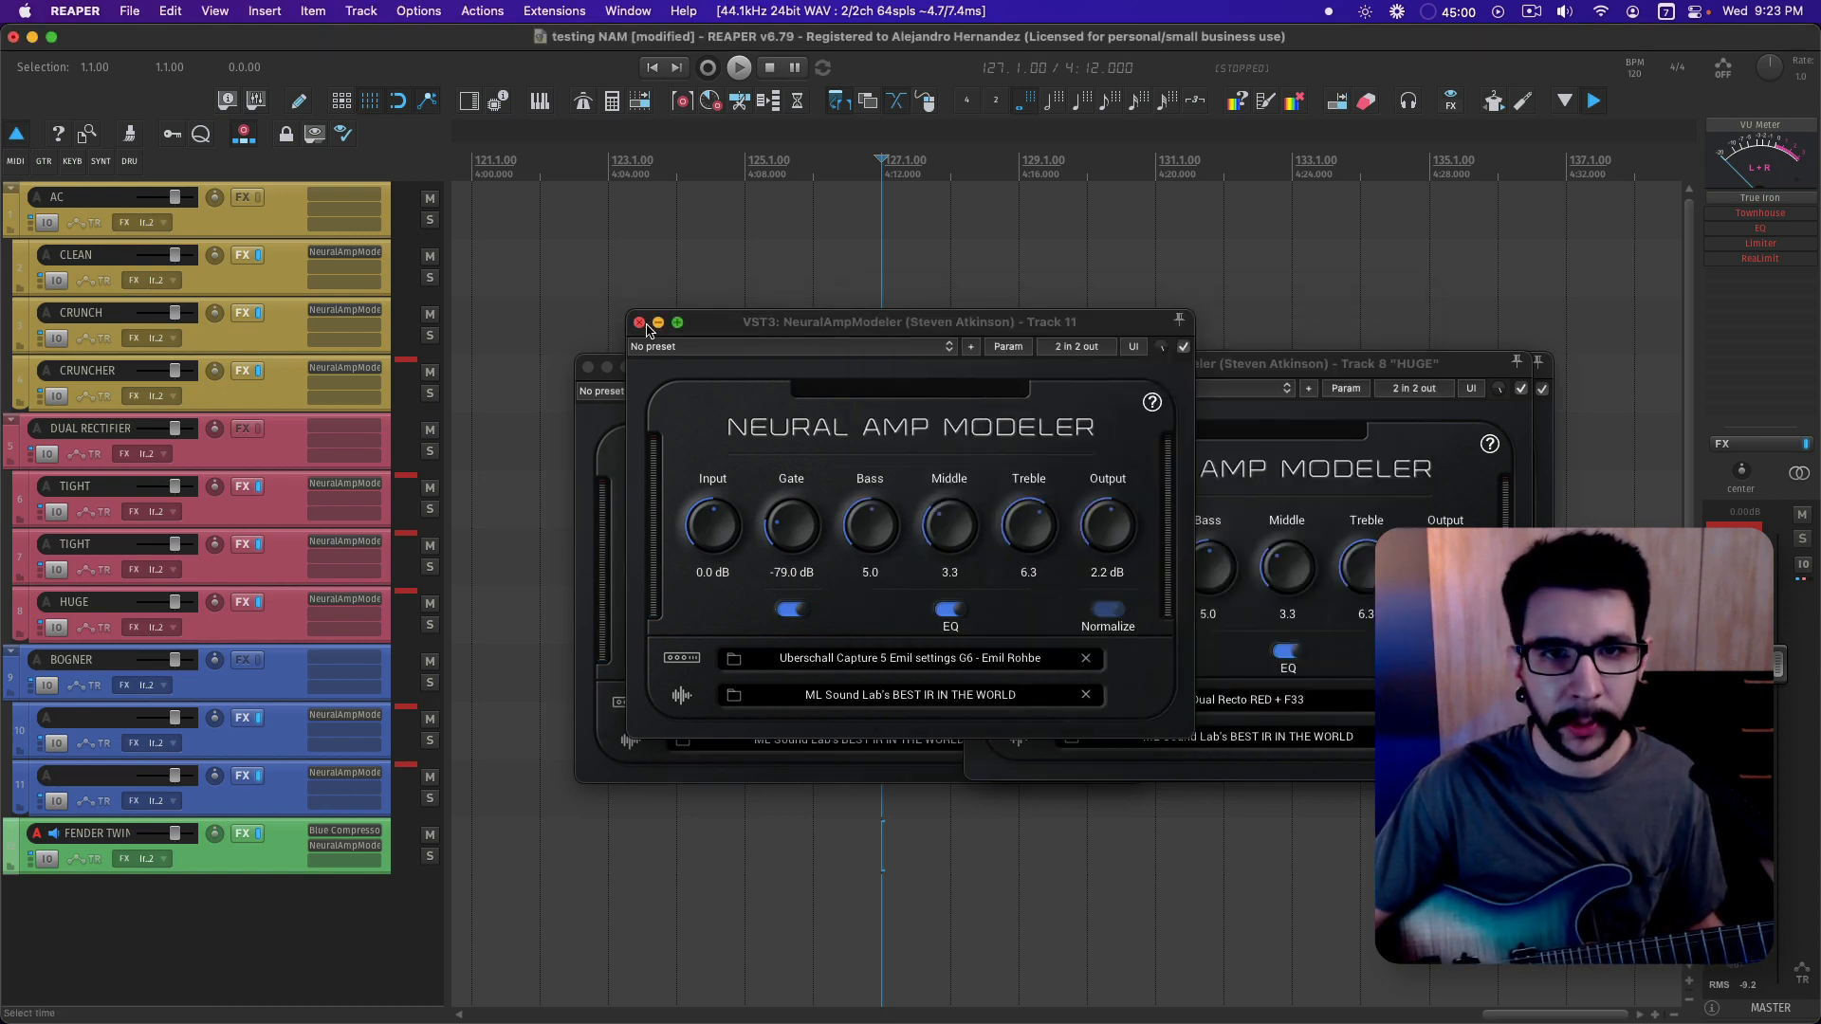
Step: Close the Neural Amp Modeler window and scroll through the AC, Rectifier, Bogner, Twin tracks
click(637, 322)
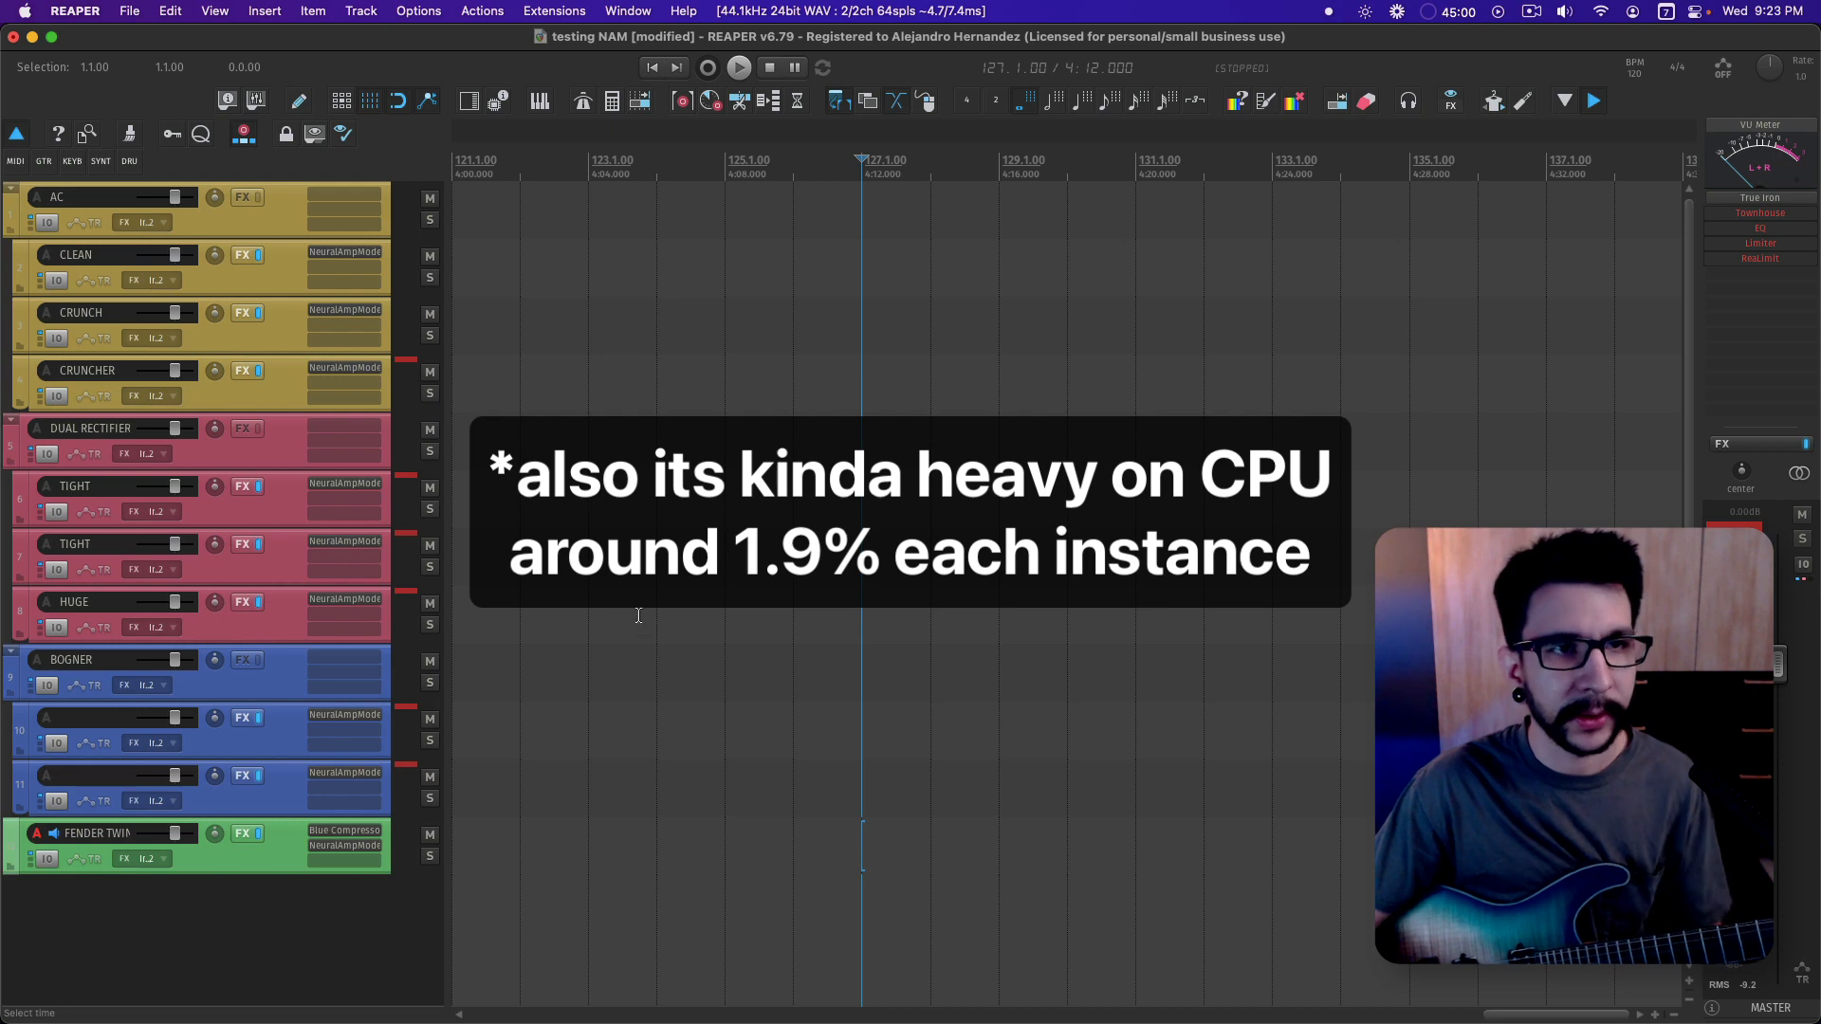
scroll(down, 3)
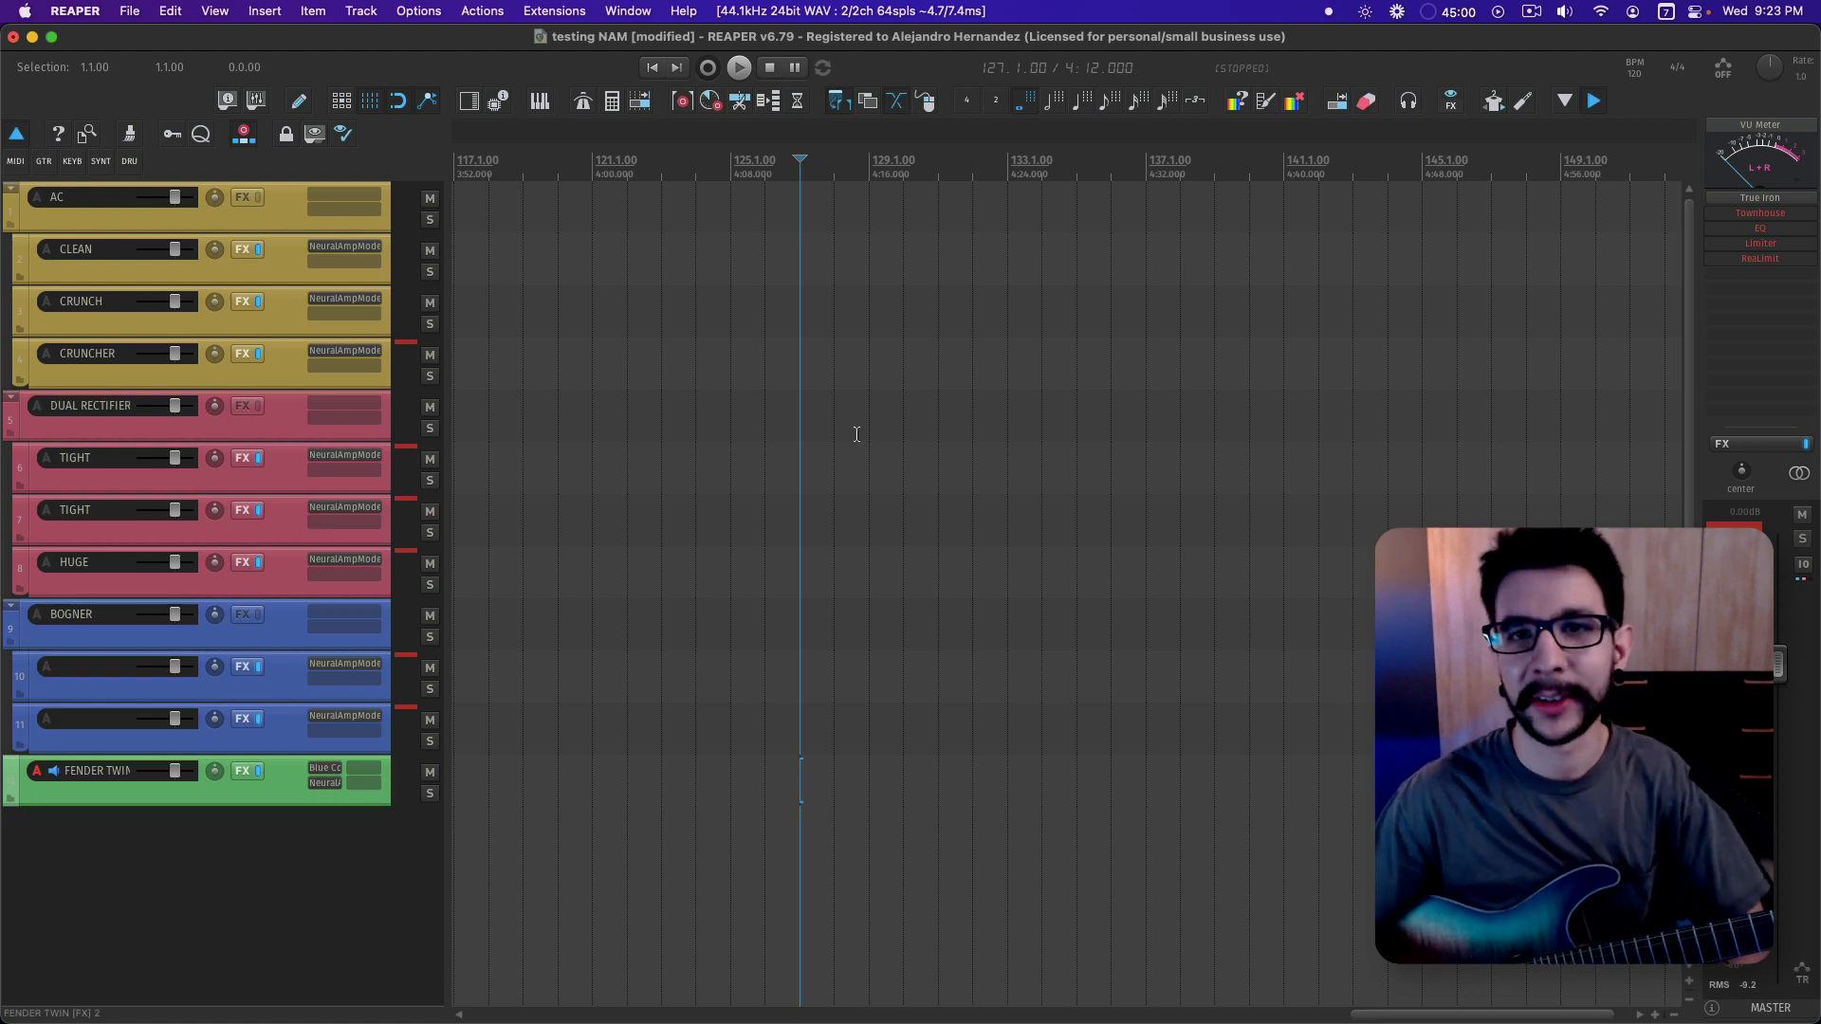
mouse_move(780, 294)
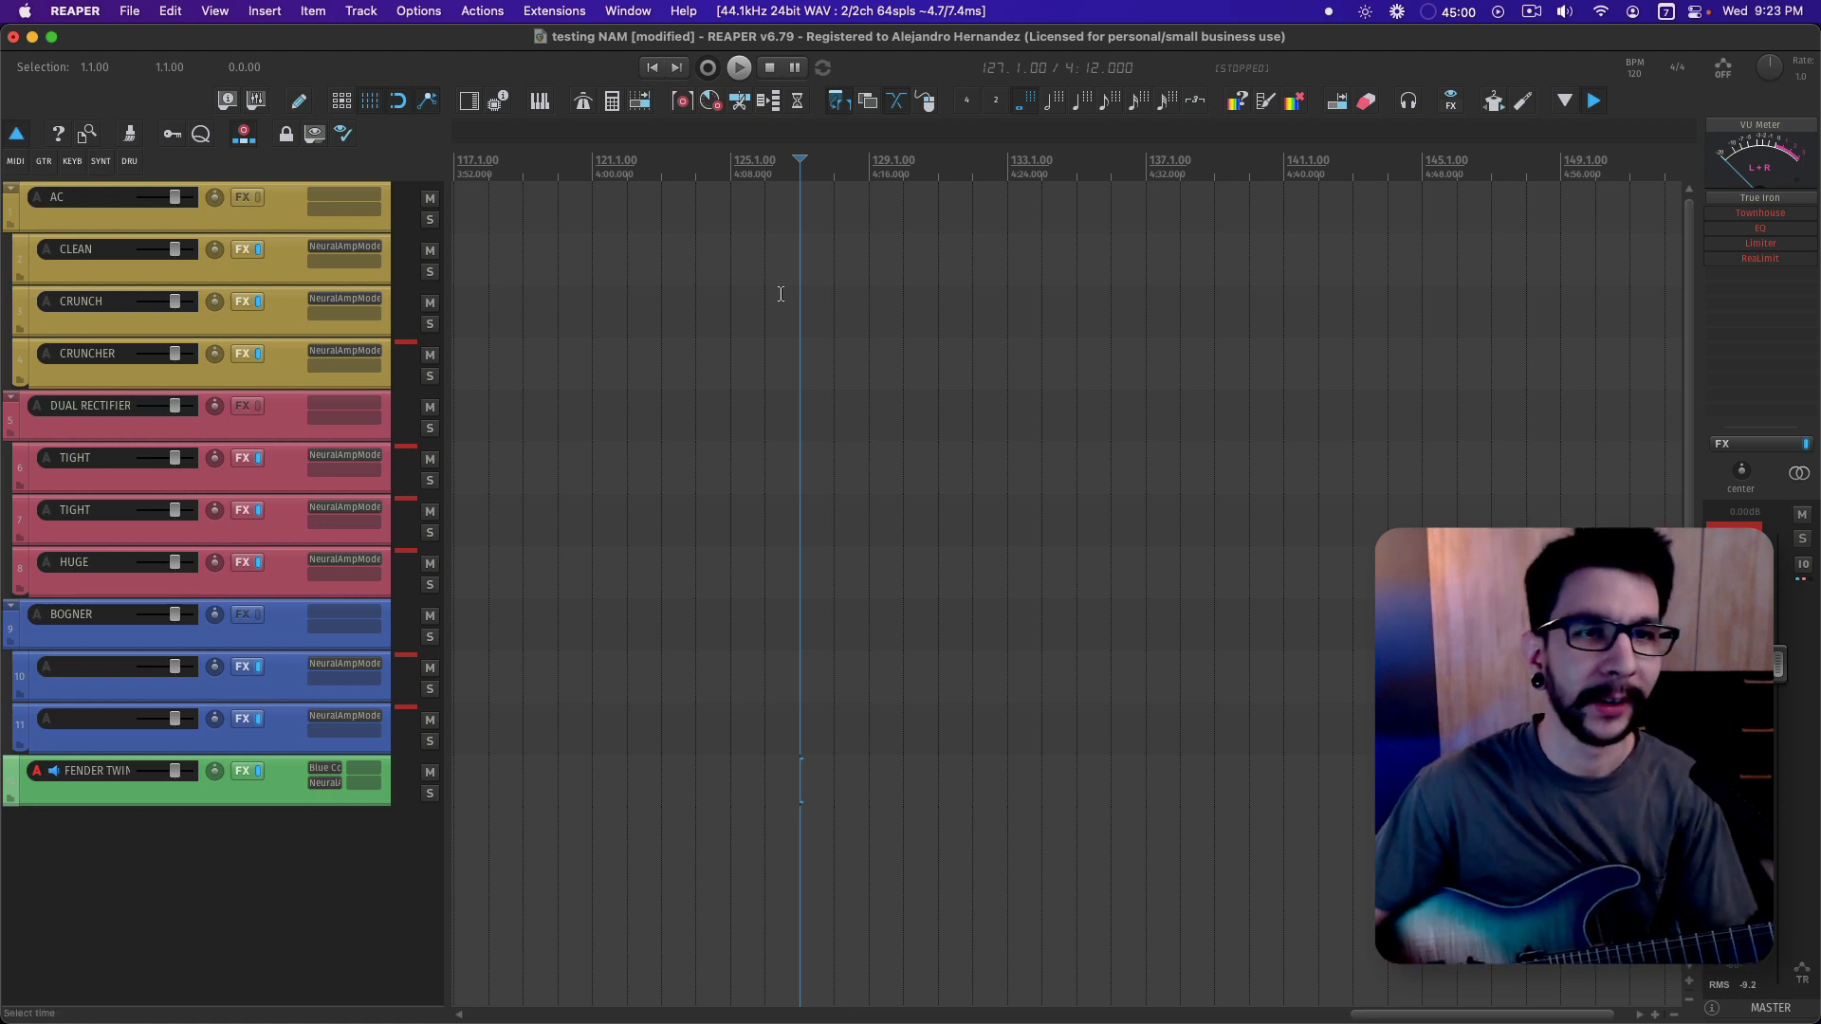
mouse_move(817, 191)
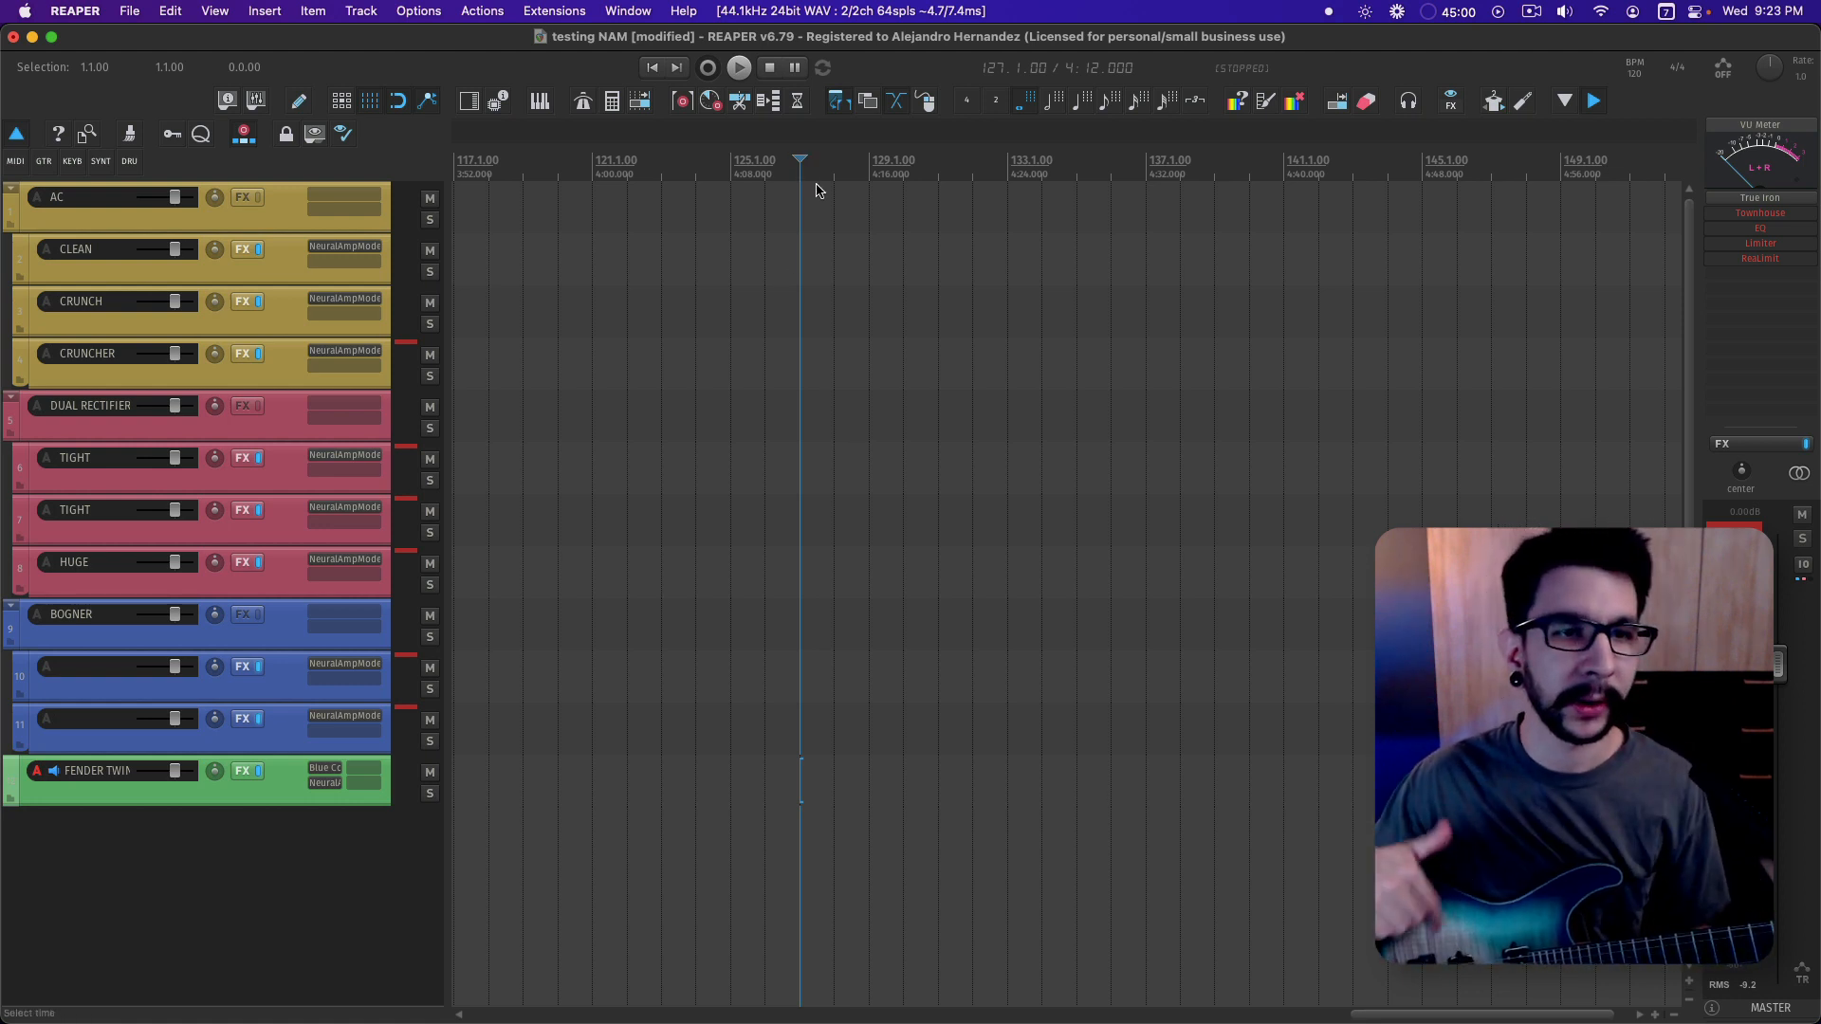
mouse_move(524, 554)
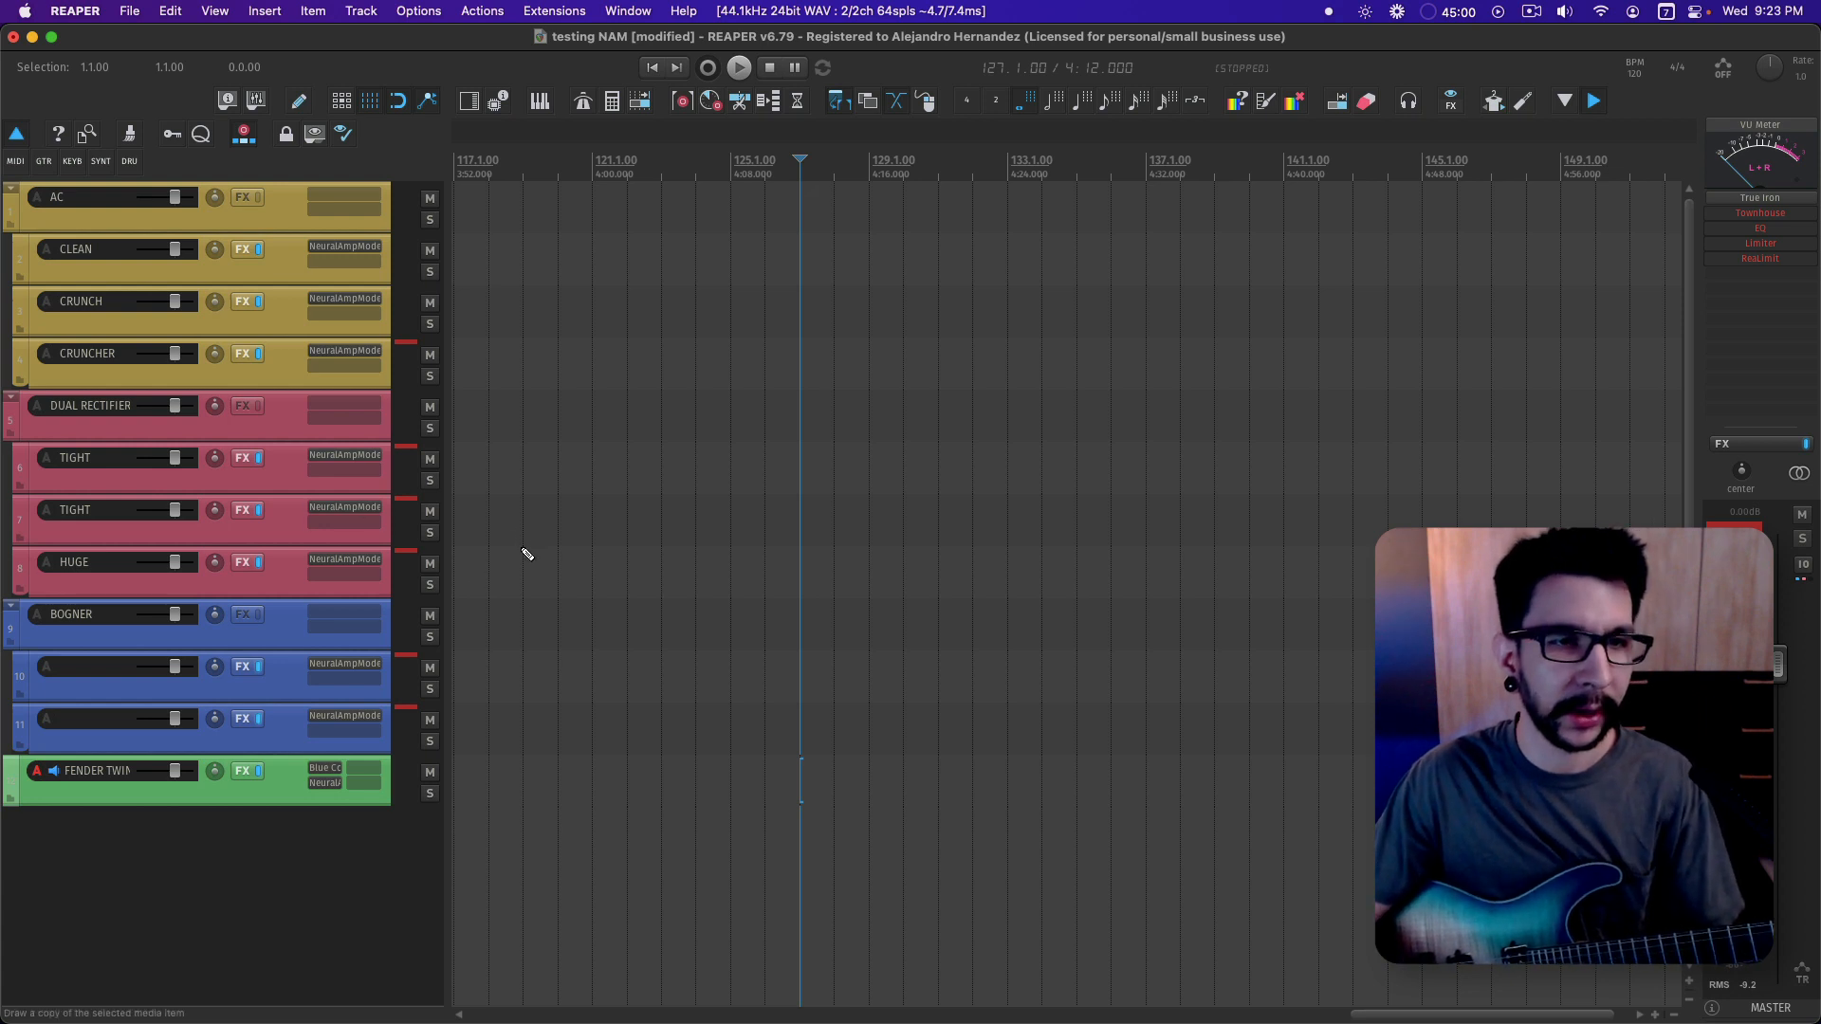